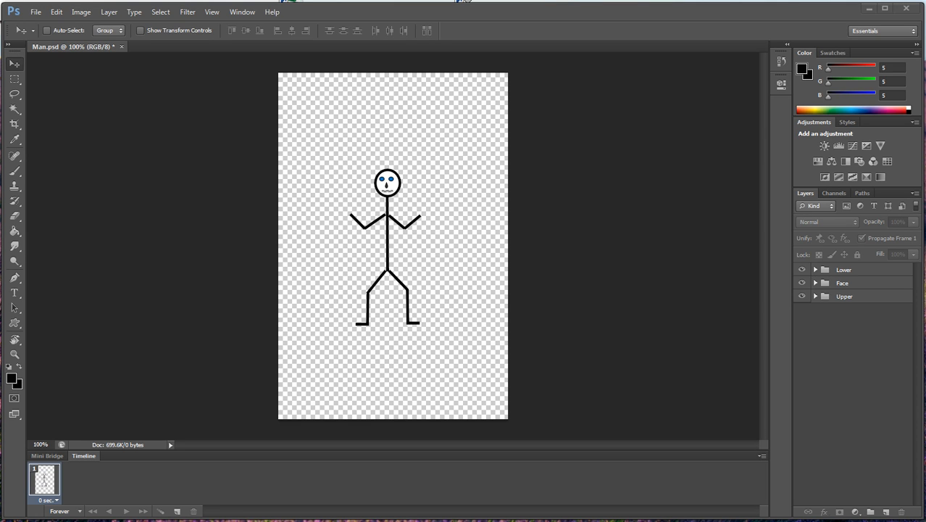
mouse_move(722, 260)
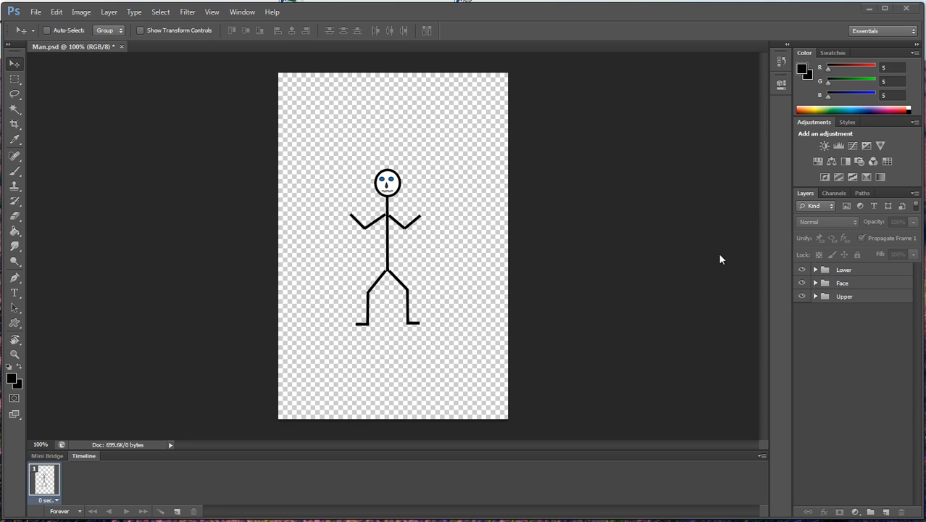
mouse_move(591, 233)
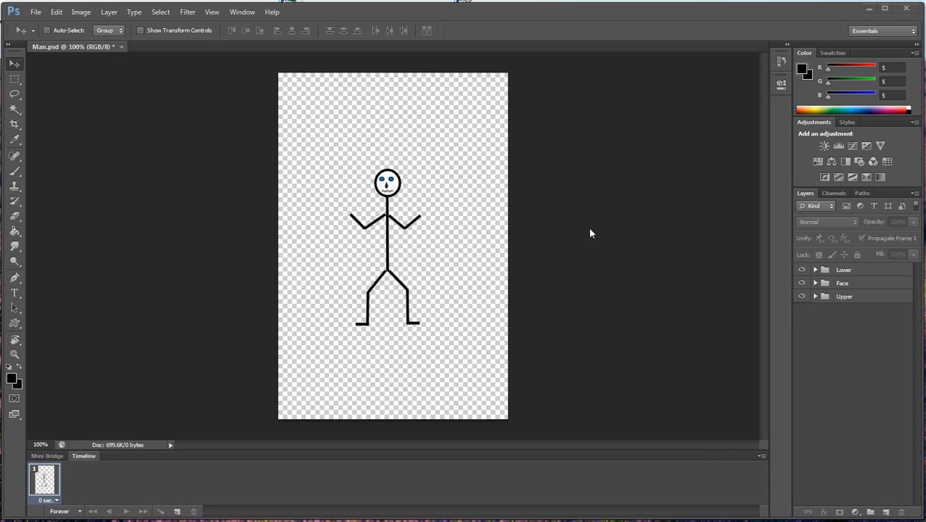
mouse_move(449, 156)
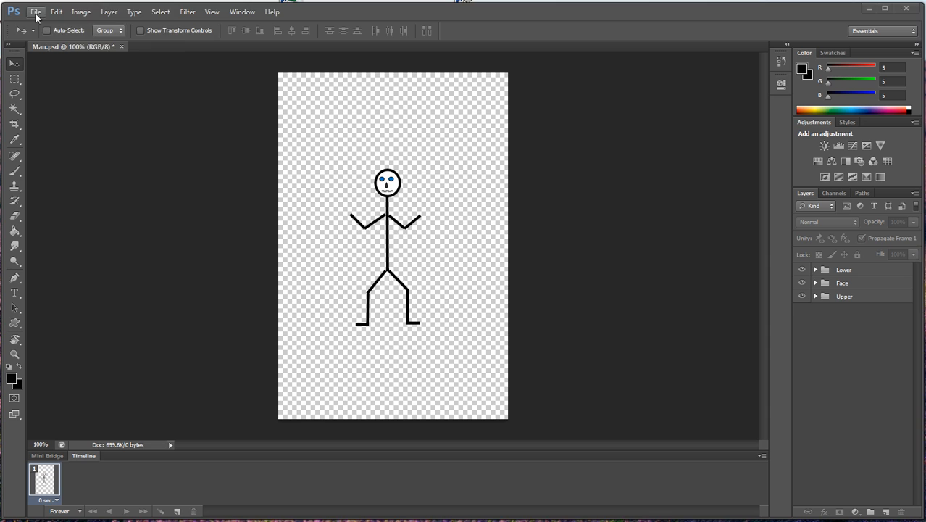
- Start a new document using the Man.psd preset, 398 by 600, measured in pixels
left_click(35, 12)
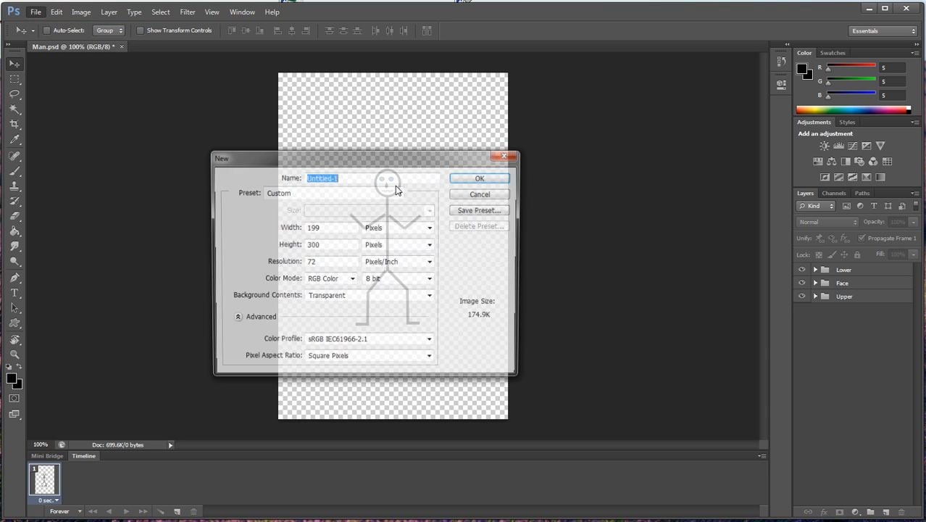
left_click(400, 192)
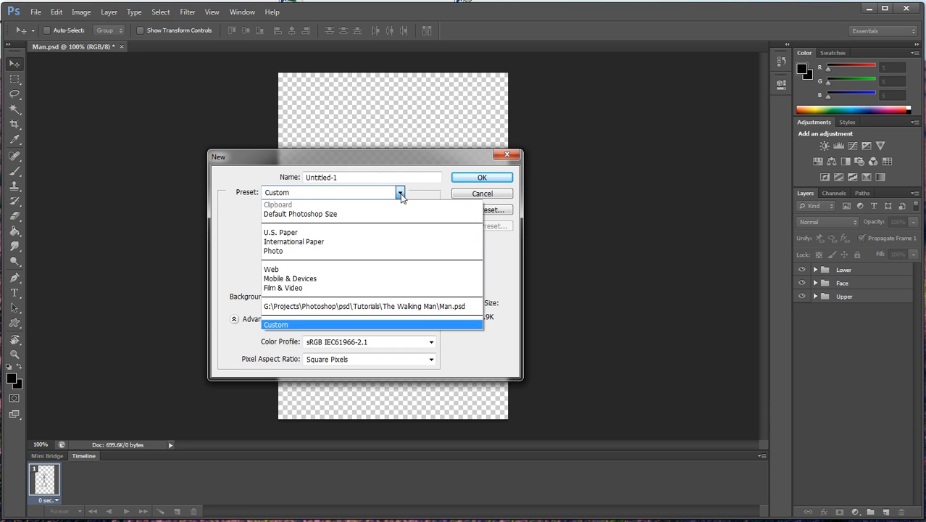
left_click(365, 304)
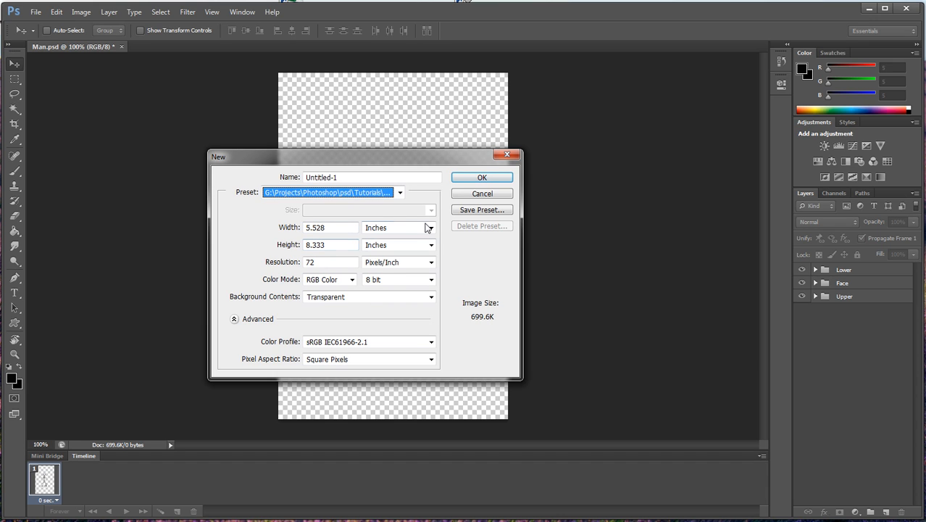
left_click(397, 226)
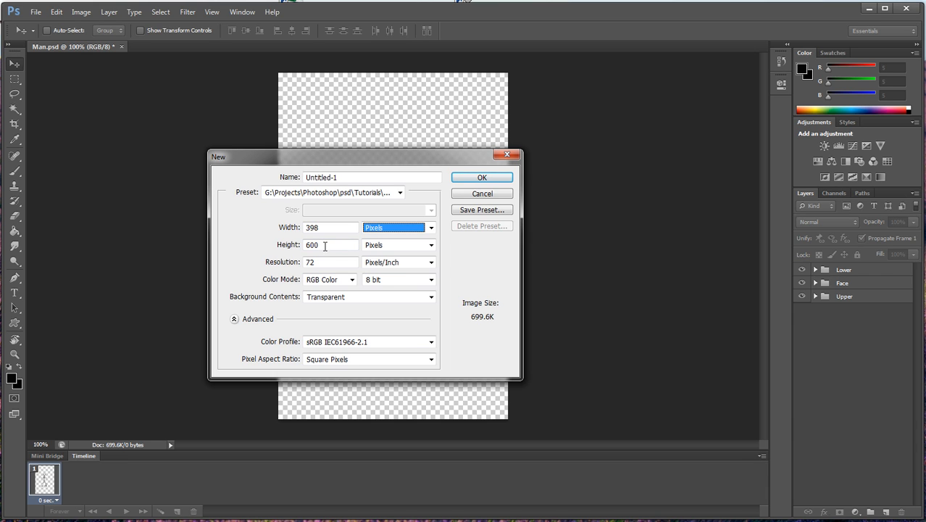
mouse_move(405, 220)
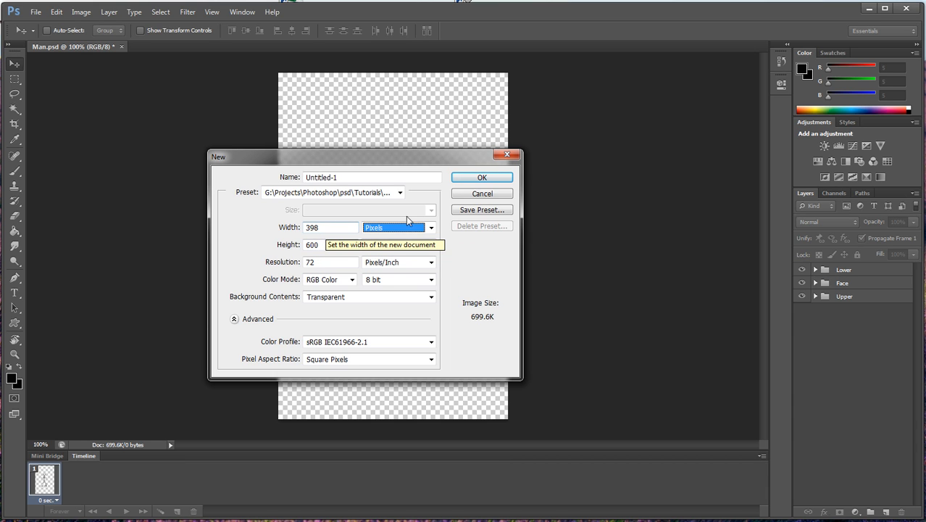
- Create the blank document and choose the Line tool from the shape tools
left_click(481, 177)
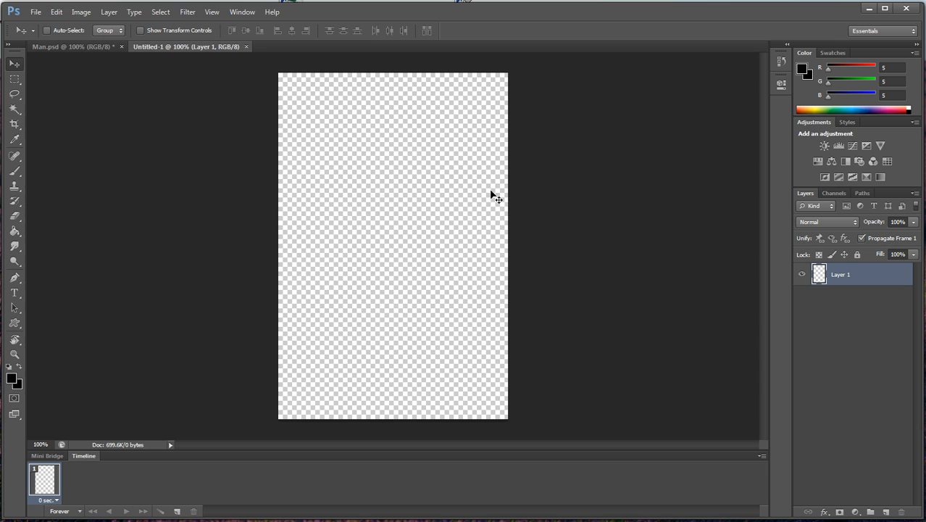
mouse_move(30, 336)
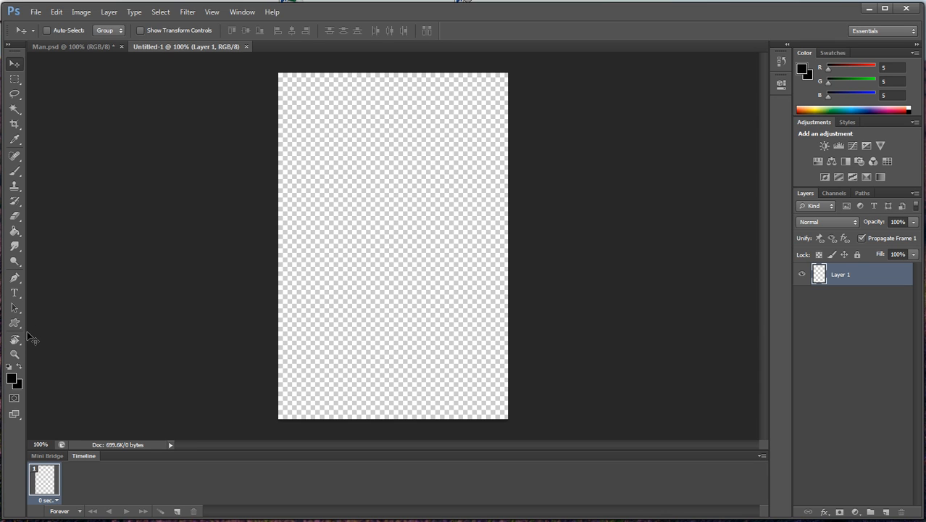
left_click(15, 321)
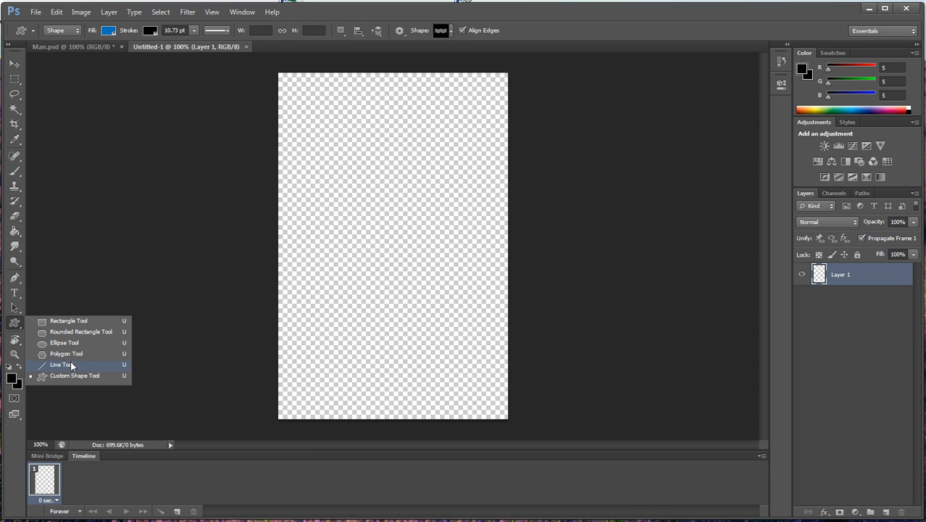
left_click(61, 365)
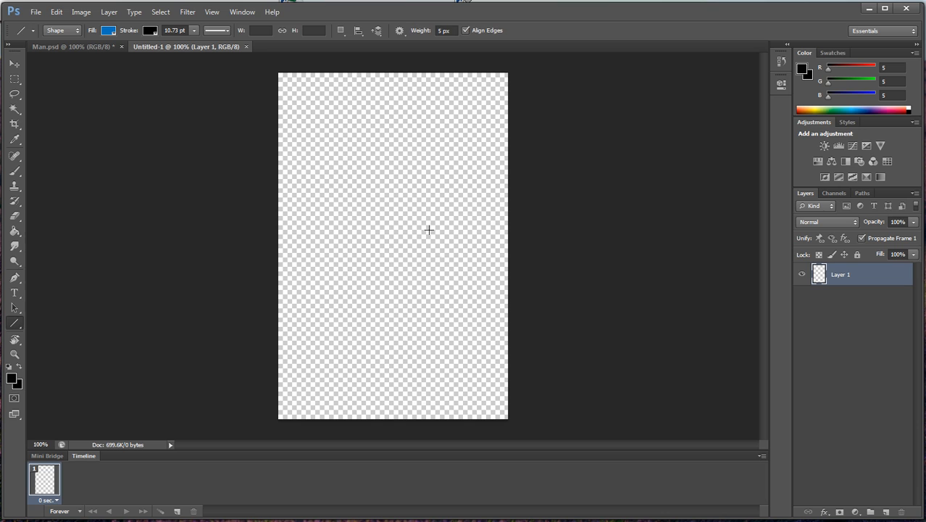
mouse_move(80, 34)
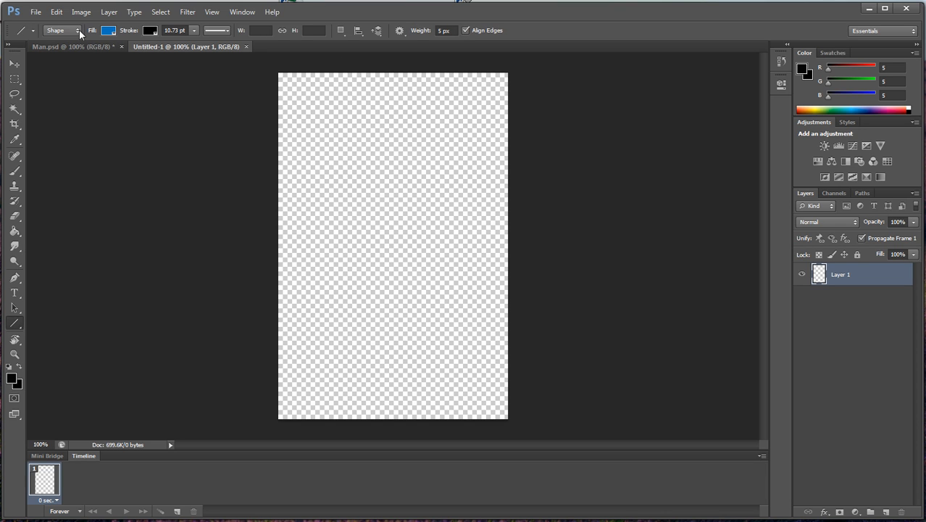
mouse_move(93, 35)
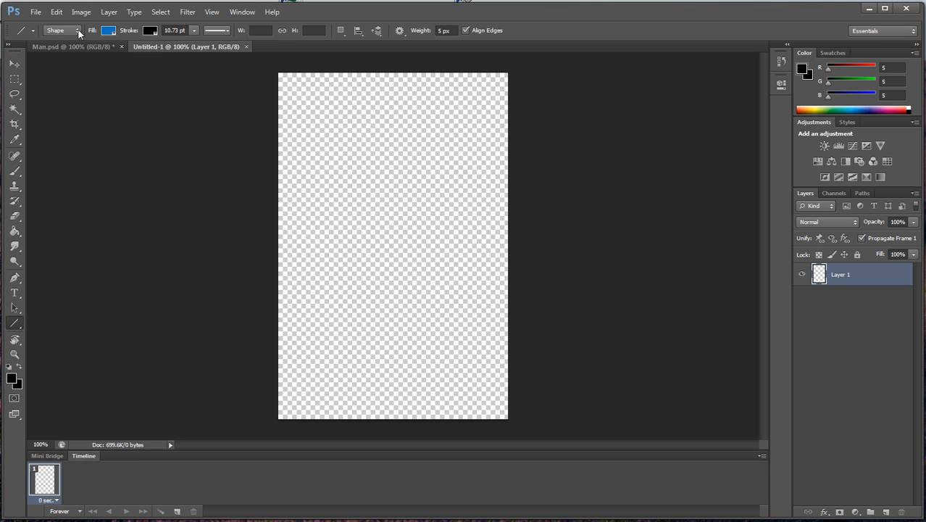
- Cycle the drawing mode through Path and Pixels, settling on Shape layers
left_click(63, 31)
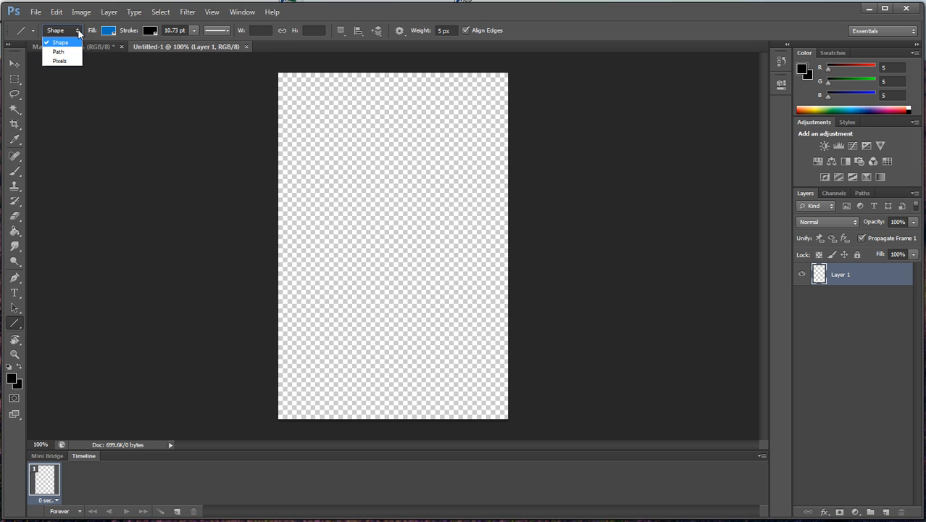
mouse_move(58, 52)
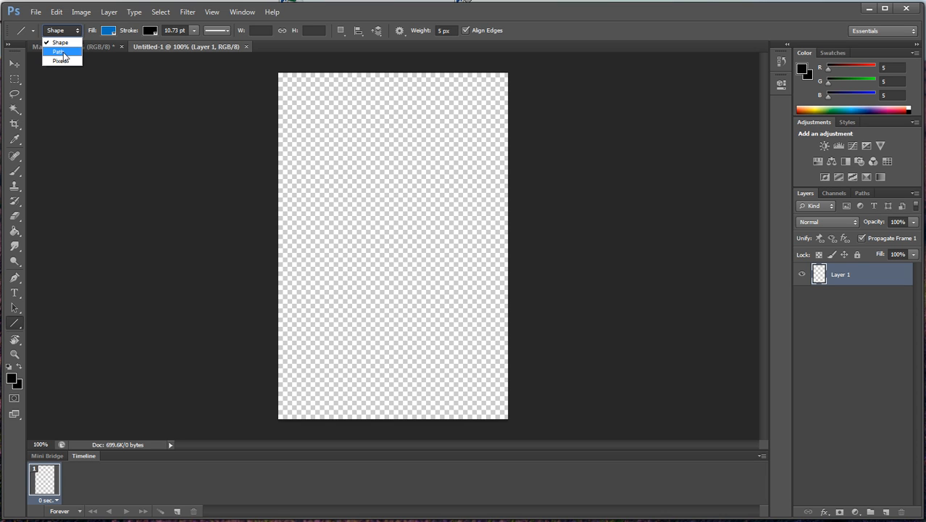
left_click(58, 52)
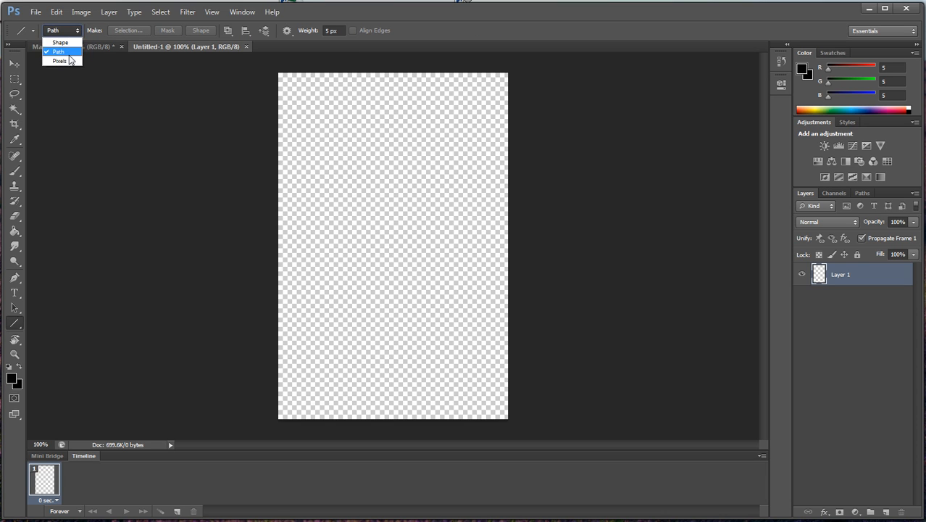
left_click(60, 60)
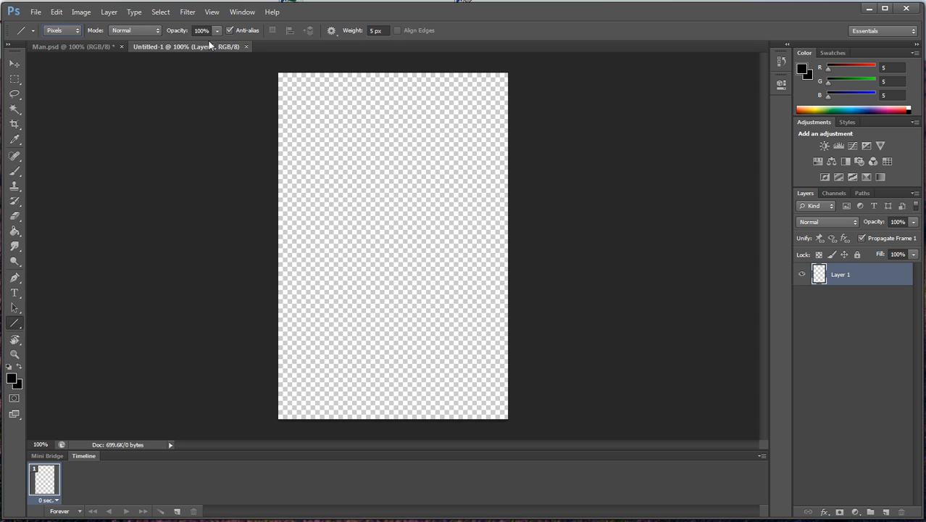
left_click(61, 30)
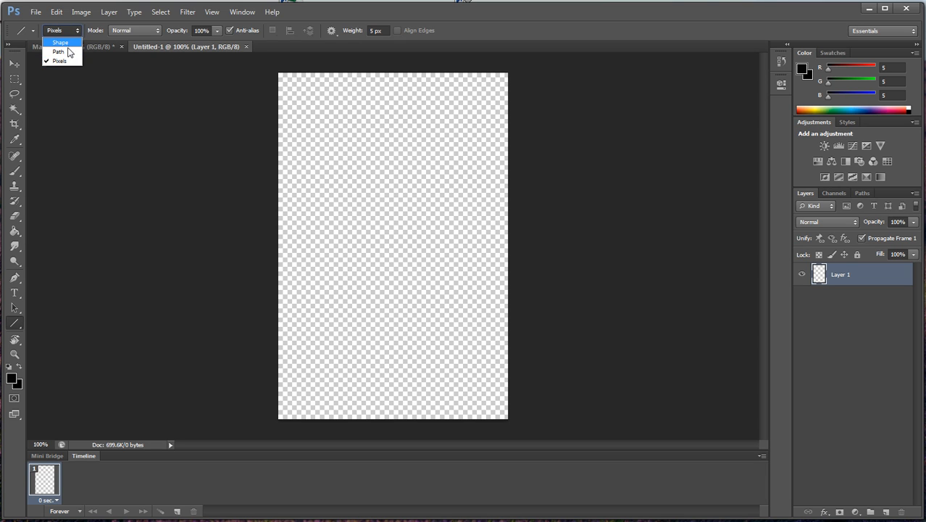
left_click(58, 52)
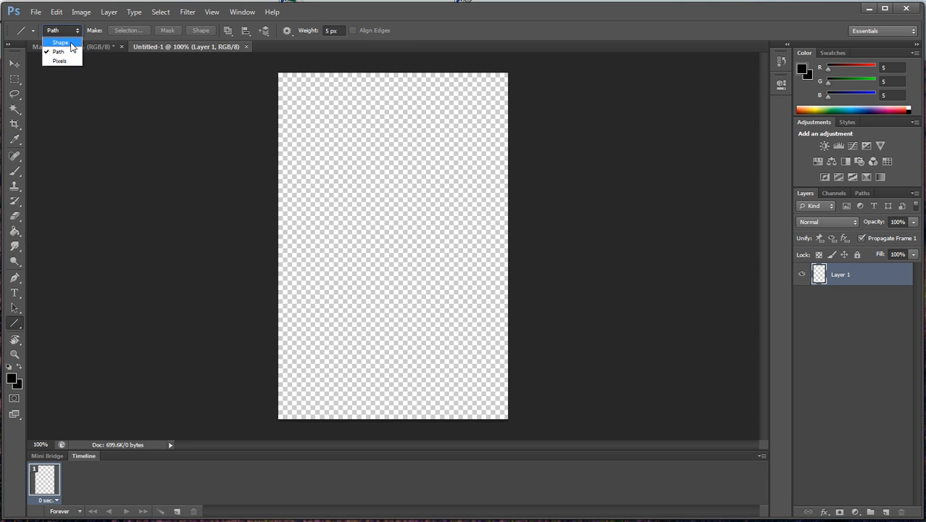
left_click(61, 41)
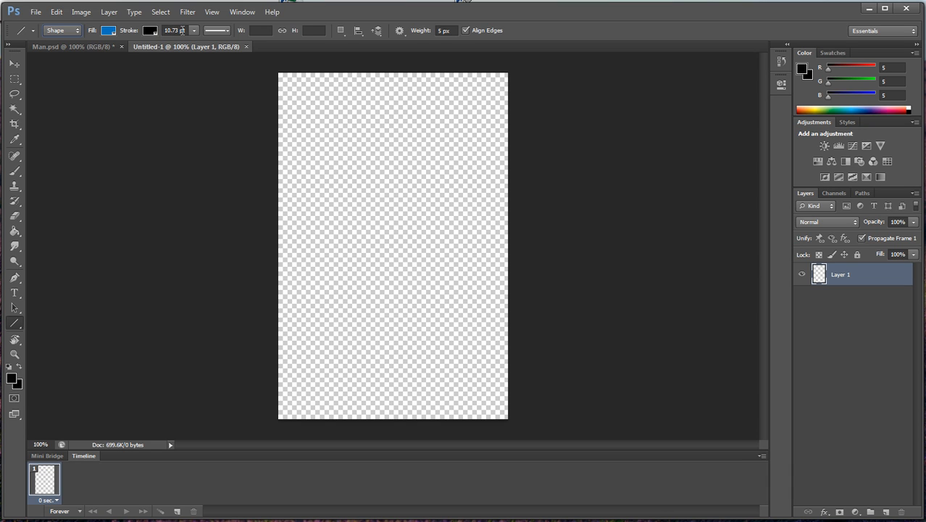
mouse_move(412, 192)
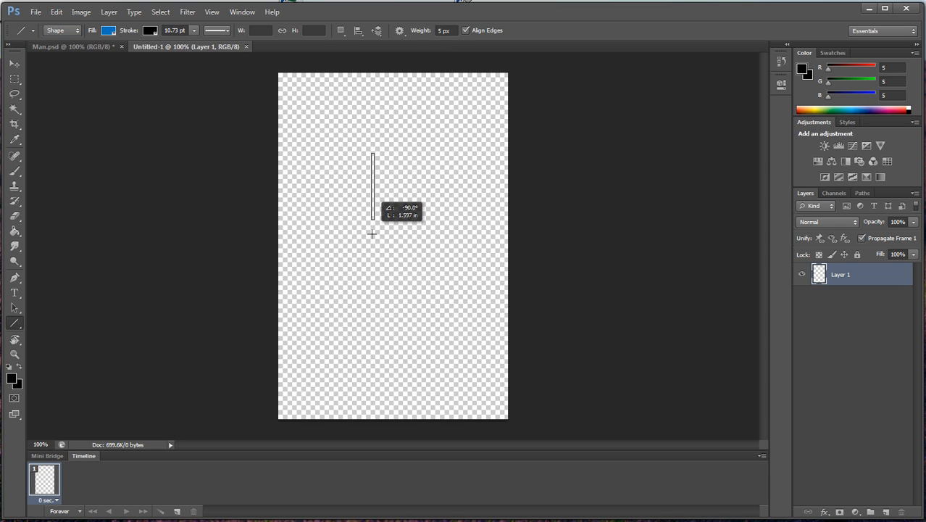
- Draw vertical body lines down the middle of the canvas
left_click_drag(372, 158, 372, 239)
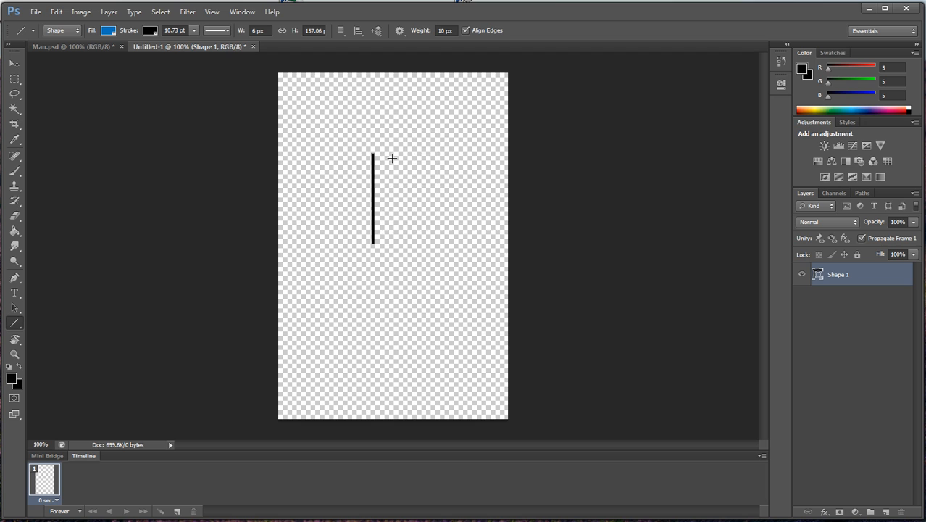
left_click_drag(392, 158, 394, 244)
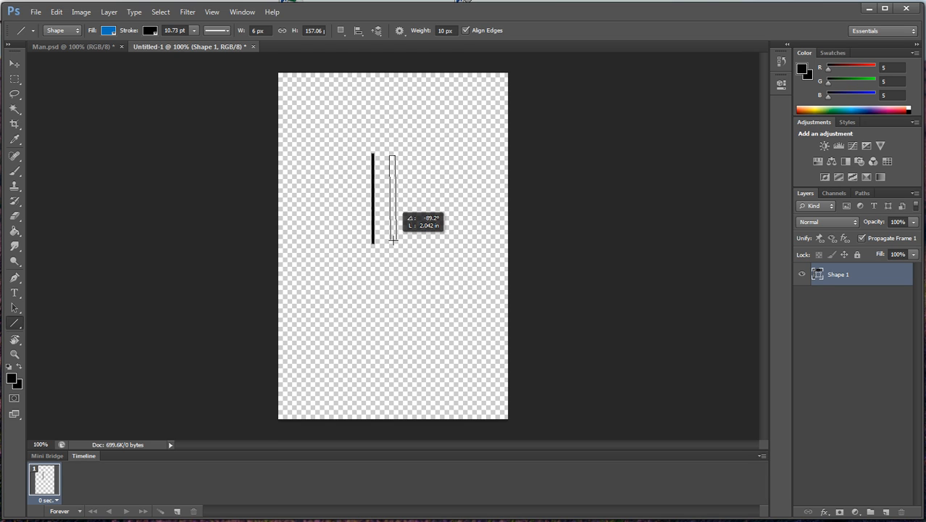
left_click_drag(392, 158, 393, 240)
type("5")
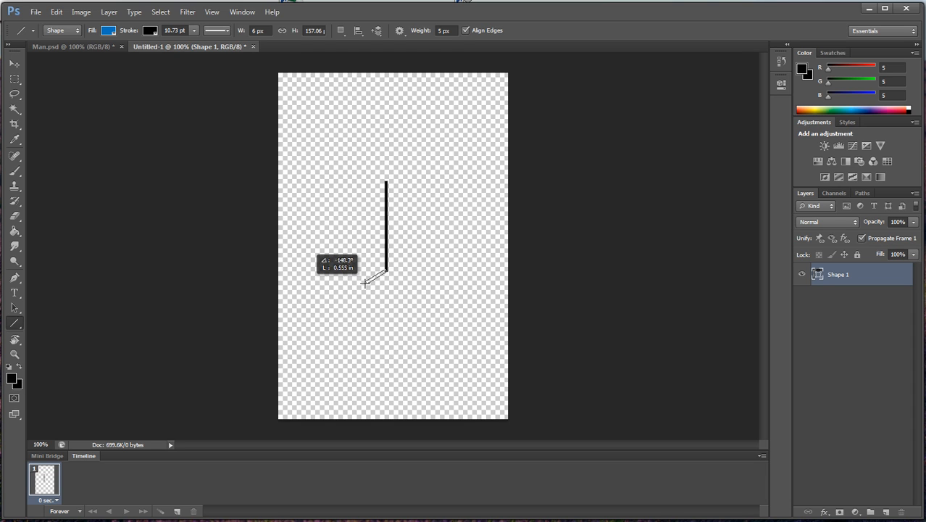
- Draw the left thigh and calf, then the right calf and right-pointing foot
left_click_drag(385, 266, 365, 291)
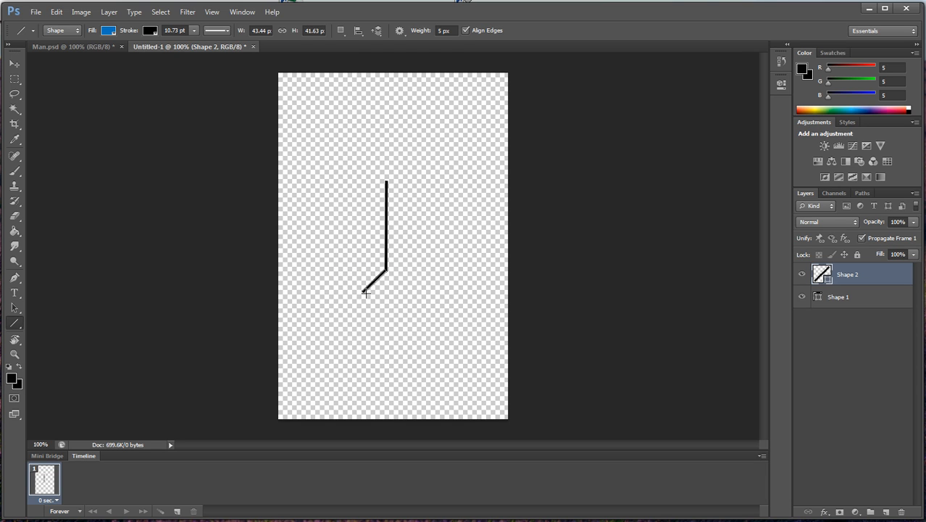
left_click_drag(365, 292, 363, 322)
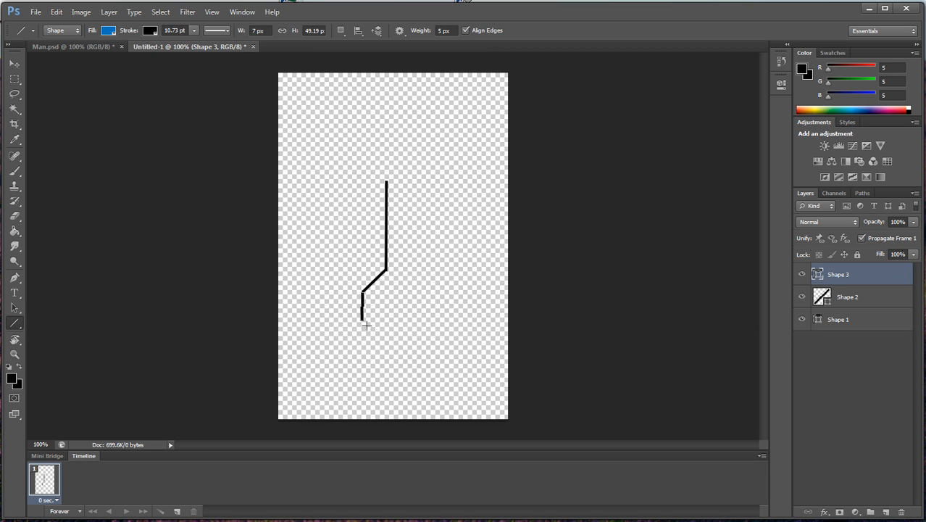
mouse_move(367, 330)
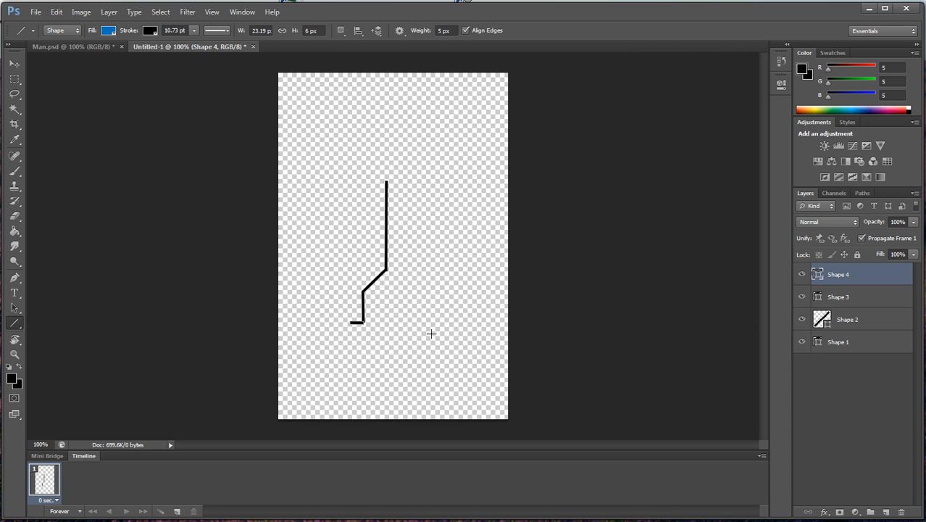
mouse_move(386, 271)
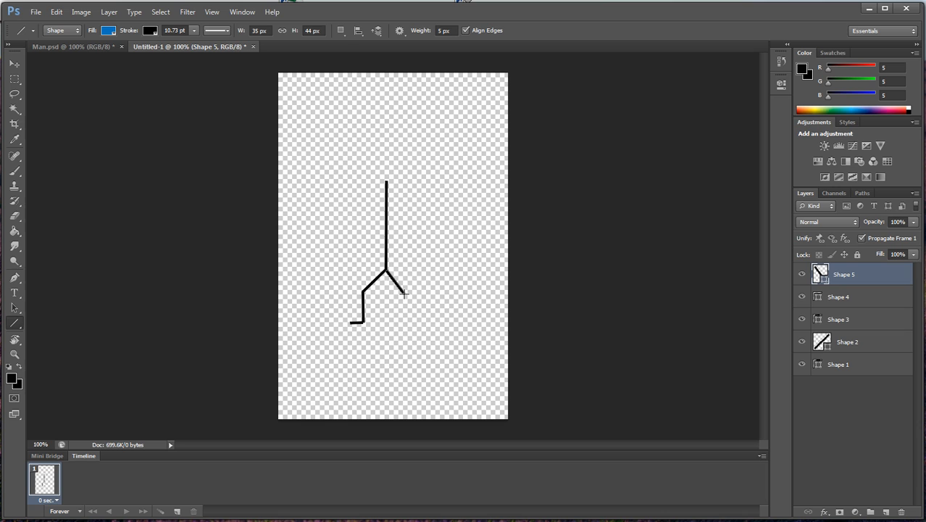
left_click_drag(404, 293, 405, 322)
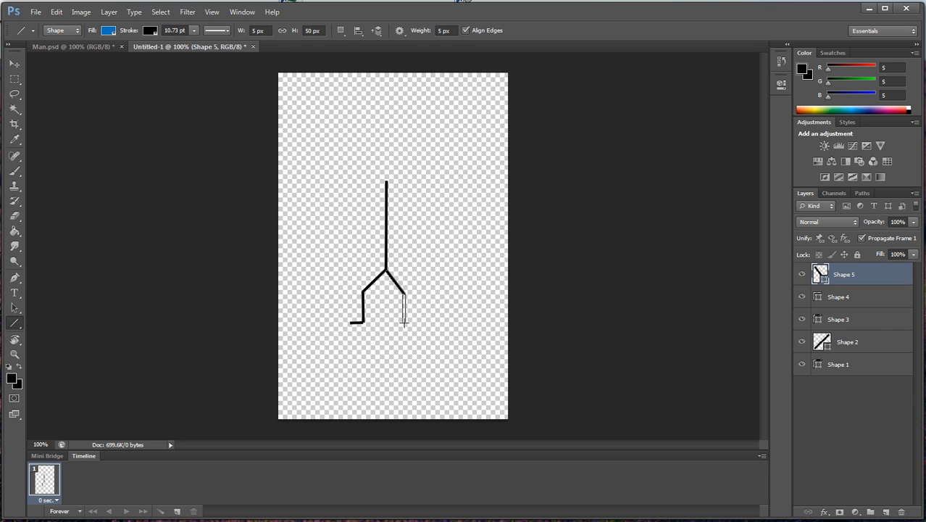
left_click_drag(403, 299, 414, 322)
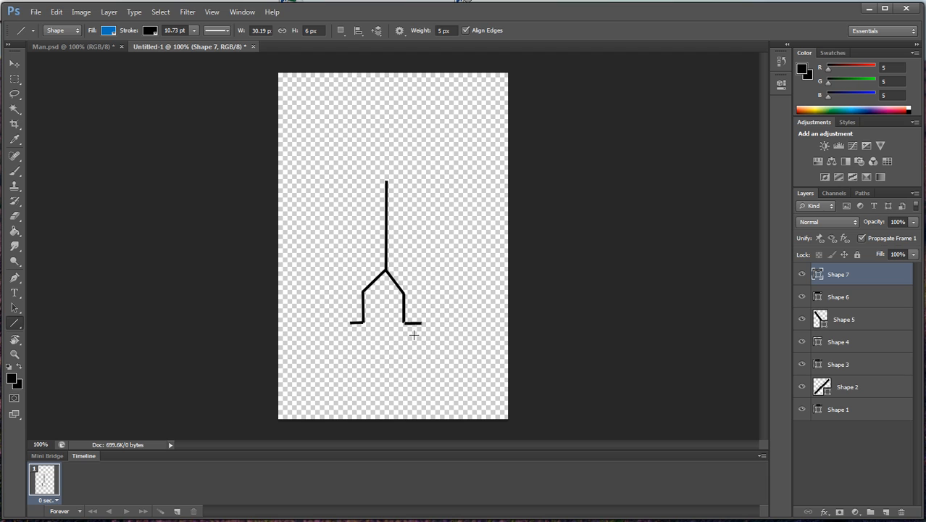
mouse_move(545, 345)
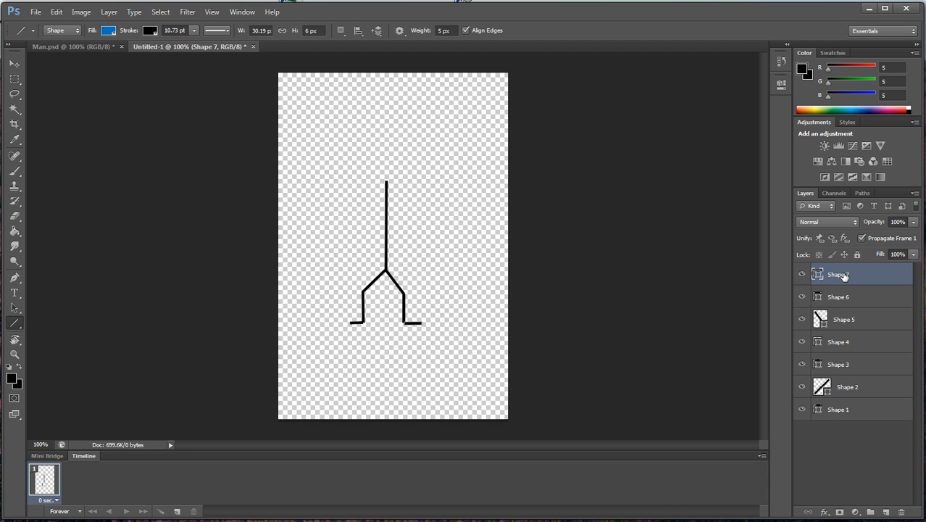
- Rename the newest layers Right Foot and Right Calf, hiding one to identify it
double_click(838, 274)
type("Right Foot")
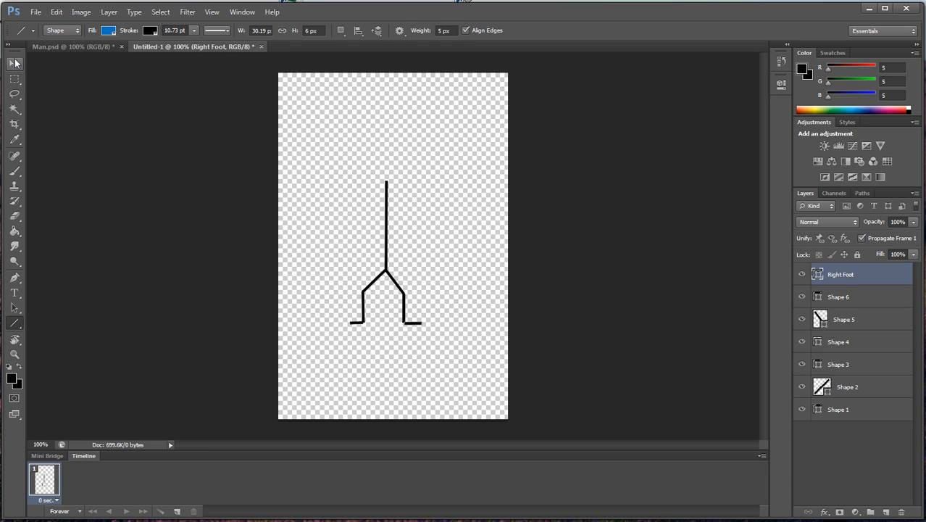
left_click(14, 63)
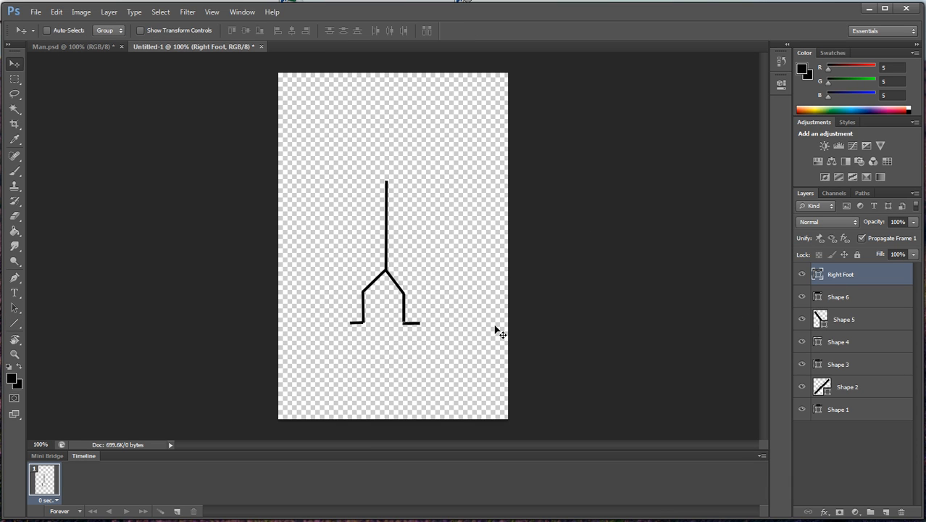
mouse_move(362, 332)
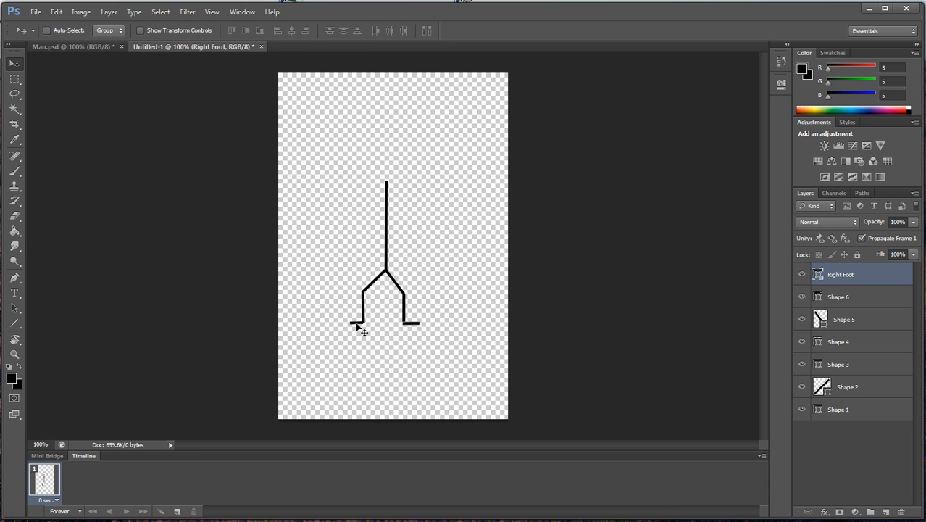
mouse_move(839, 301)
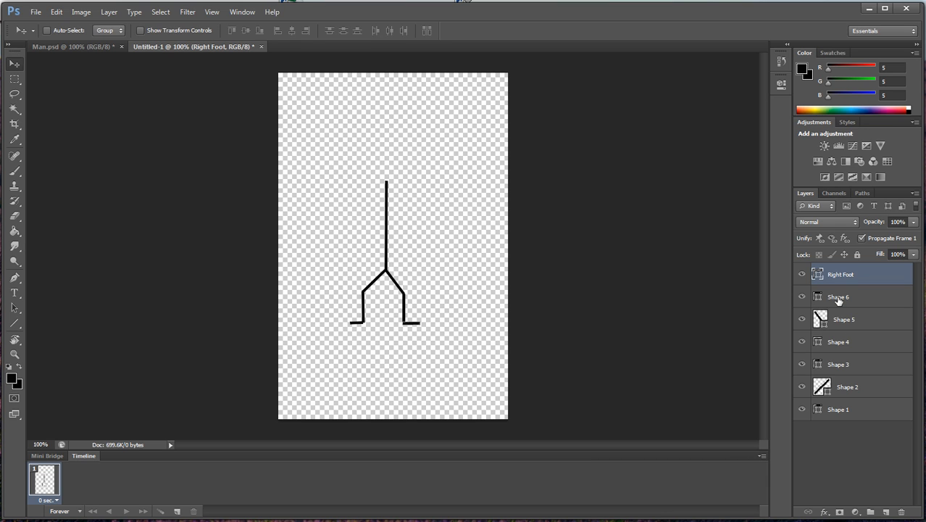
left_click(838, 295)
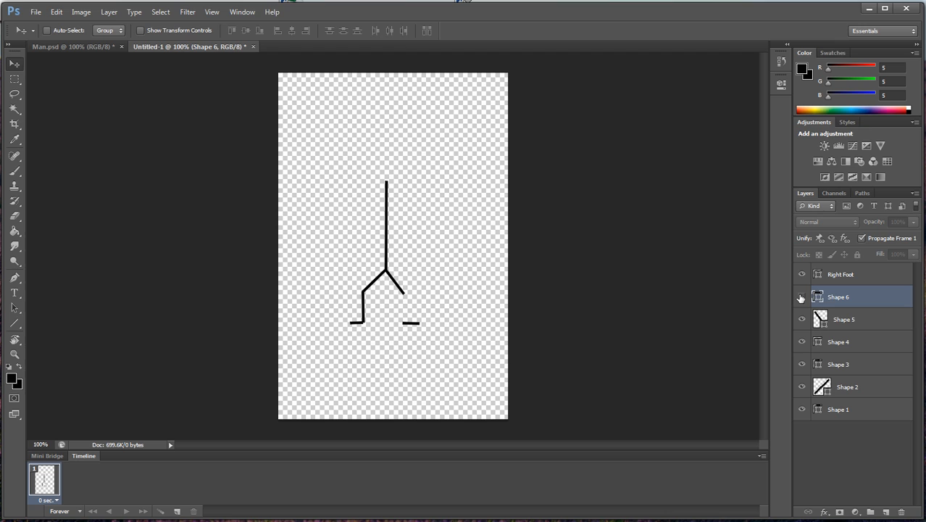
double_click(837, 295)
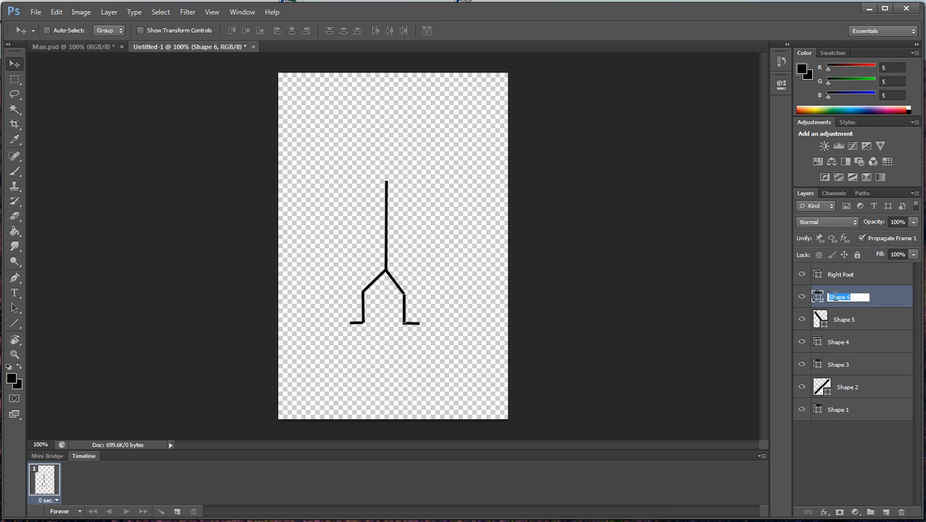
type("Right Calf")
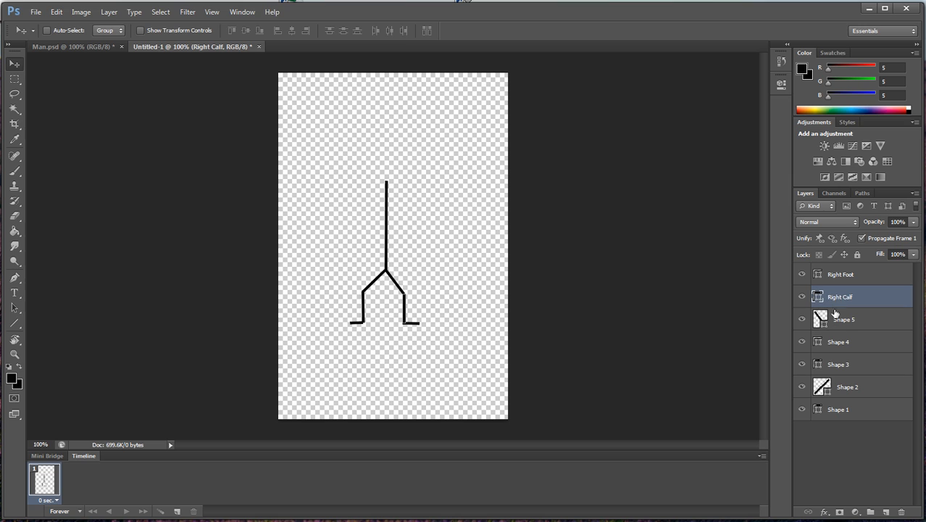
- Rename the diagonal layer Right Thigh and delete the old left foot shape
left_click(843, 319)
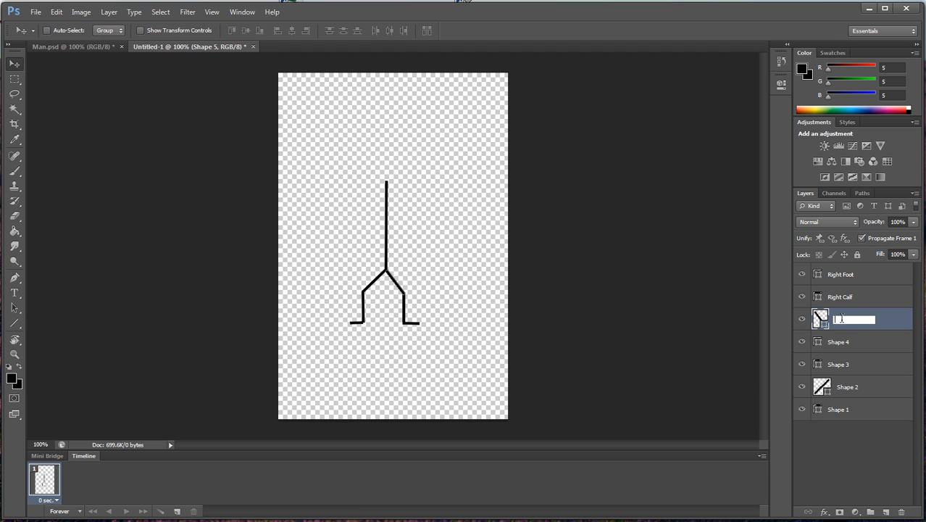
type("Thigh")
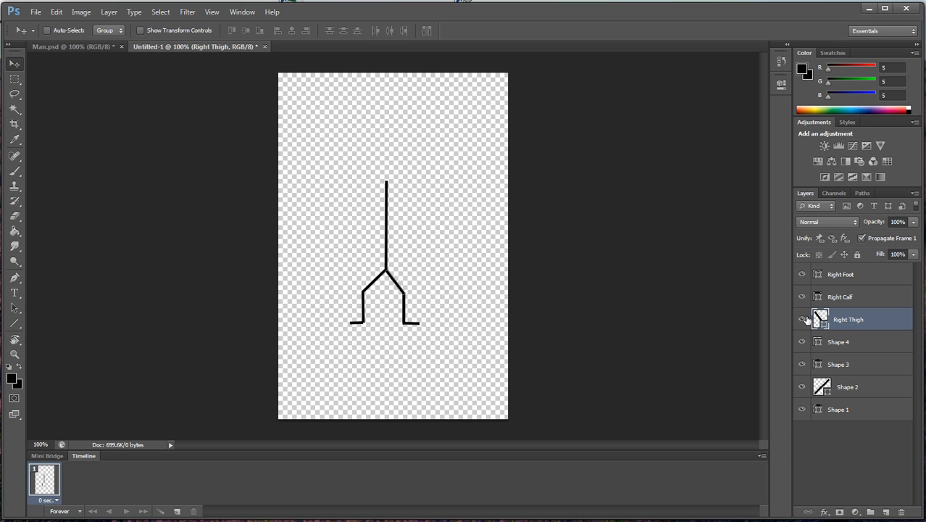
mouse_move(727, 340)
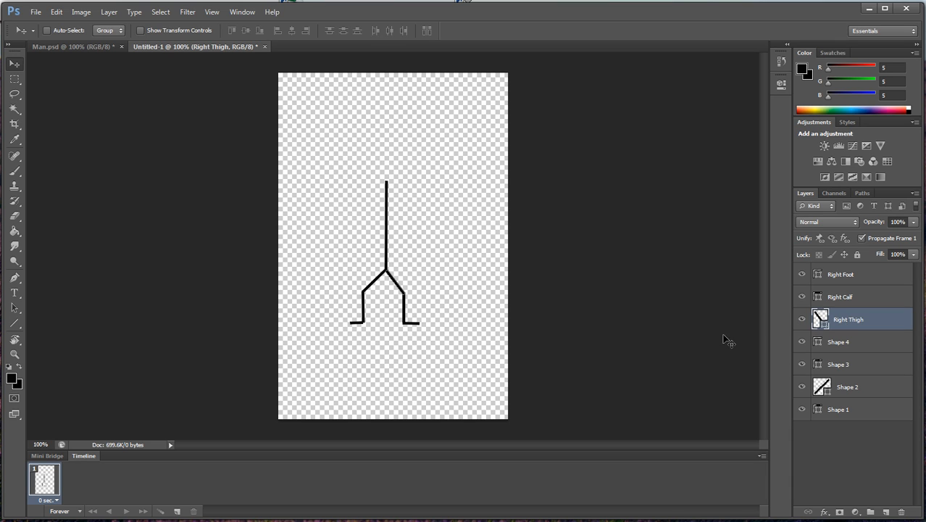
mouse_move(405, 299)
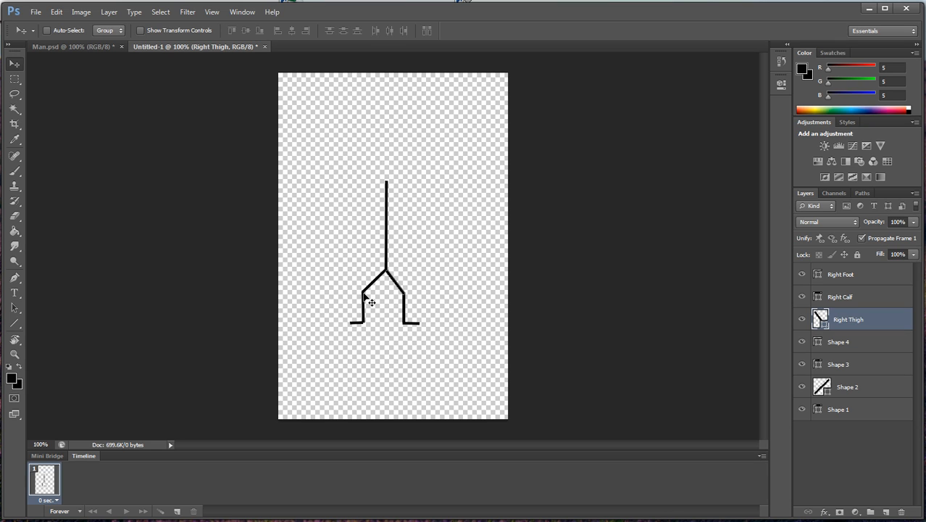
mouse_move(375, 297)
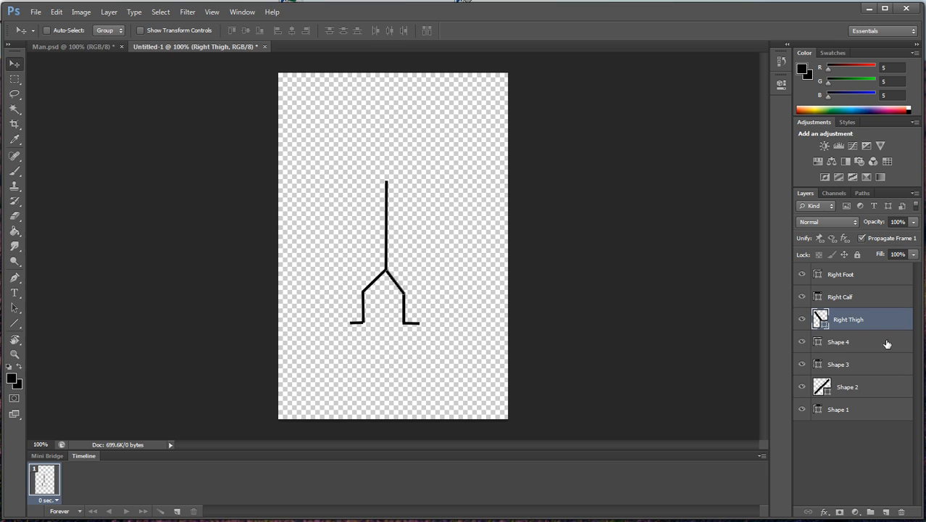
left_click(837, 342)
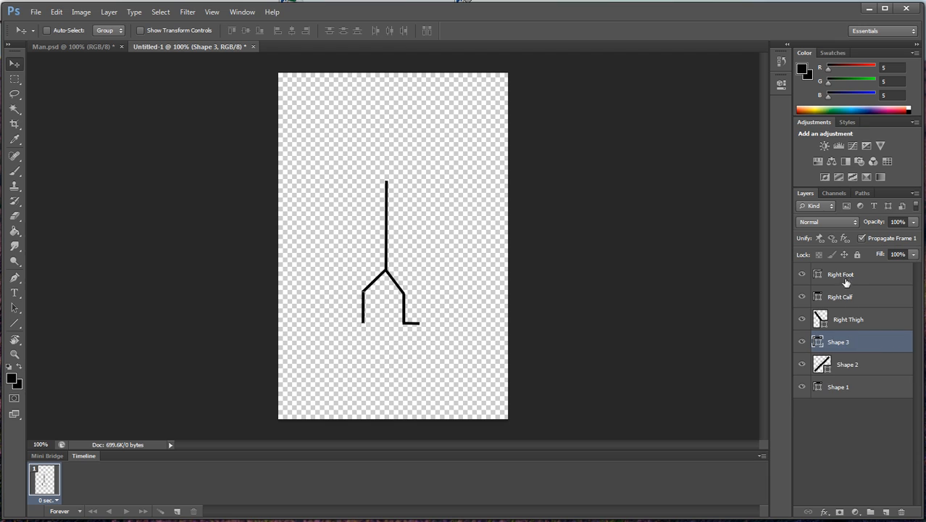
- Duplicate Right Foot as a mirrored Left Foot and rename the copy
left_click(840, 273)
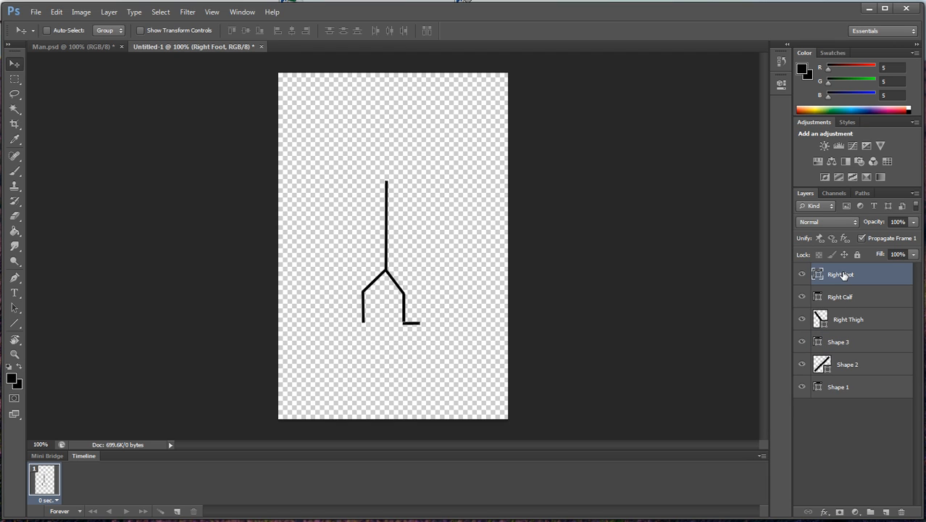
mouse_move(843, 277)
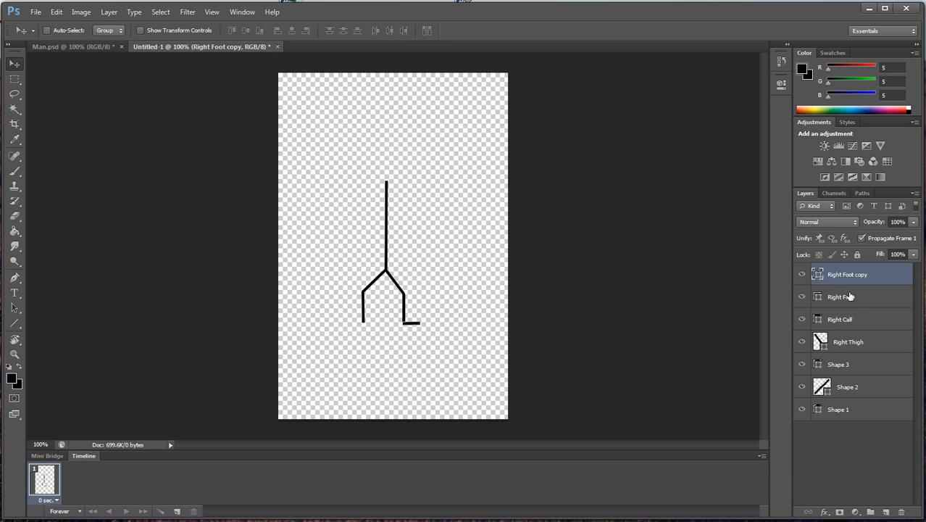
double_click(846, 273)
type("Left Foot")
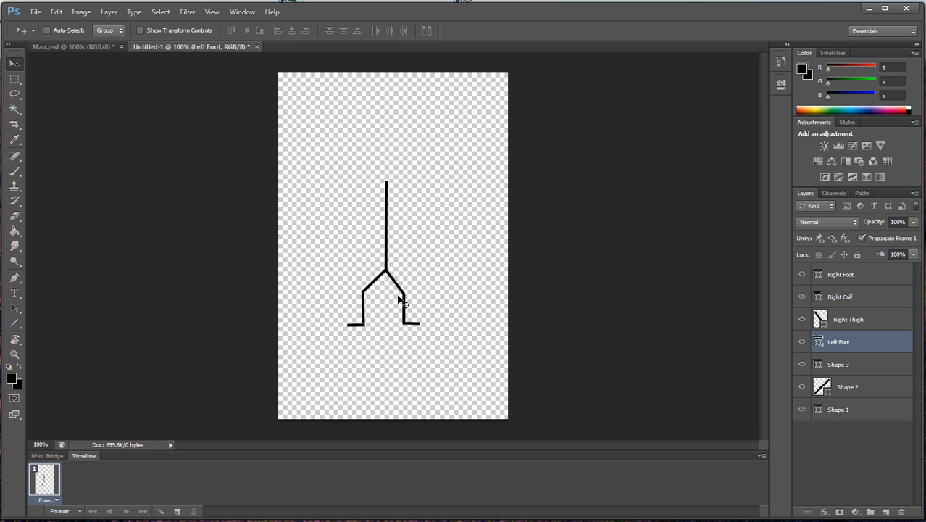
mouse_move(857, 382)
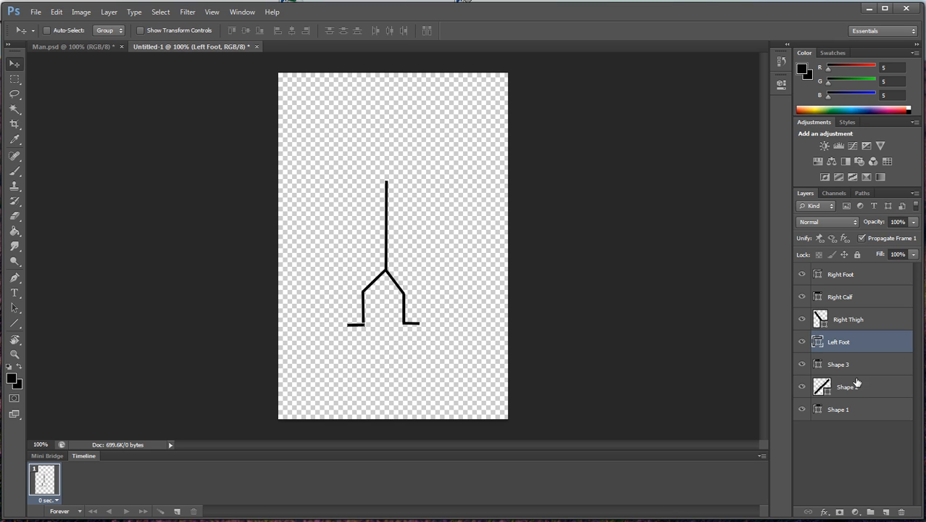
left_click(838, 366)
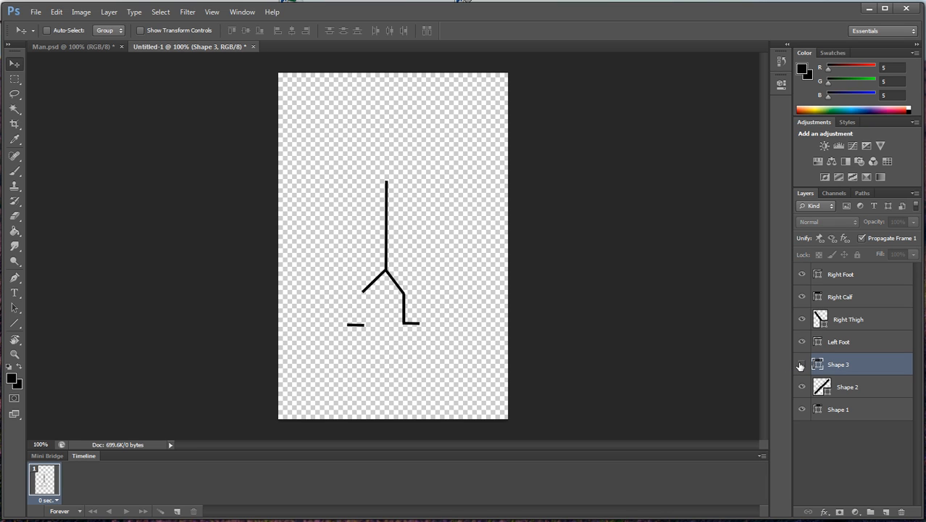
- Rename Shape 3 to Left Calf and begin renaming Shape 2 to Left Thigh
double_click(838, 363)
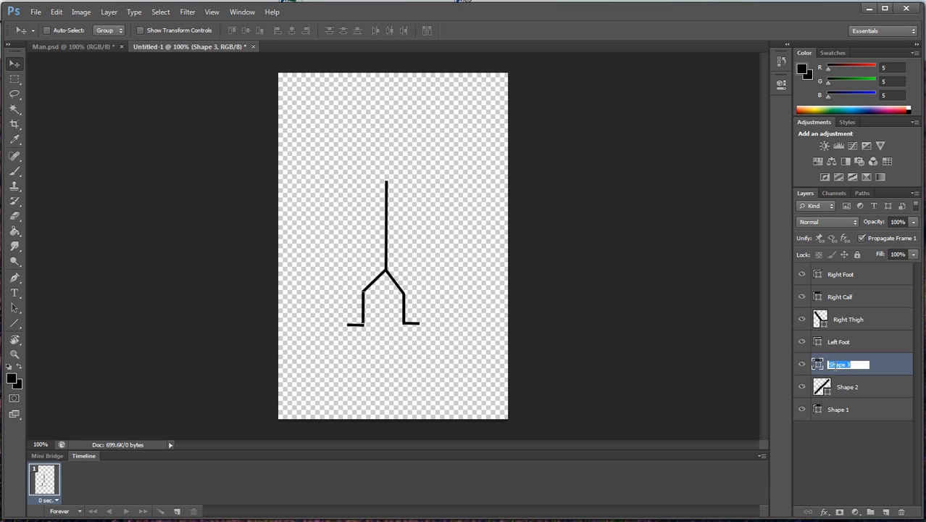
type("Left Calf")
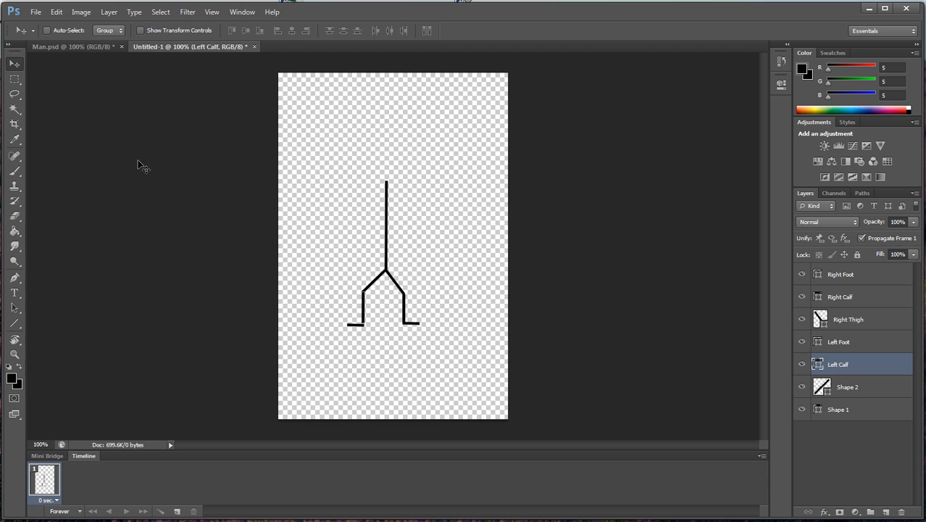
mouse_move(375, 314)
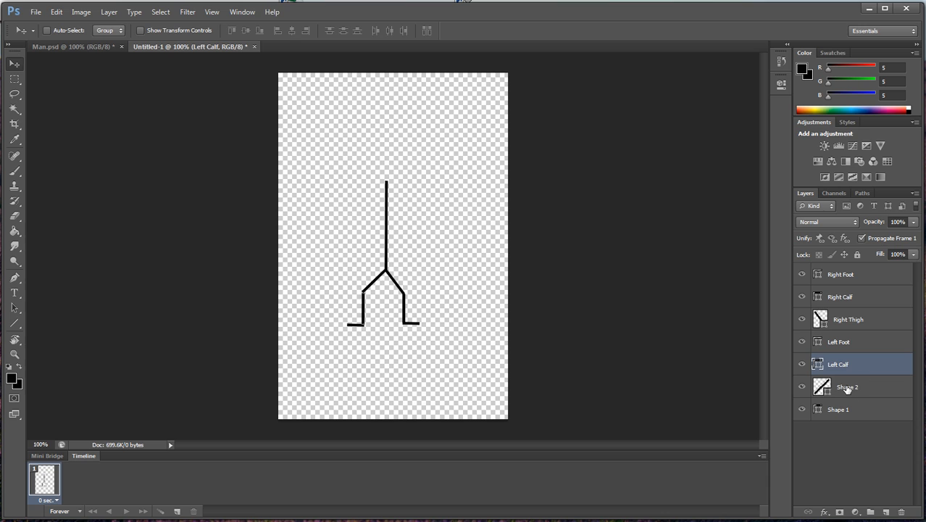
double_click(846, 385)
type("Let Thigh")
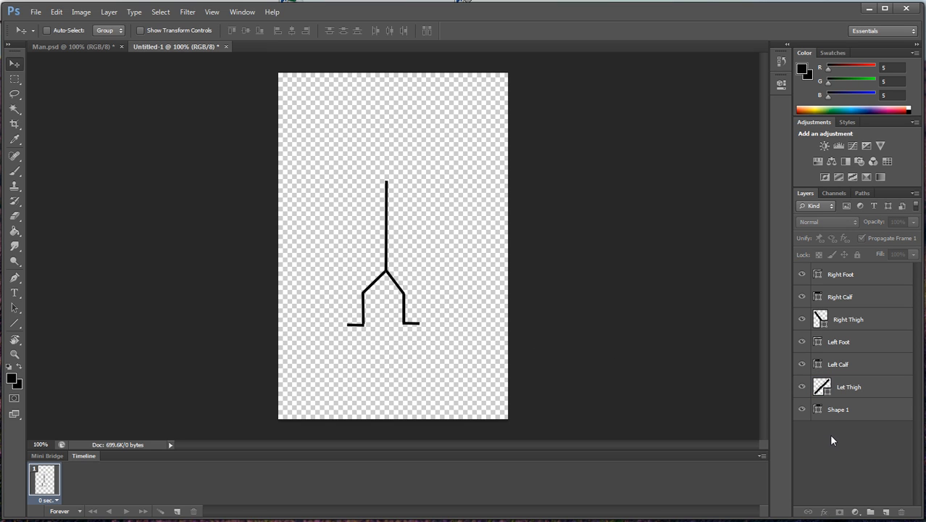
mouse_move(405, 246)
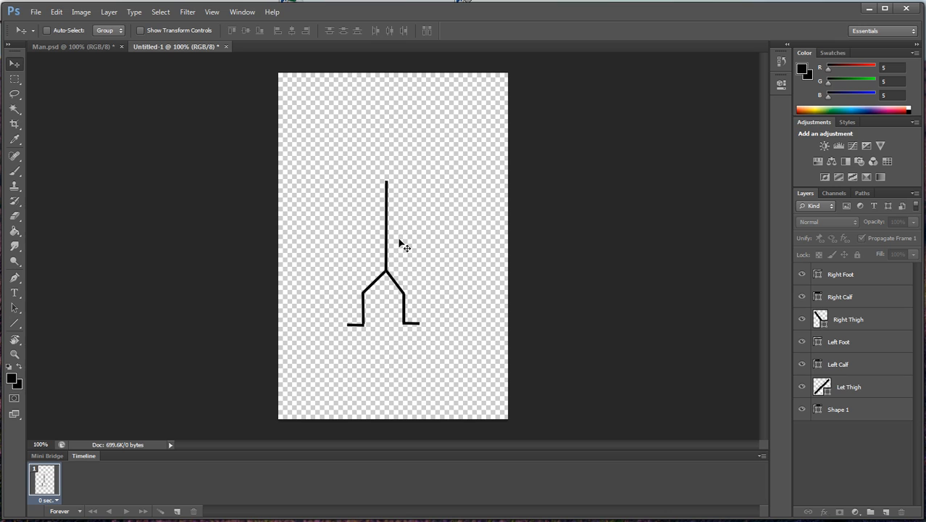
mouse_move(371, 300)
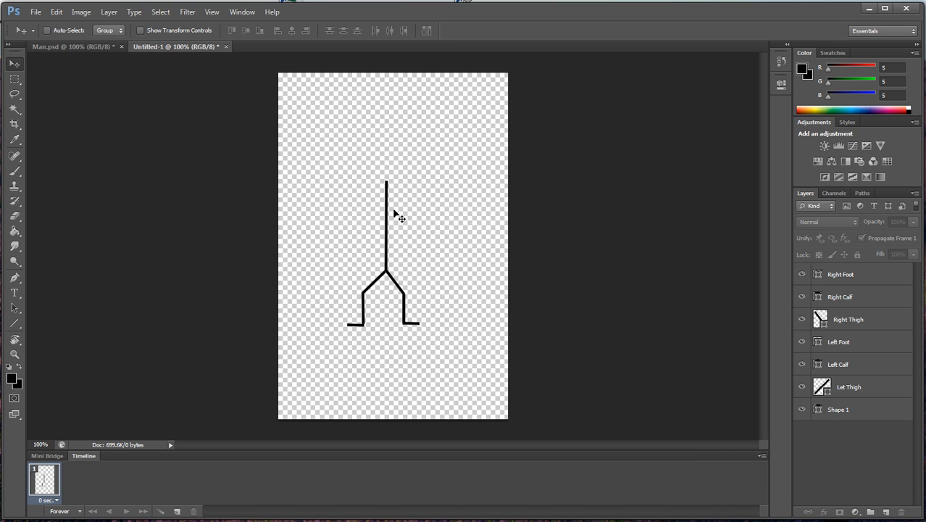
mouse_move(299, 225)
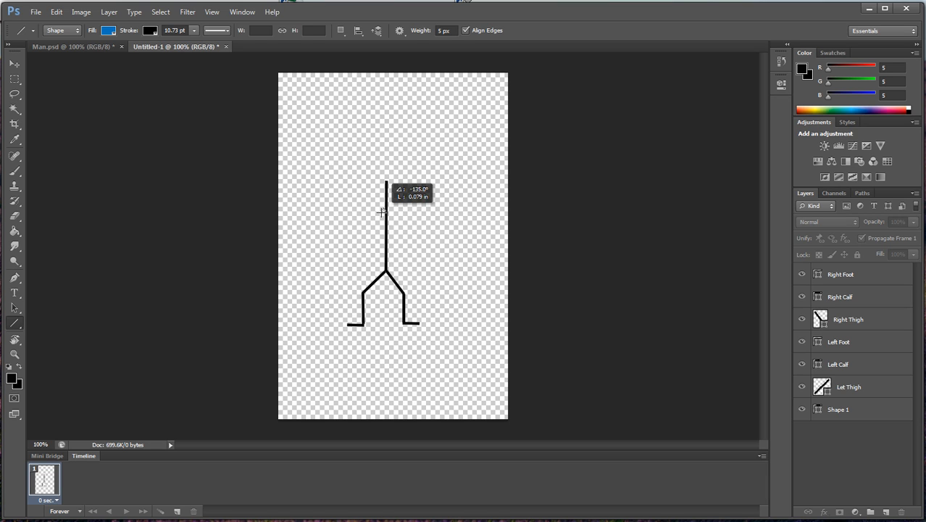
- Draw an arm line from the shoulder at 3 px weight
left_click_drag(385, 185, 365, 229)
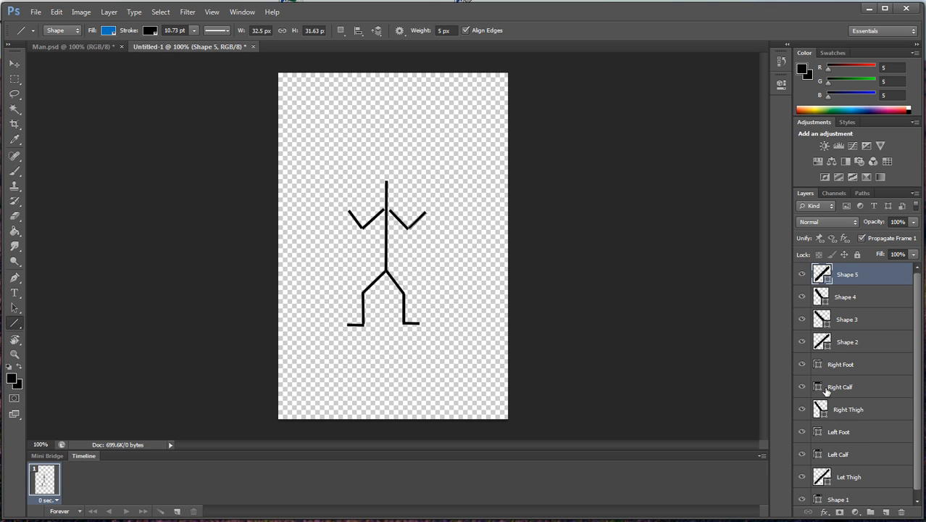
- Rename Shape 2 to Left Upper Arm and Shape 3 to Right Upper Arm
left_click(846, 342)
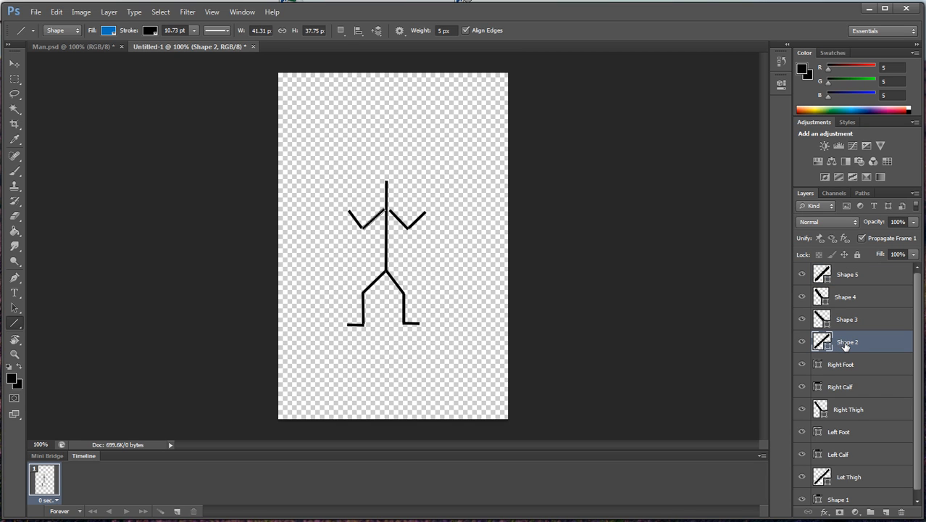
double_click(846, 342)
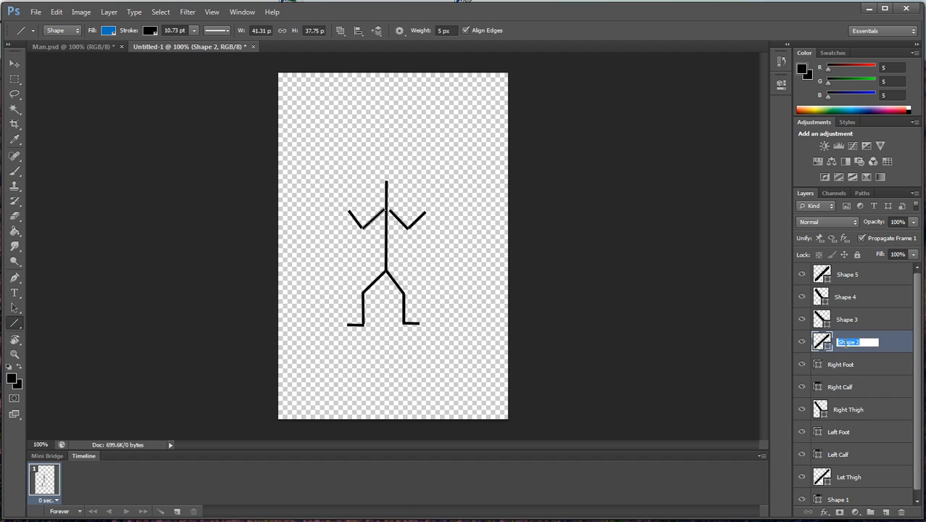
type("Left Upper")
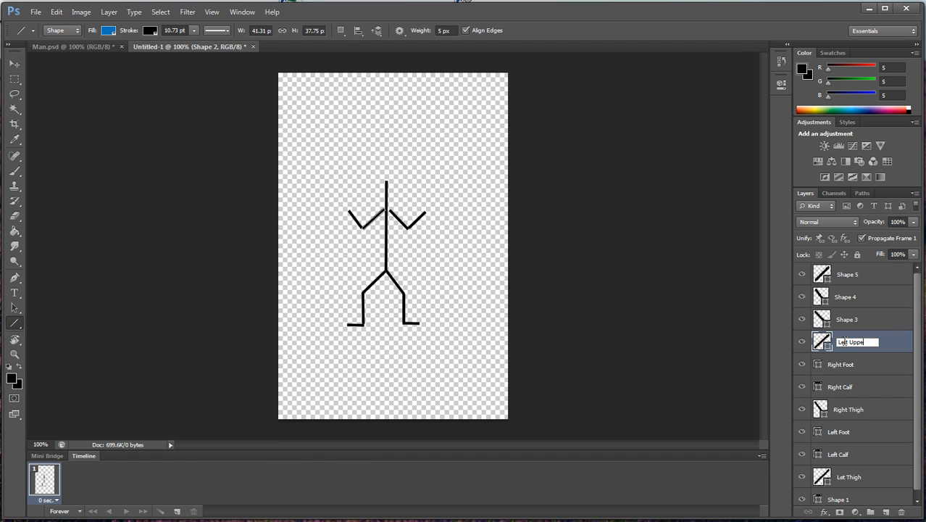
key("Enter")
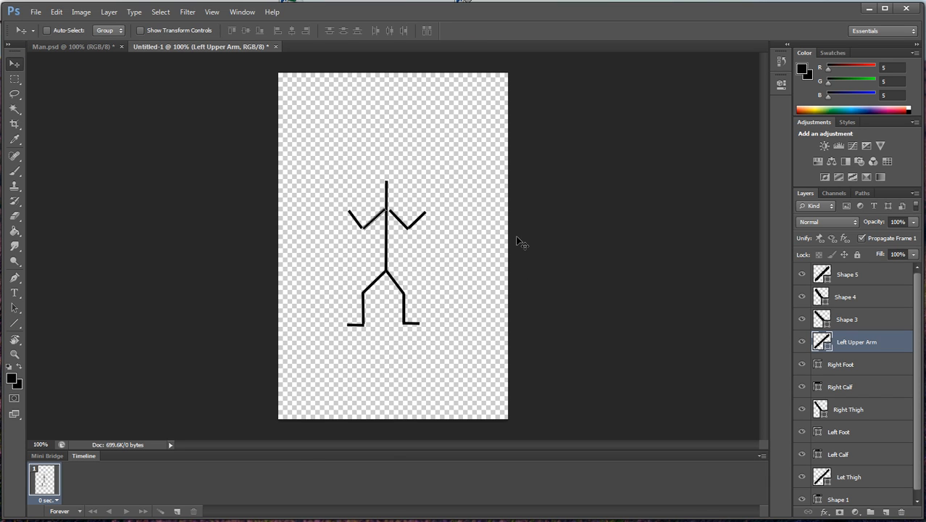
mouse_move(849, 328)
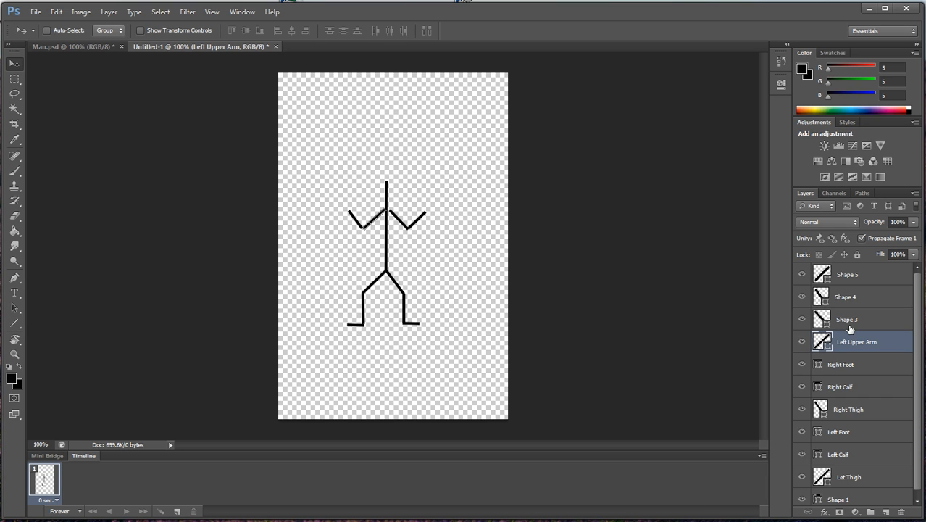
left_click(846, 318)
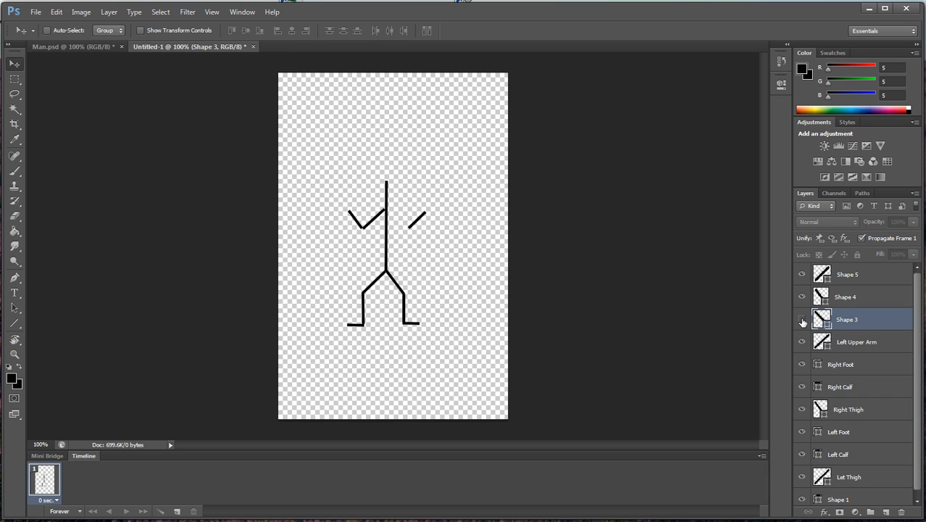
double_click(846, 319)
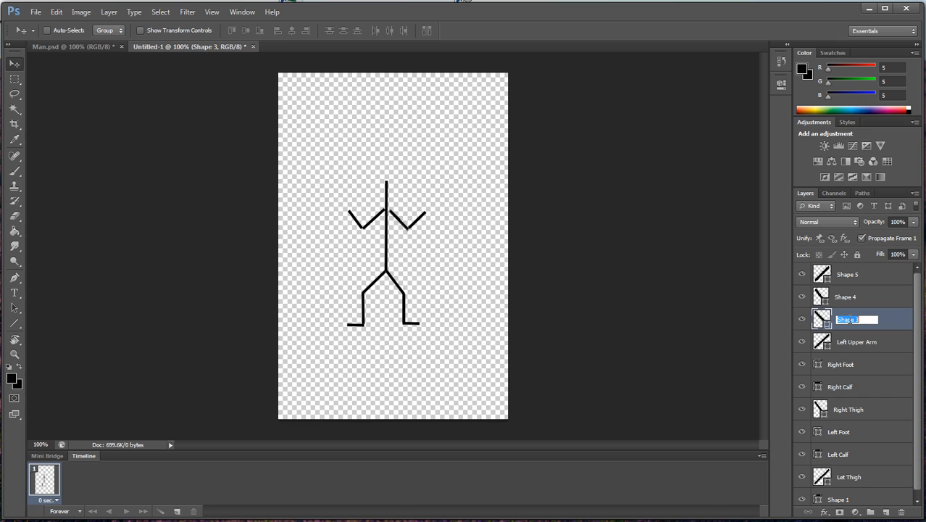
type("Right Upper")
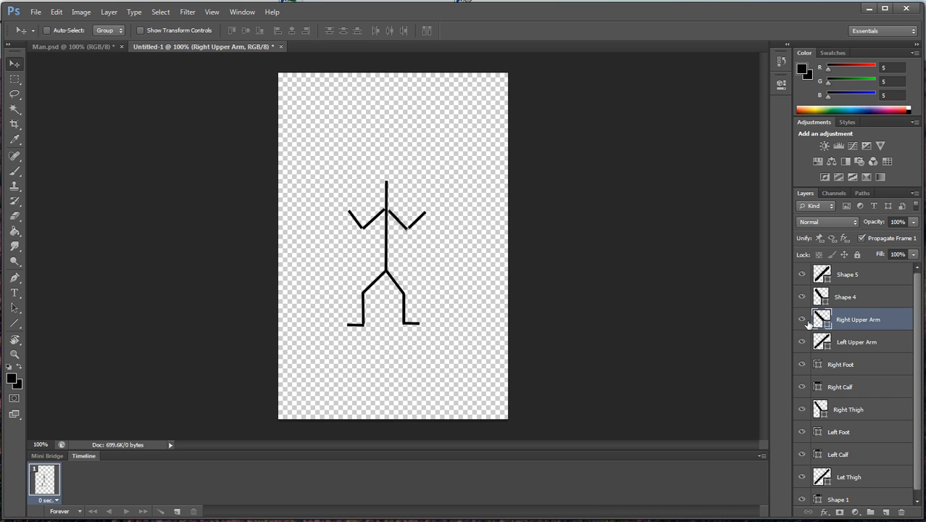
mouse_move(801, 319)
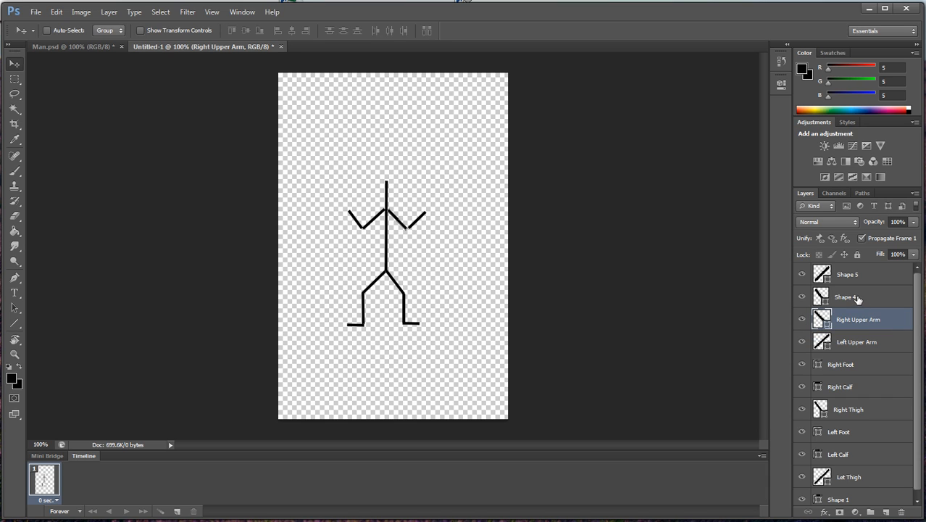
- Rename Shape 4 to Left Forearm and Shape 5 to Right Forearm
left_click(846, 296)
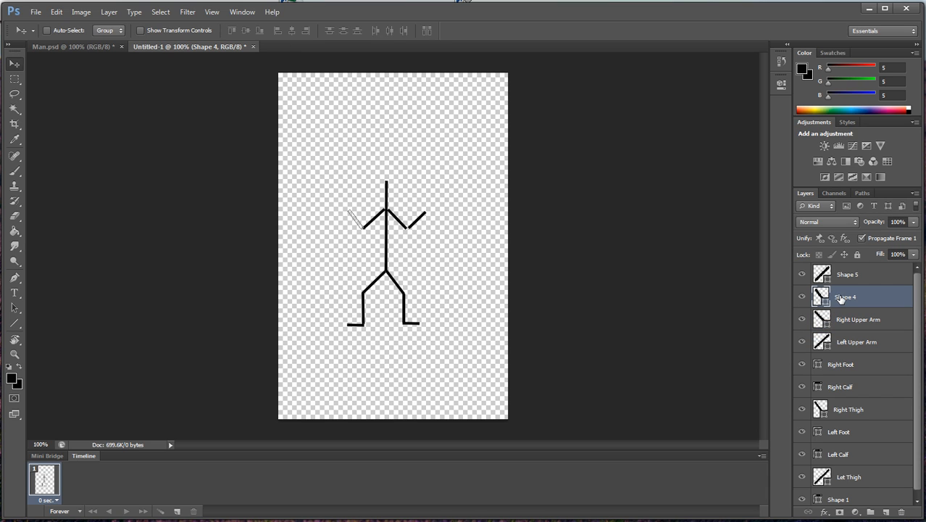
double_click(846, 296)
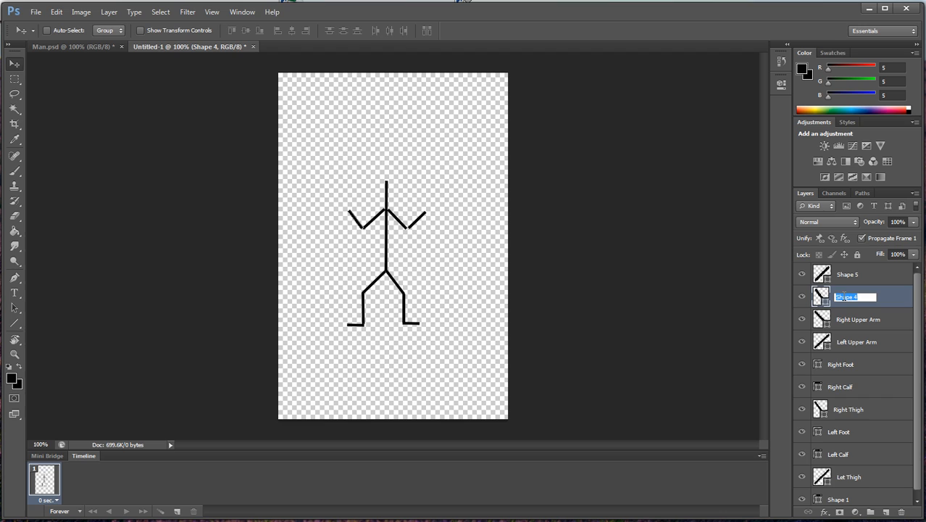
type("Left Forearm")
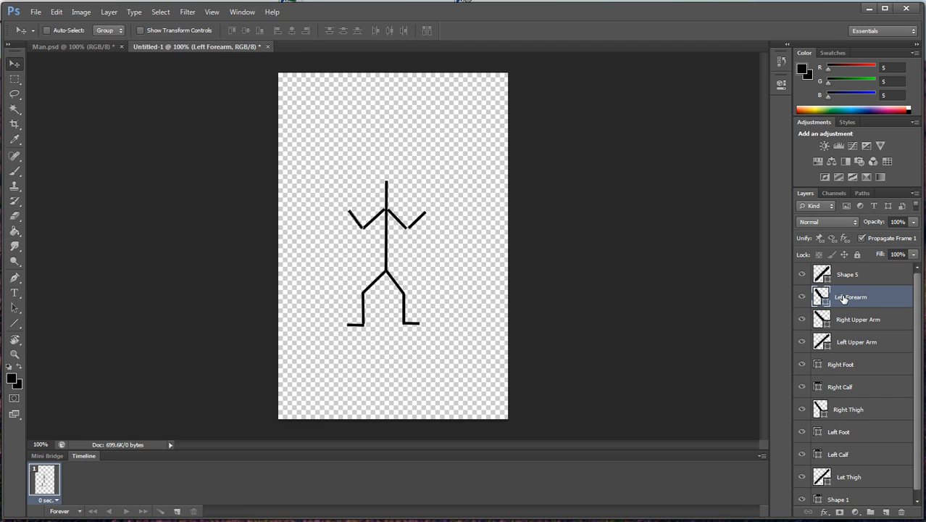
mouse_move(849, 296)
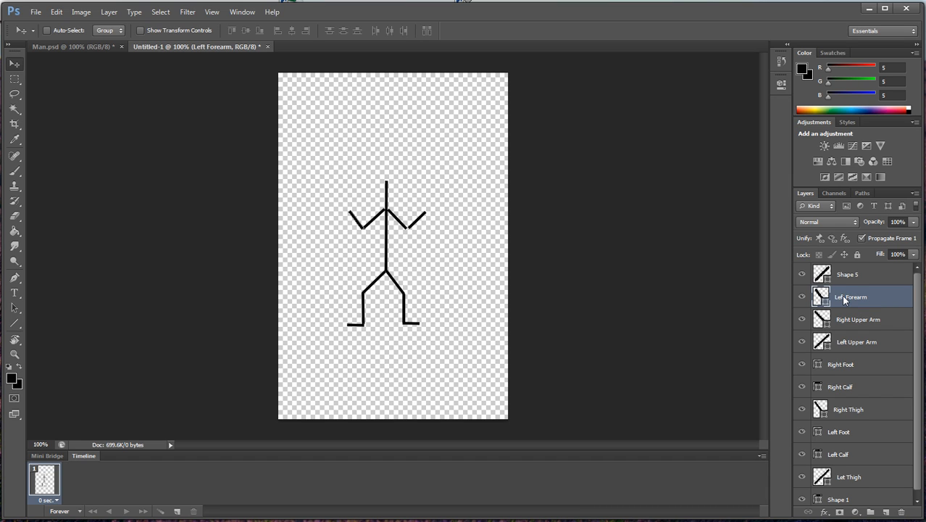
left_click(846, 274)
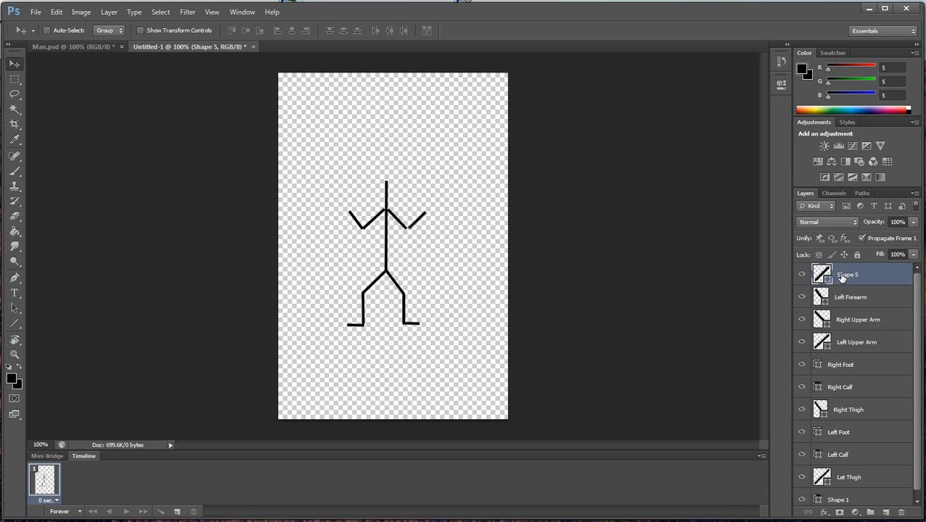
left_click(14, 339)
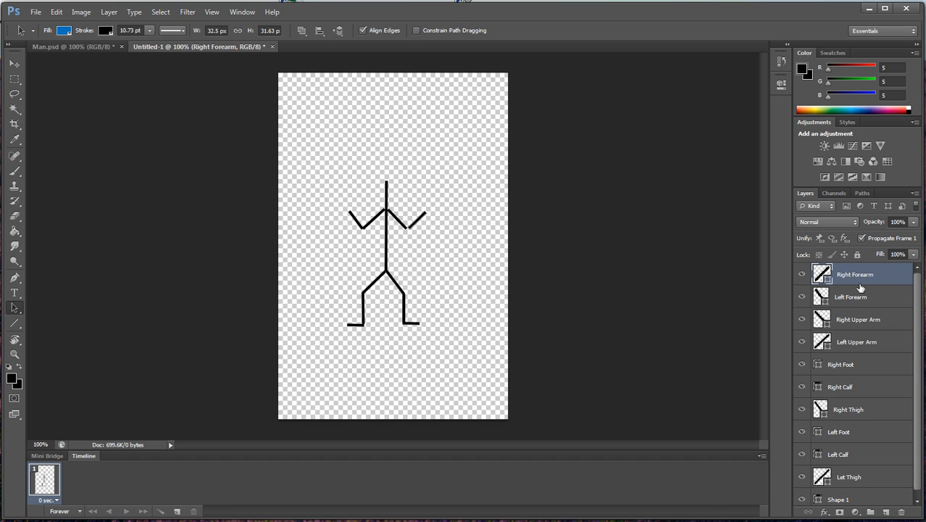
mouse_move(418, 220)
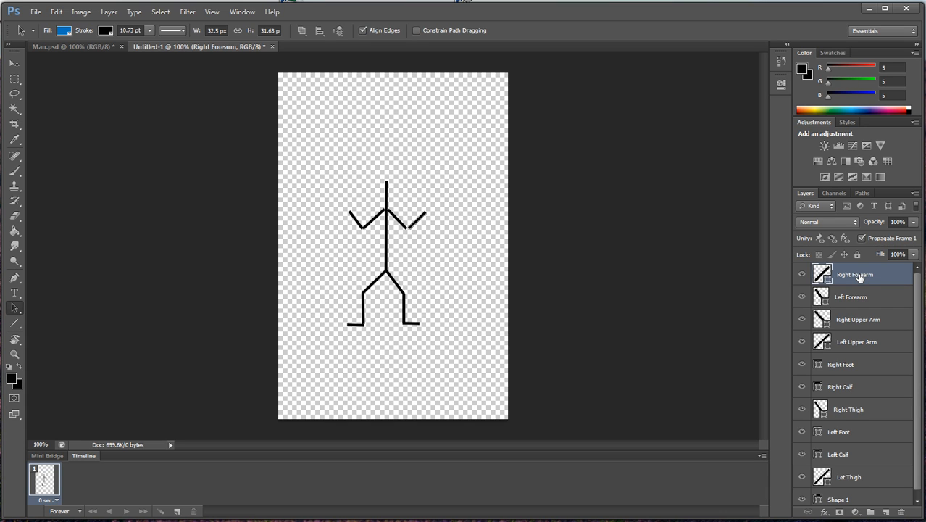
mouse_move(843, 278)
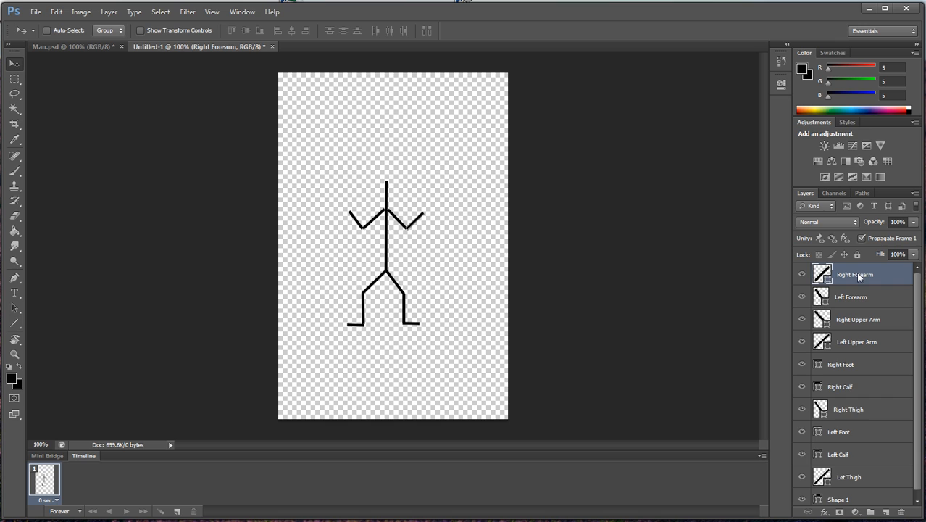
left_click(851, 295)
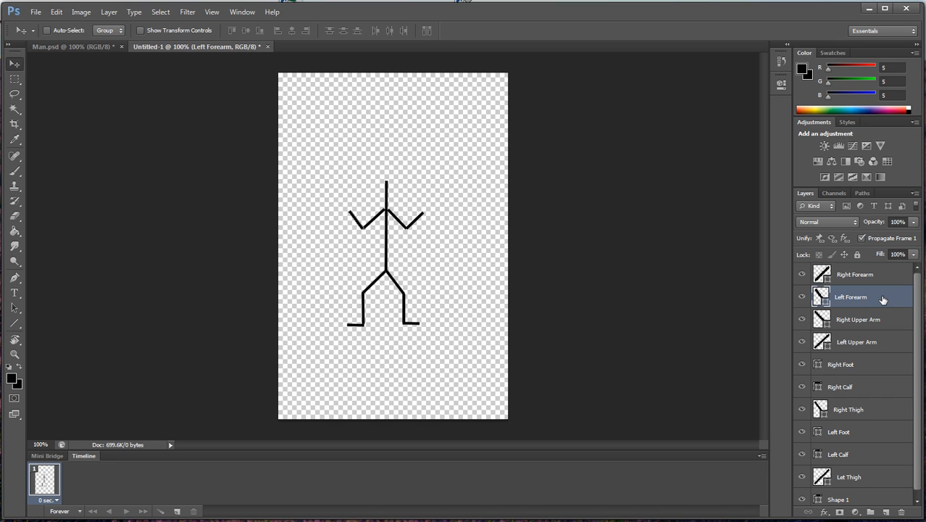
mouse_move(872, 303)
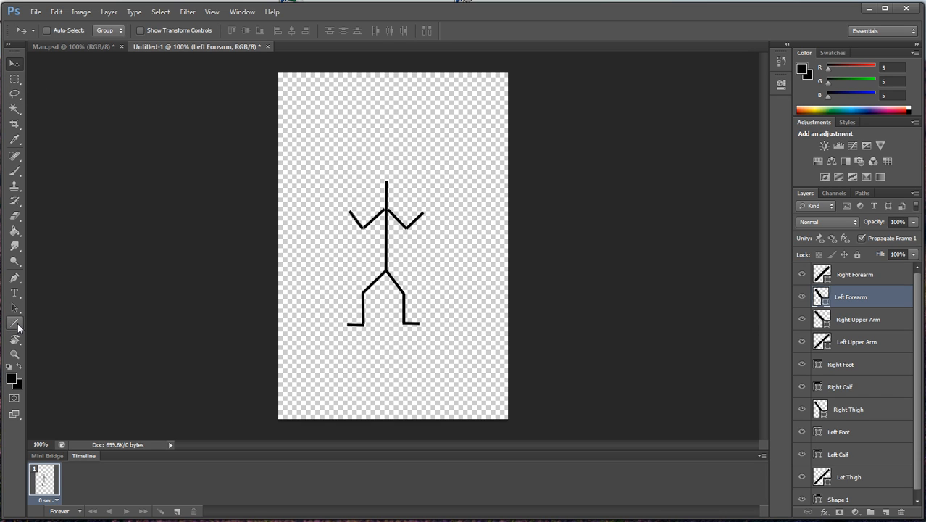
- With the Ellipse tool and white fill, draw a circle head above the neck
left_click(14, 322)
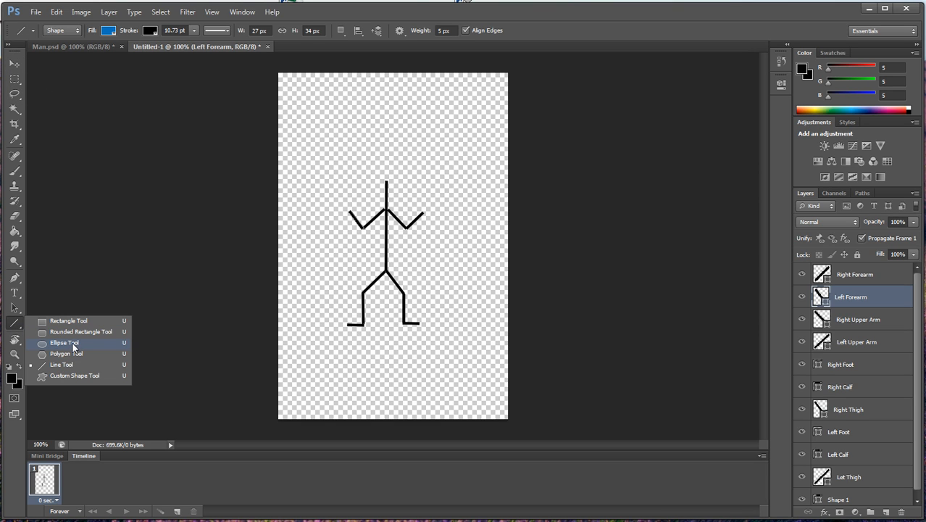
left_click(65, 342)
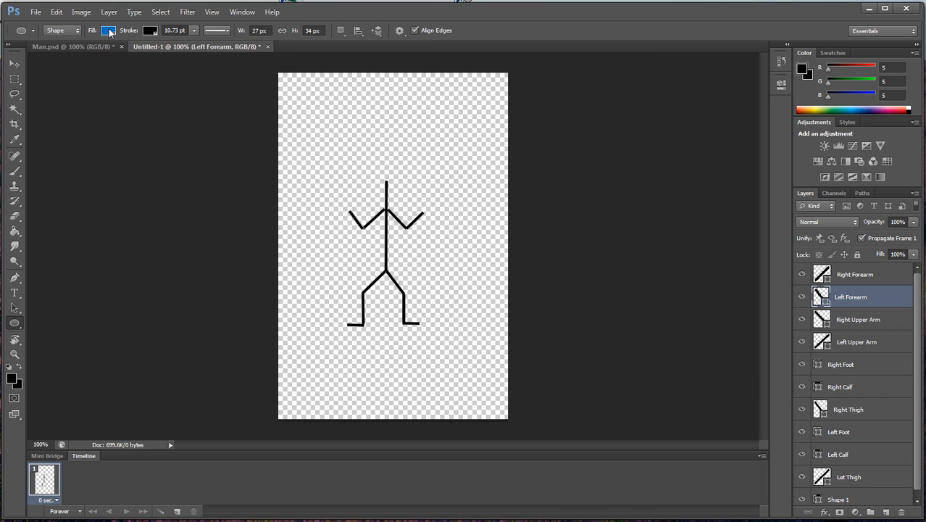
left_click(109, 31)
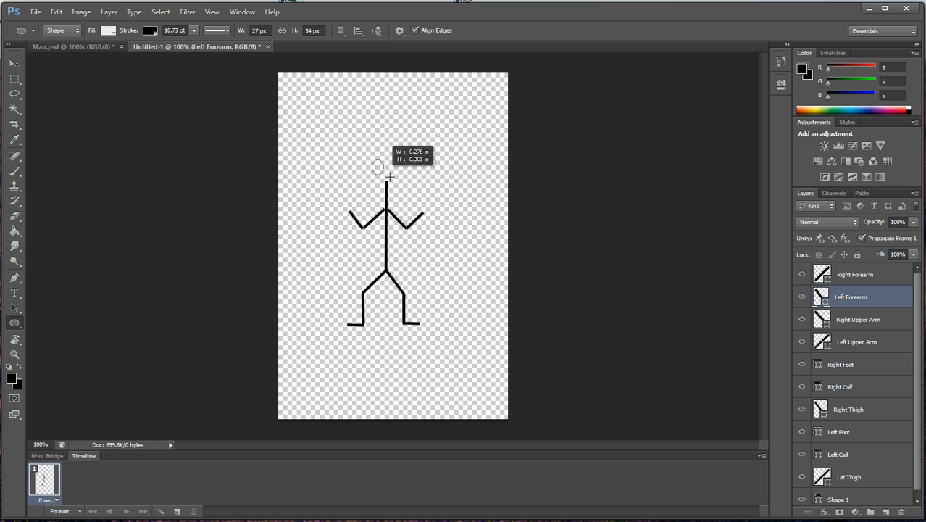
left_click_drag(377, 168, 402, 191)
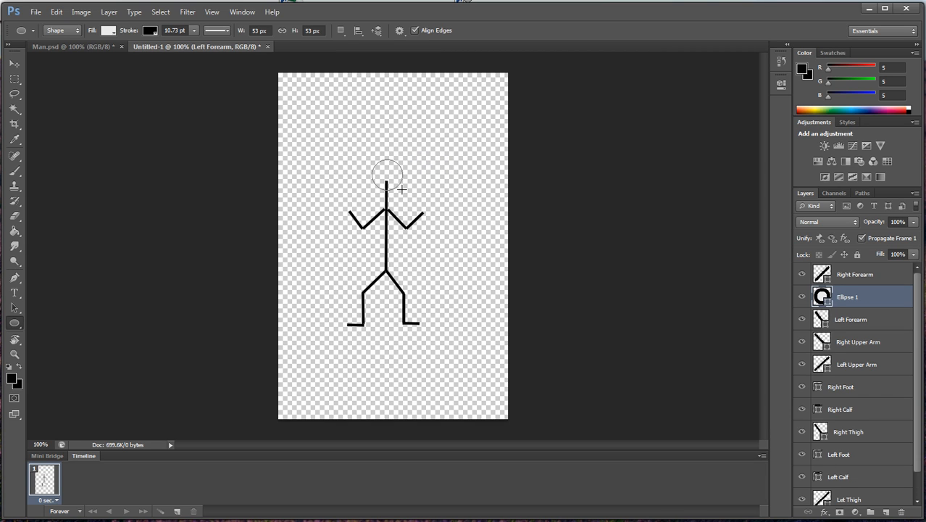
left_click(386, 174)
type("Head")
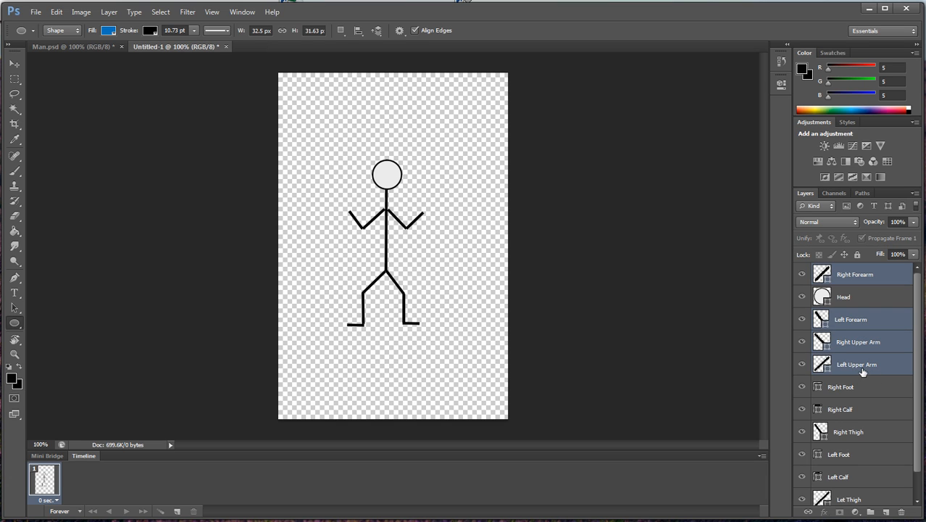
mouse_move(849, 308)
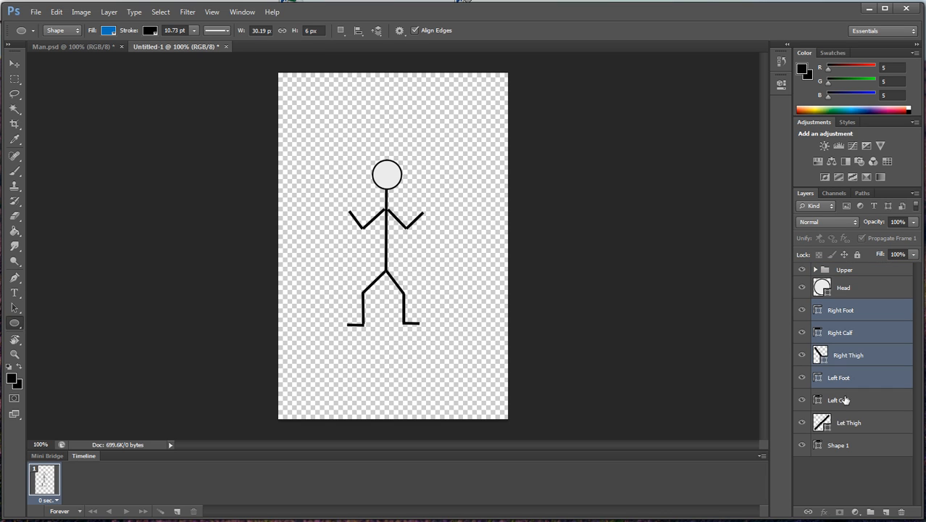
- Name the leg group Lower and select the torso layer to rename it Body
left_click(849, 423)
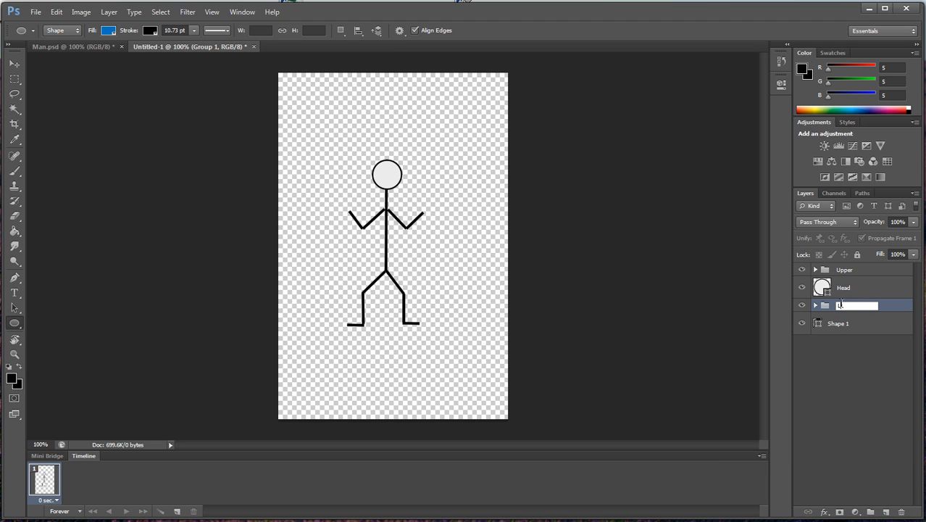
type("Lower")
left_click(839, 323)
type("Body")
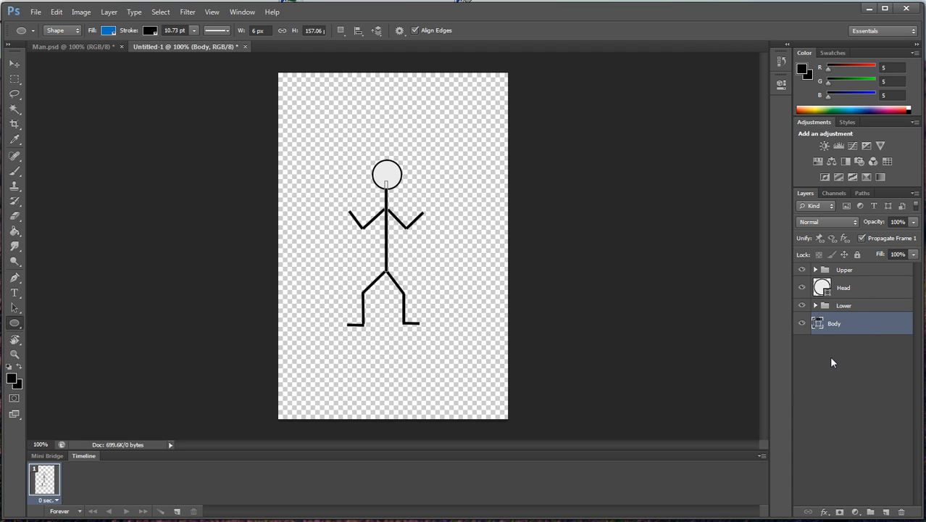
mouse_move(839, 319)
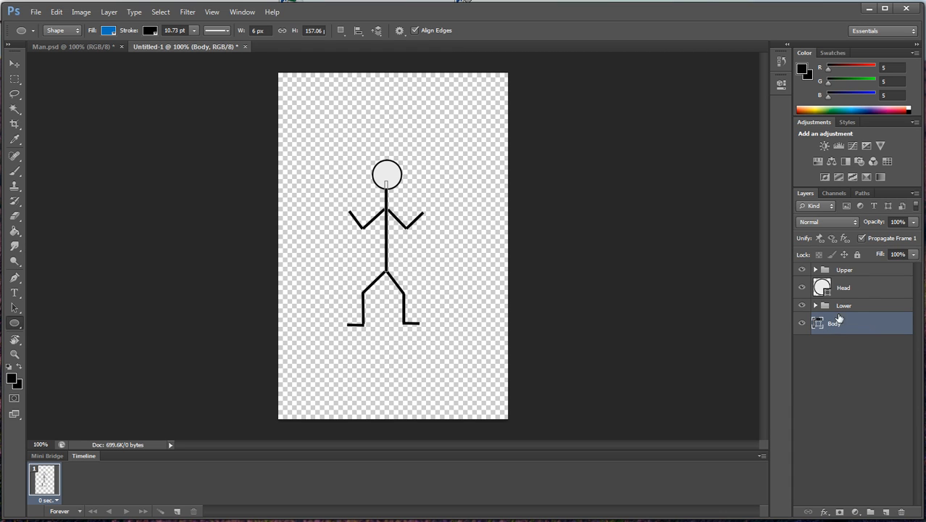
left_click(843, 287)
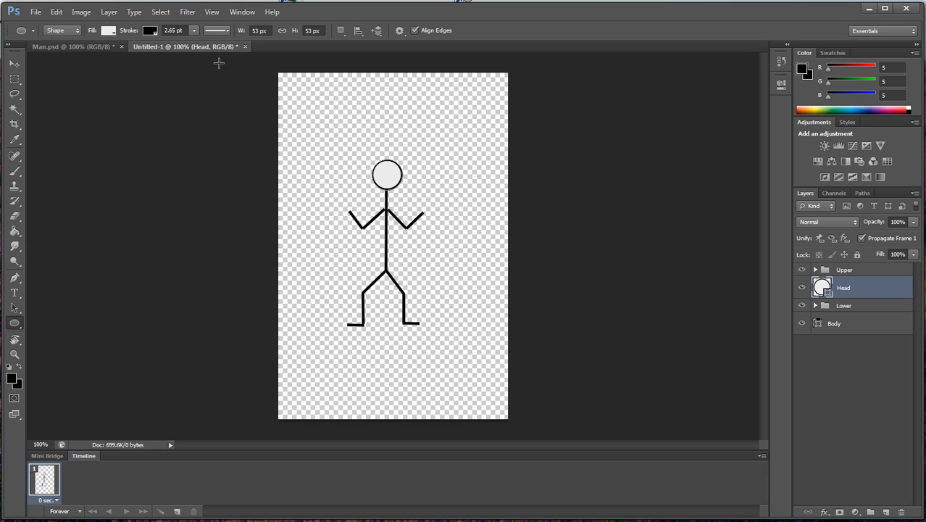
left_click(108, 30)
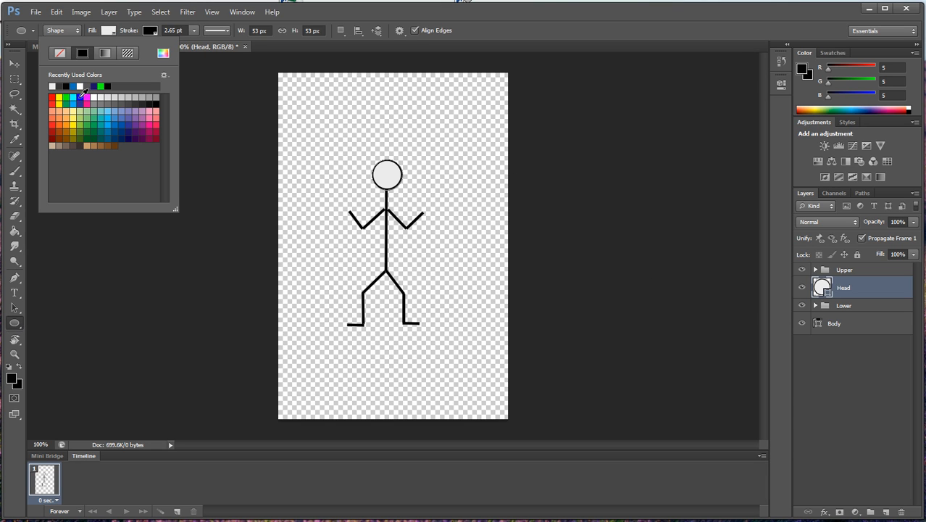
left_click(58, 86)
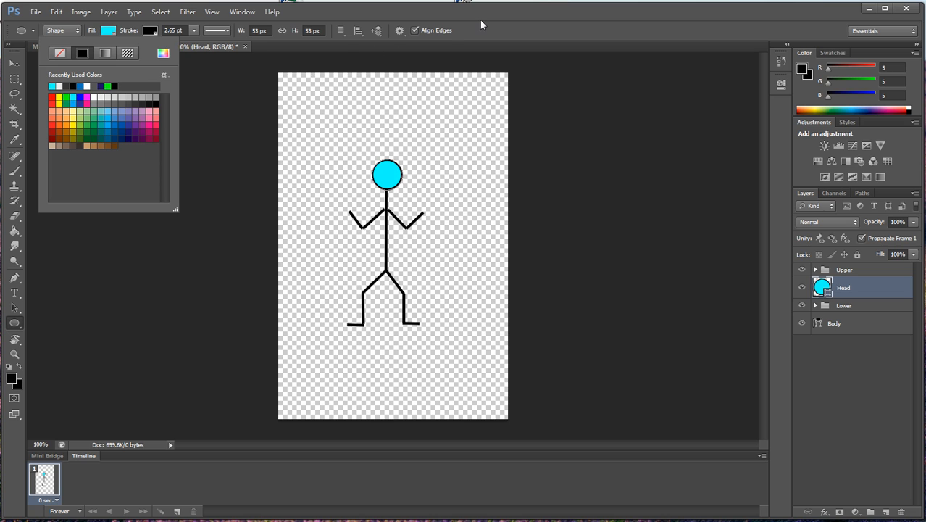
mouse_move(92, 78)
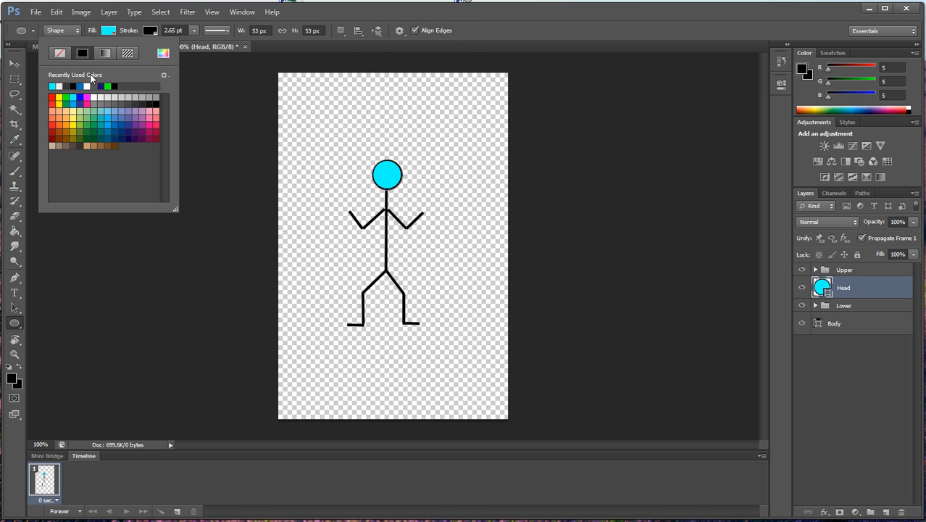
mouse_move(101, 94)
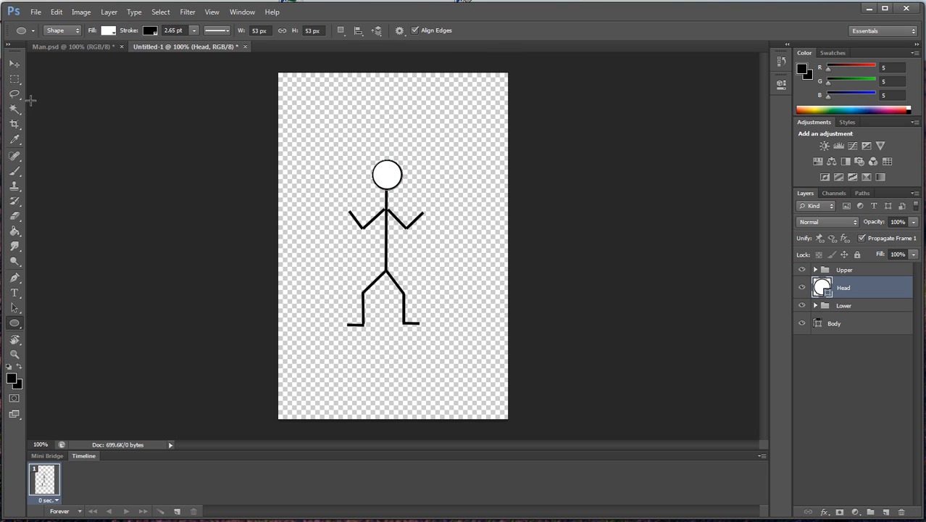
mouse_move(374, 200)
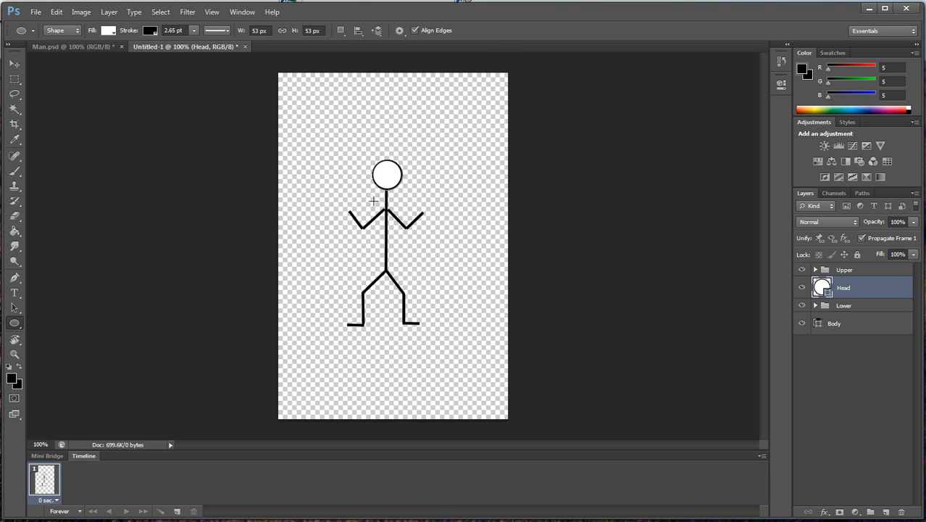
mouse_move(505, 237)
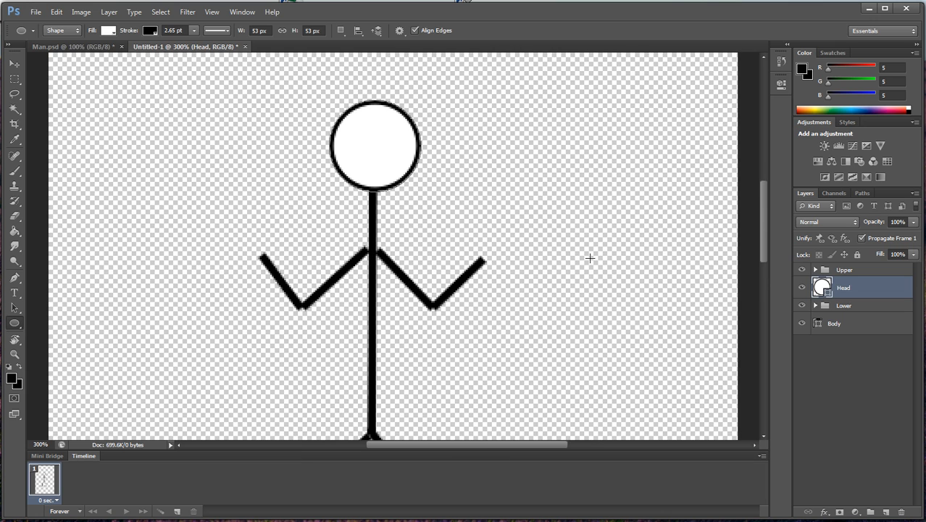
mouse_move(342, 131)
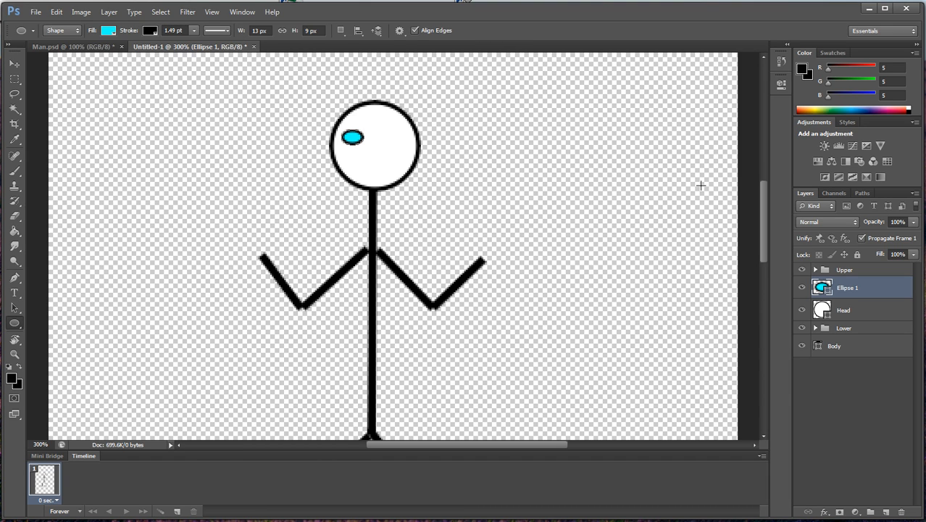
- Name the eye layers, call the copy Right Eye, and move it right
double_click(847, 287)
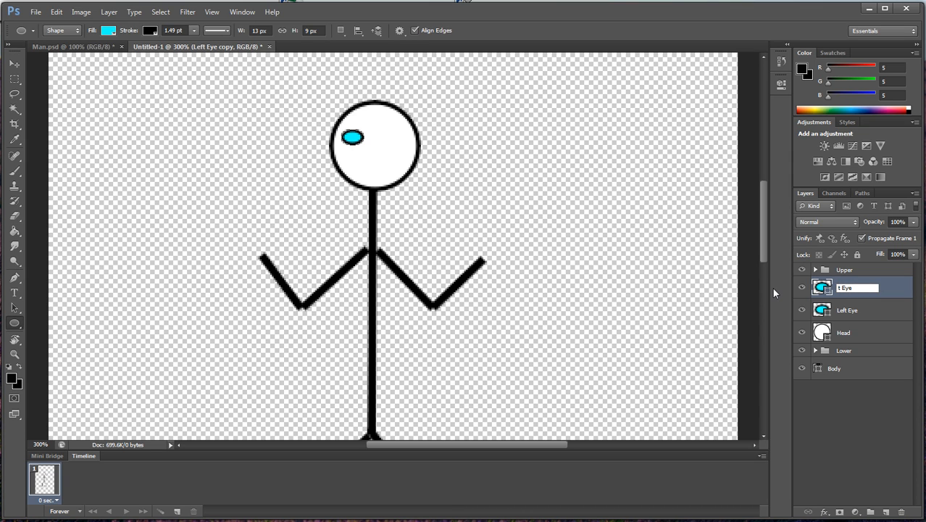
type("Right Eye")
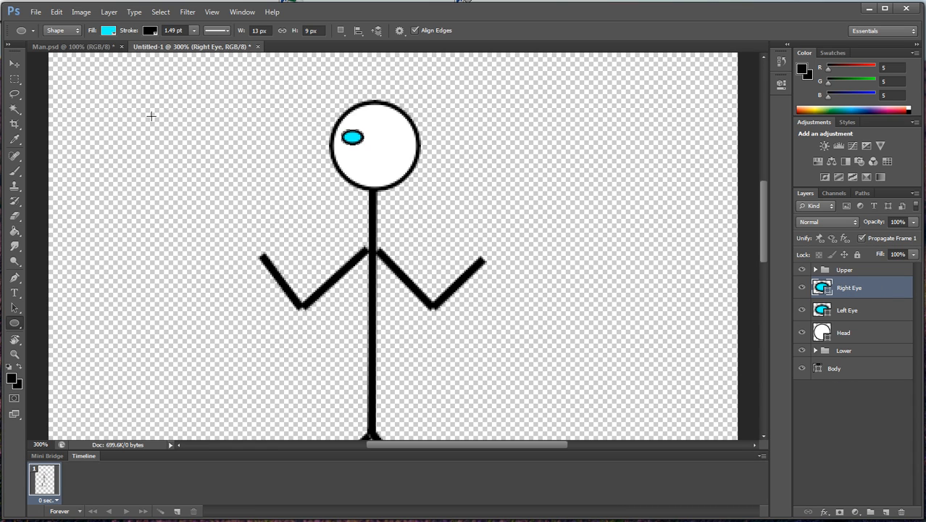
left_click(14, 64)
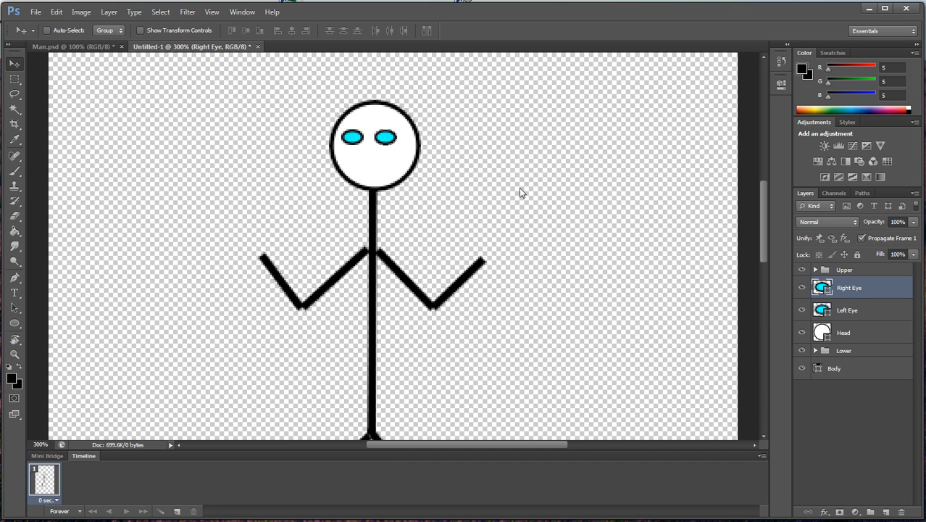
mouse_move(304, 117)
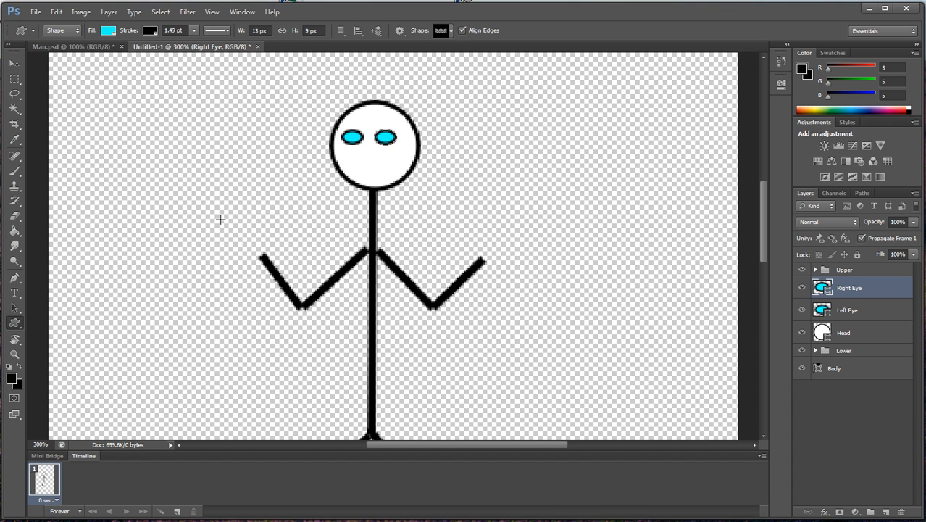
- Review the Face group layers in the reference Man.psd and return to Untitled-1 with the shape picker ready
left_click(440, 31)
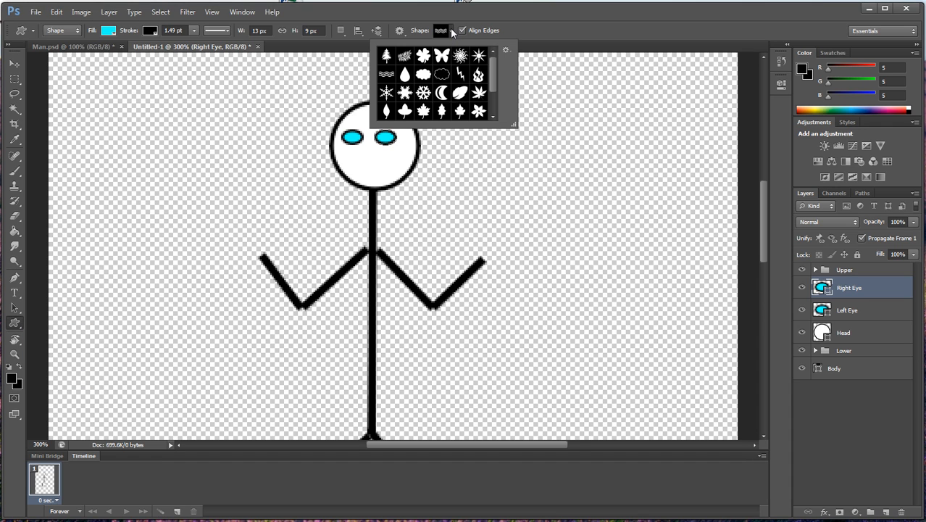
mouse_move(545, 38)
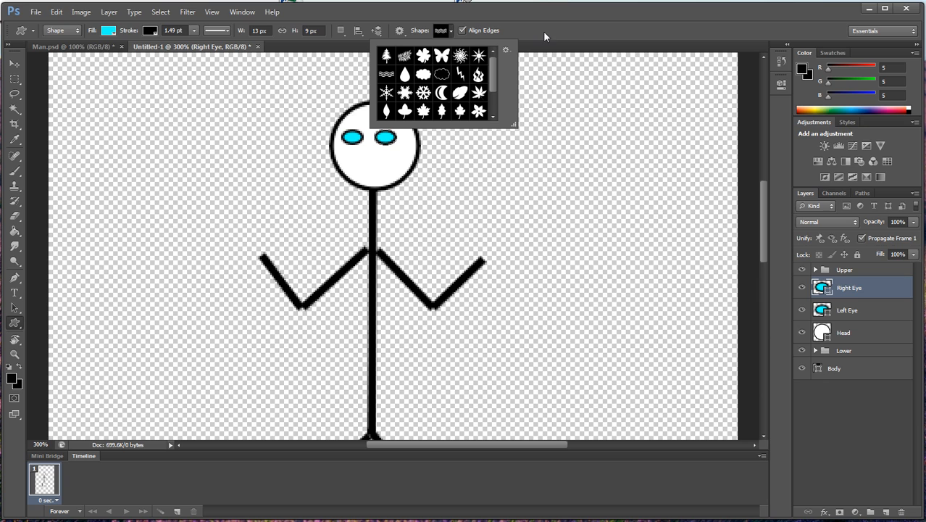
mouse_move(495, 69)
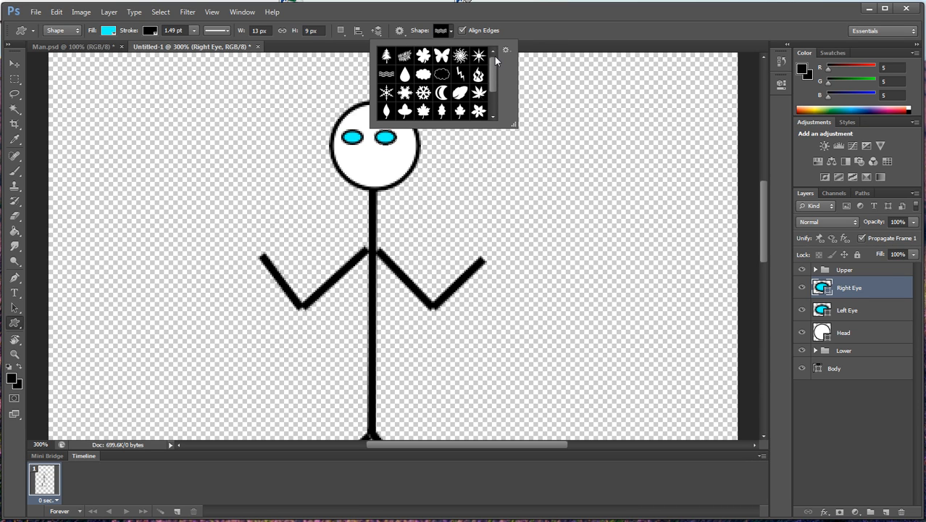
mouse_move(511, 55)
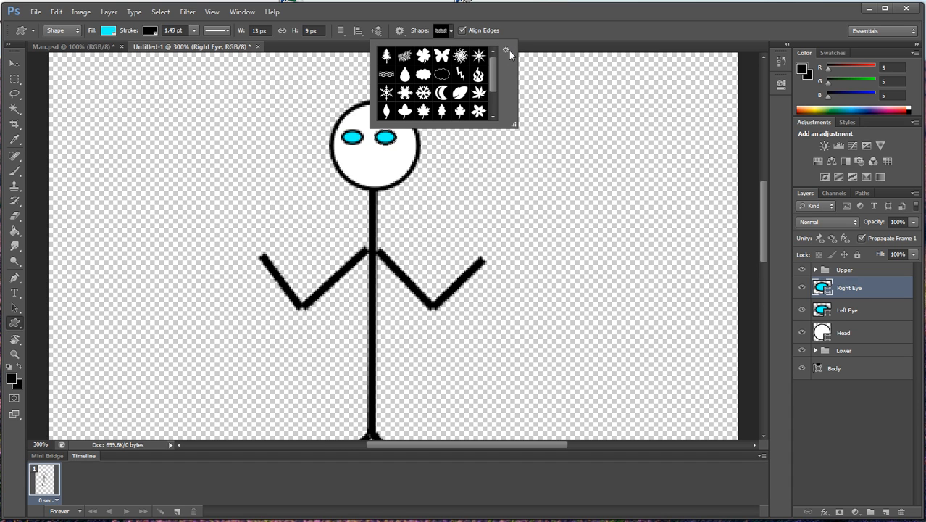
left_click(506, 51)
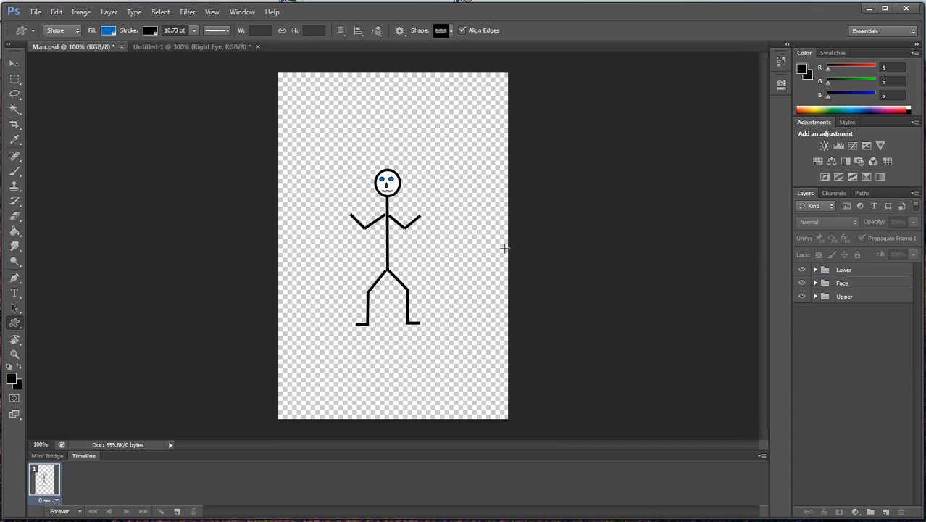
mouse_move(831, 290)
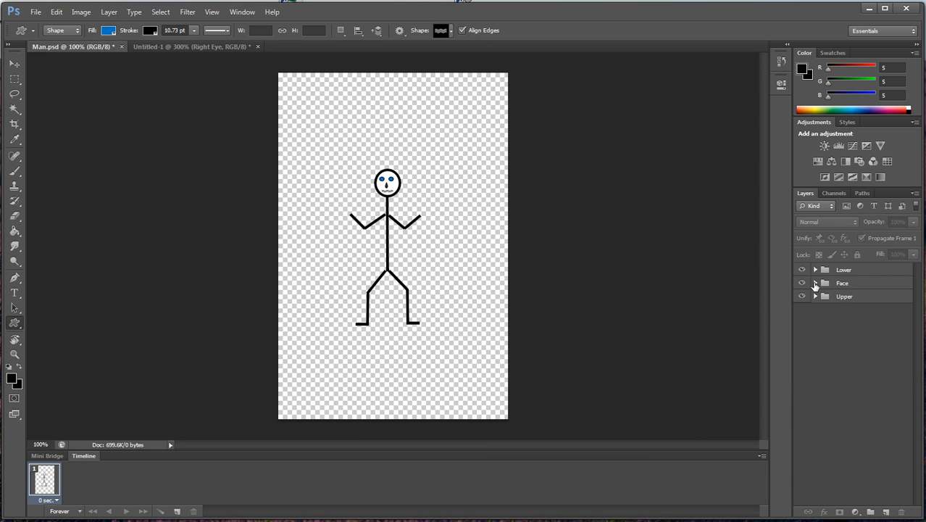
left_click(814, 283)
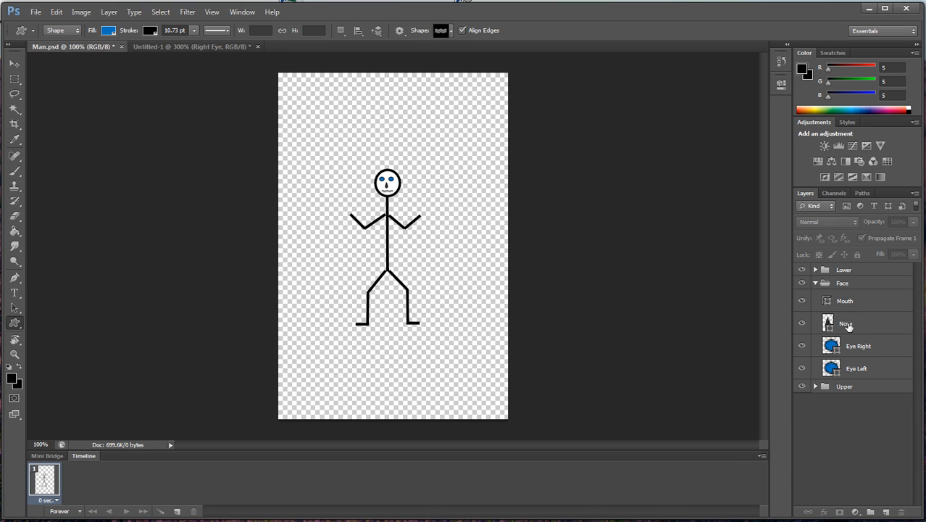
left_click(846, 323)
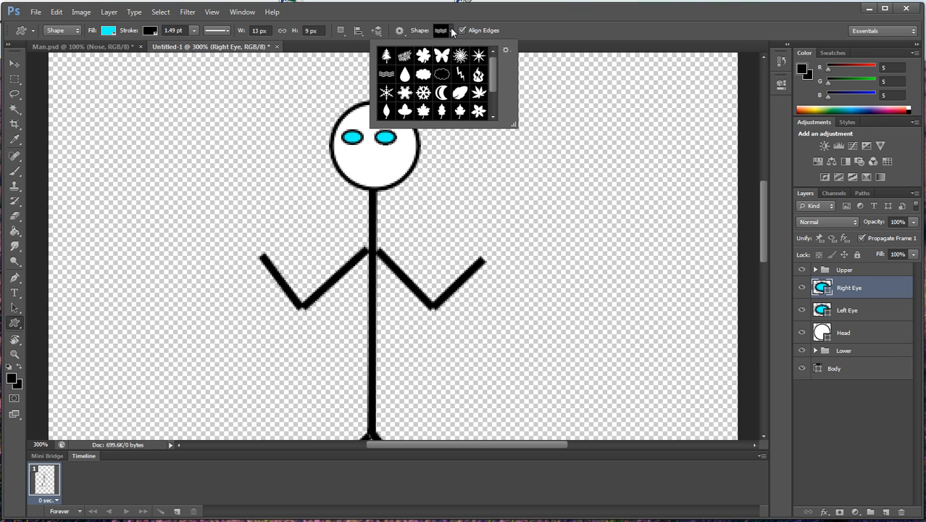
- Draw a small cyan teardrop nose below the eyes as a new shape layer
left_click(506, 51)
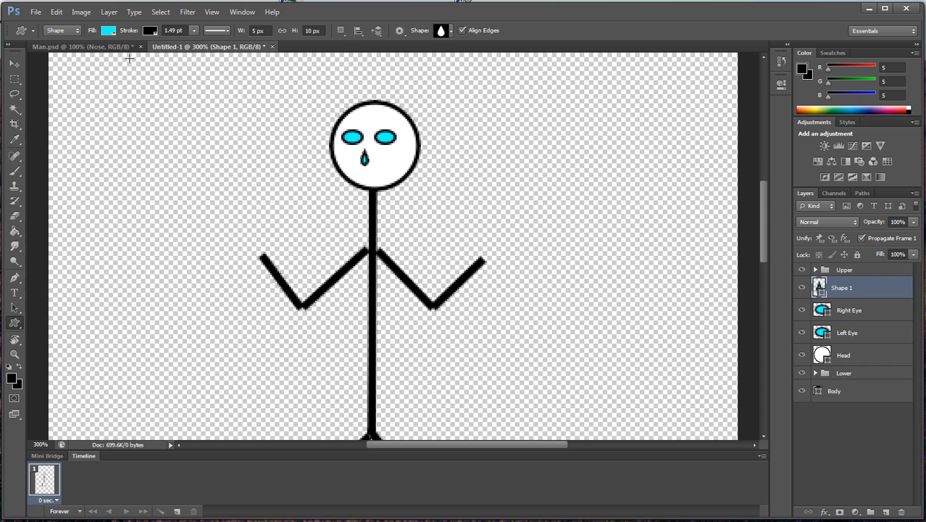
left_click(107, 30)
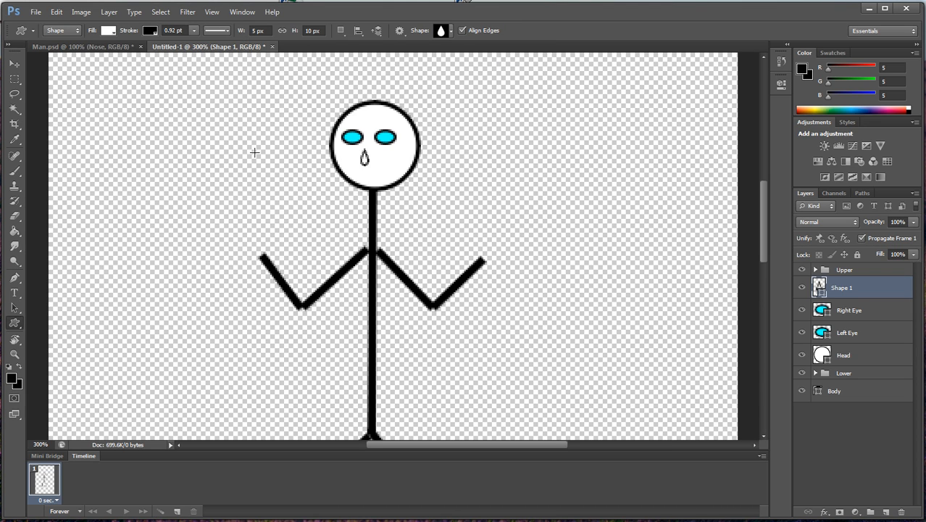
mouse_move(26, 64)
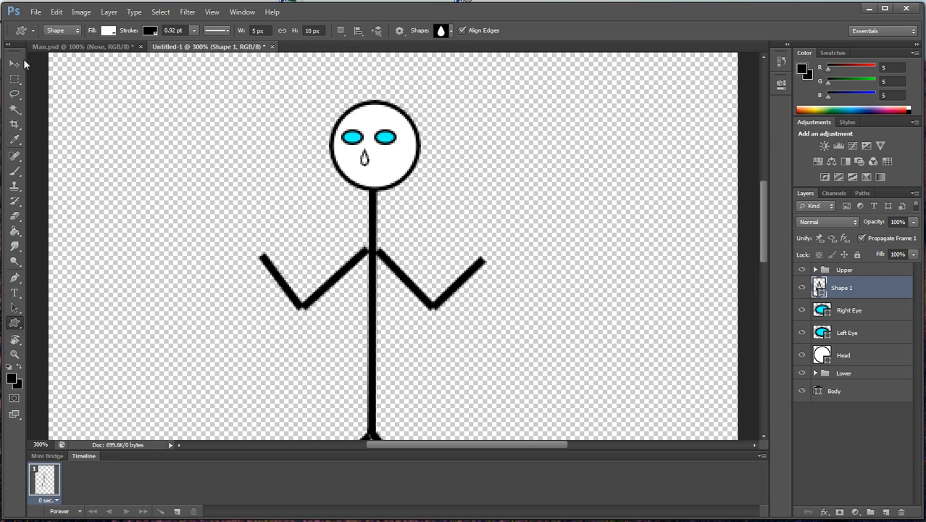
left_click(15, 64)
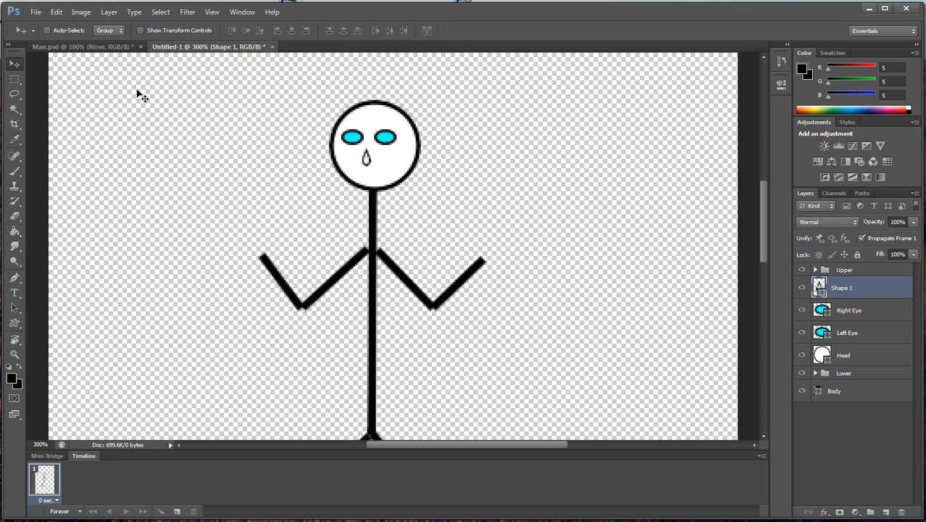
mouse_move(250, 103)
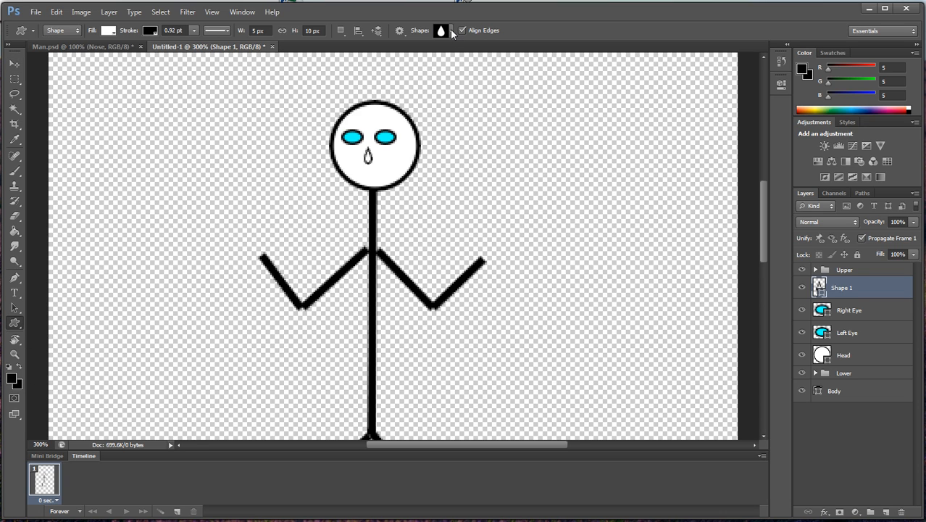
- Load the Nature custom shape set and choose the wave shape for the mouth
left_click(449, 31)
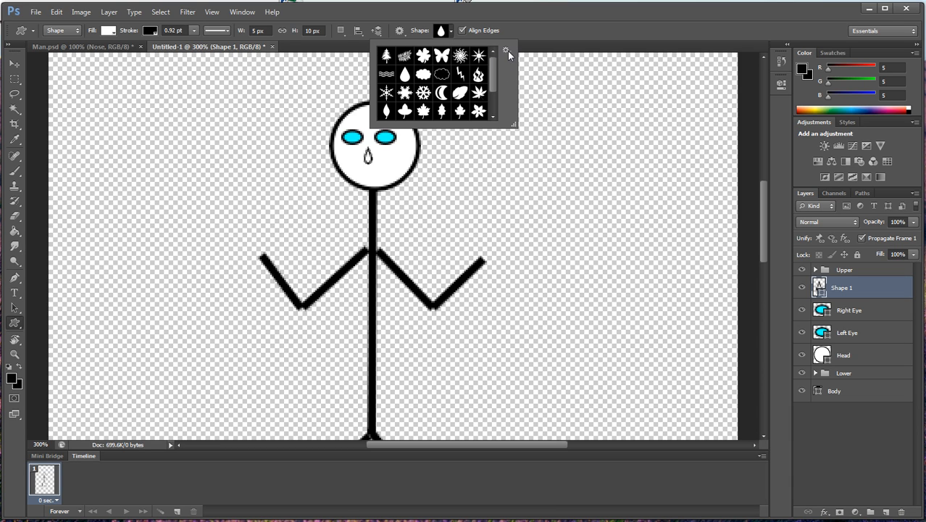
left_click(506, 49)
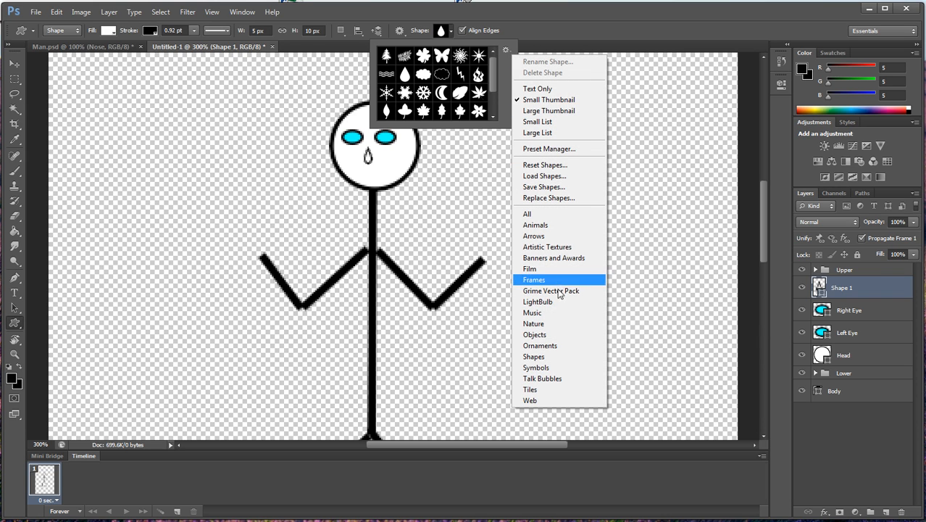
left_click(533, 323)
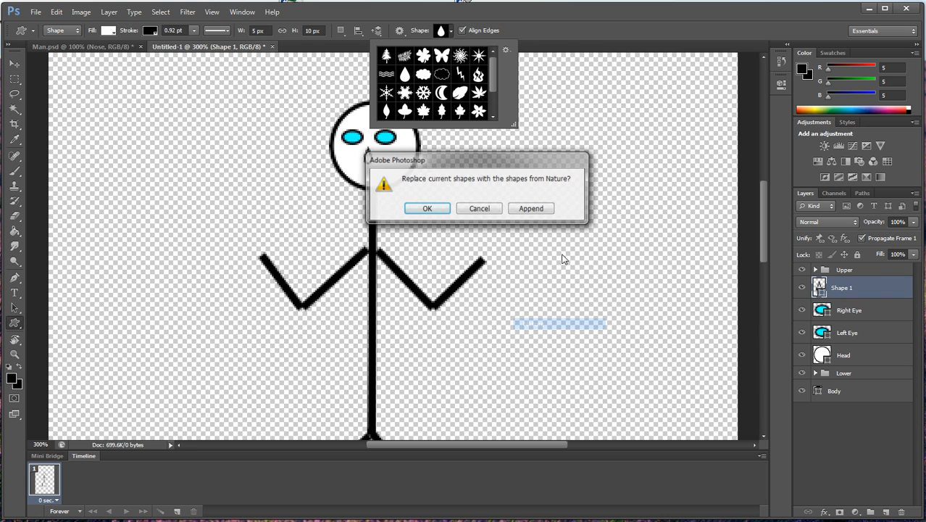
left_click(426, 209)
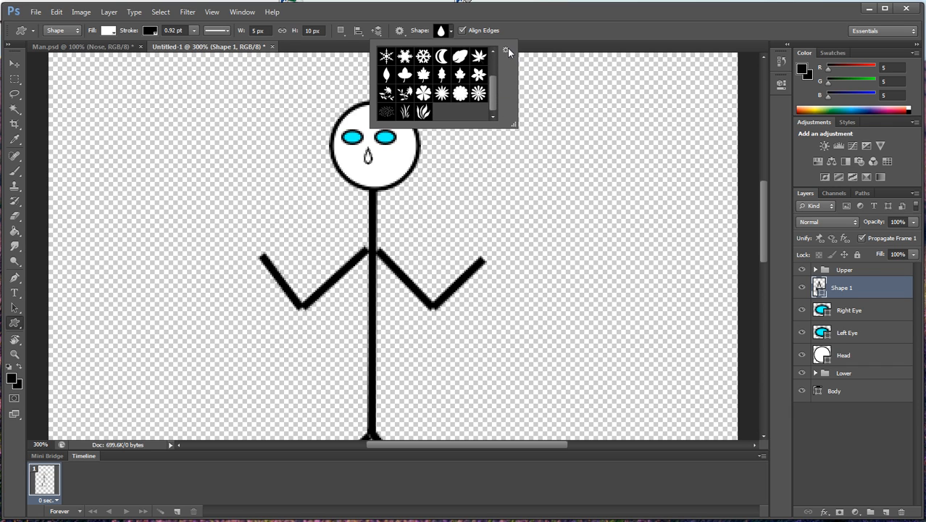
mouse_move(510, 54)
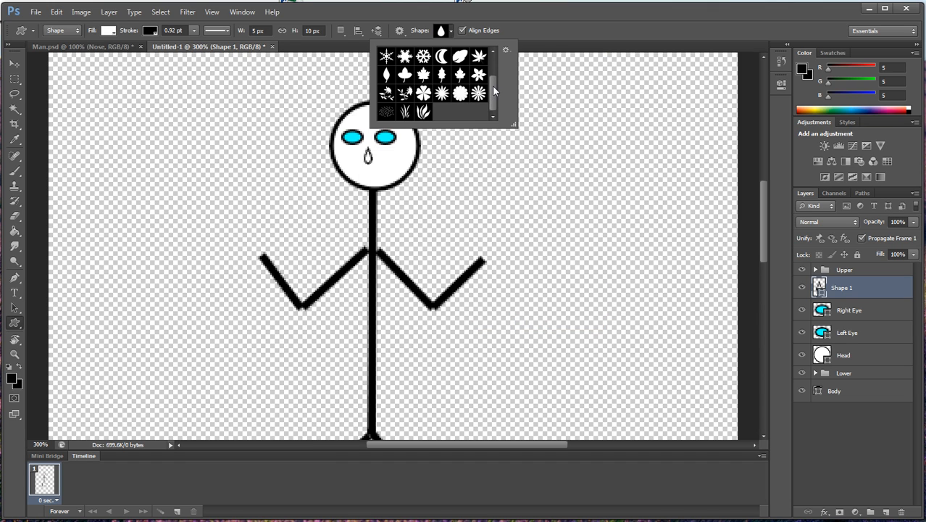
scroll("down", 3)
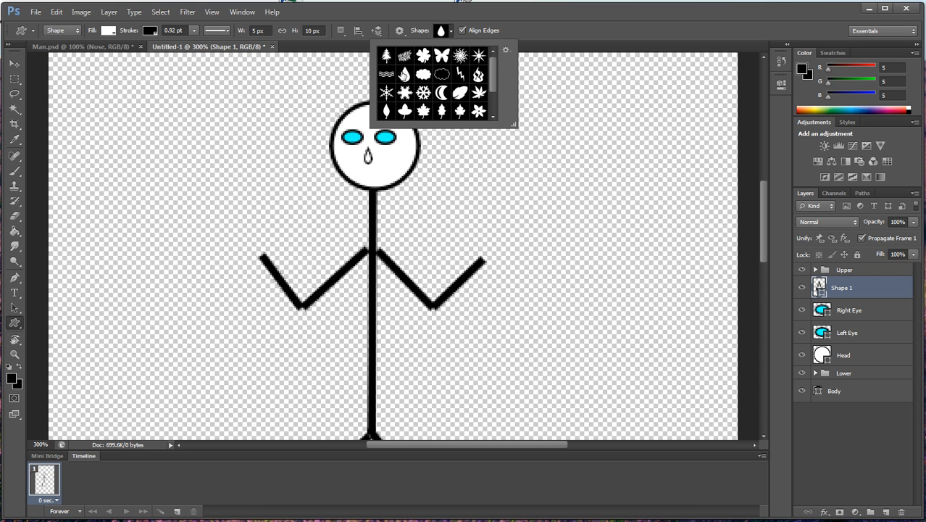
left_click(385, 74)
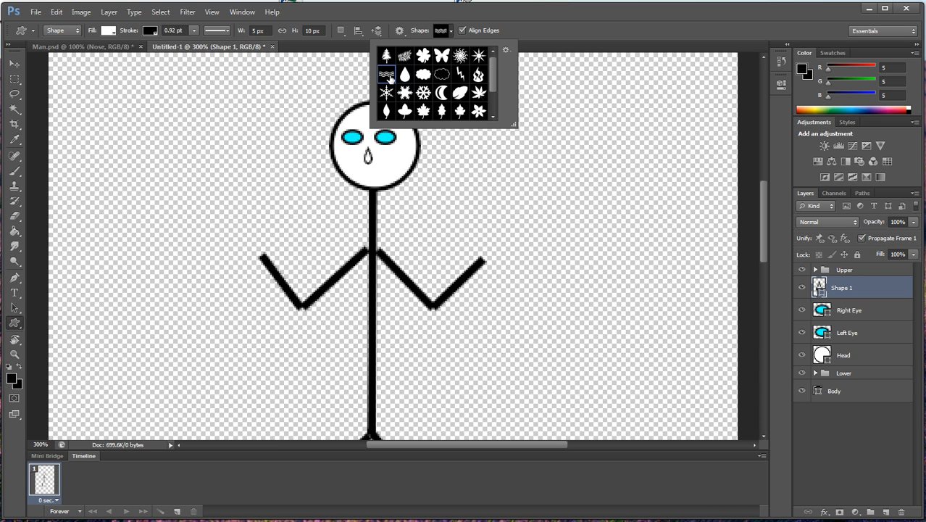
mouse_move(386, 76)
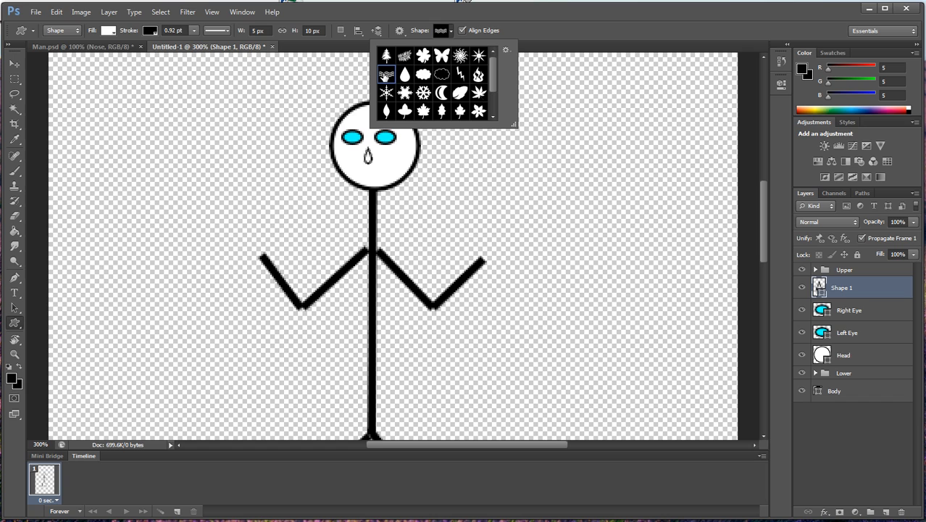
mouse_move(385, 75)
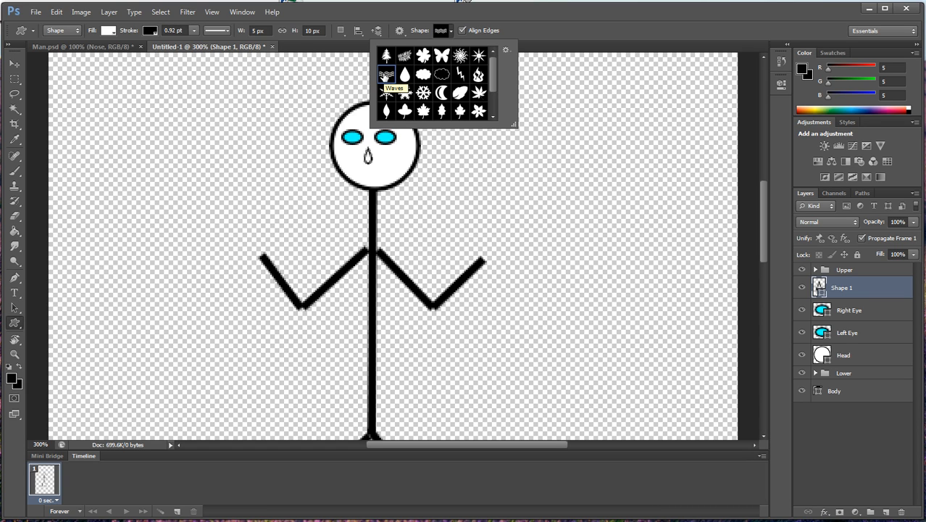
mouse_move(386, 77)
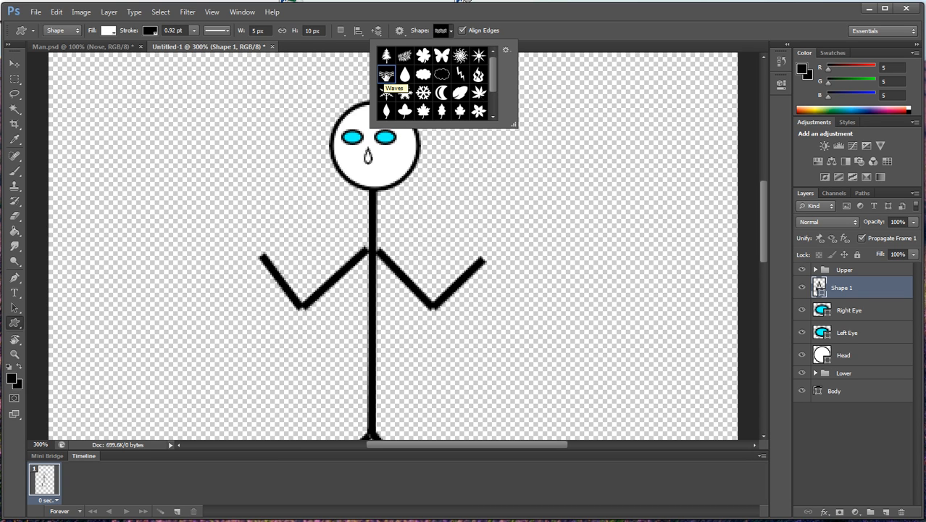
mouse_move(375, 168)
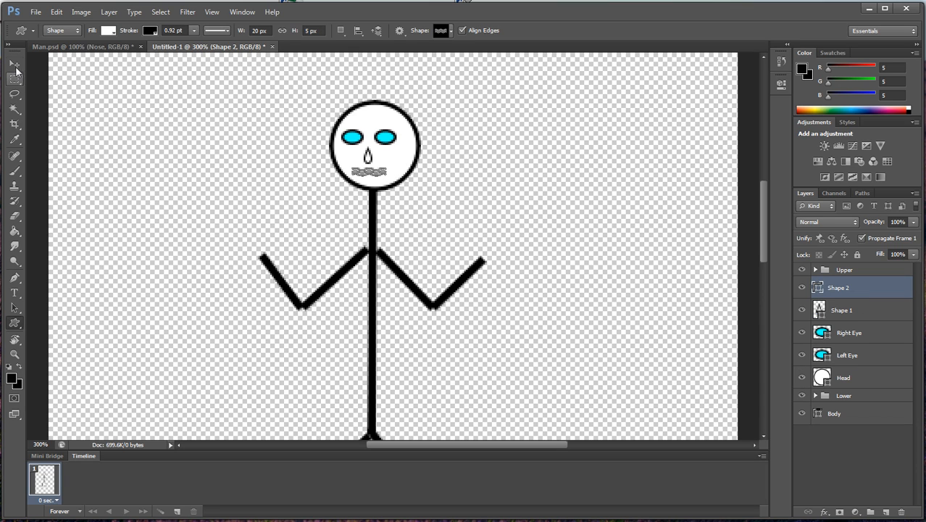
- Rename the new shape layers Mouth and Nose in the Layers panel
left_click(14, 64)
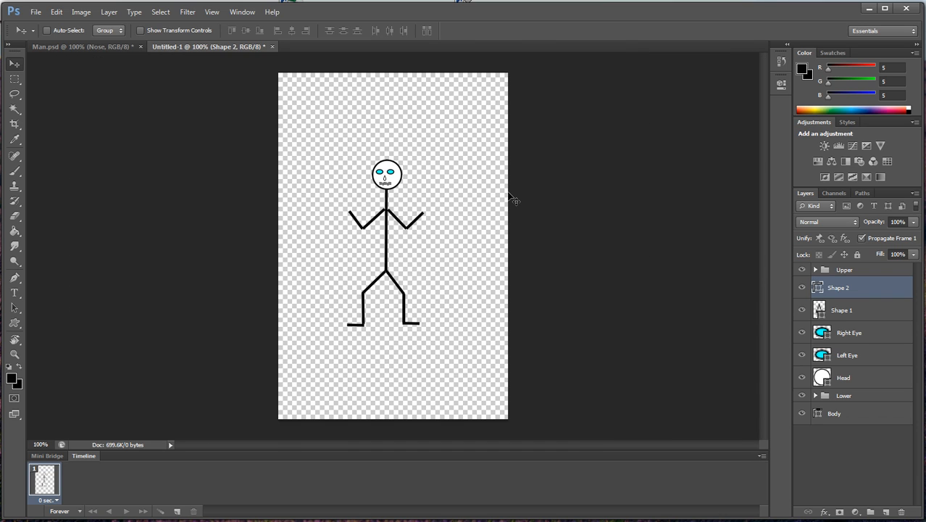
mouse_move(399, 330)
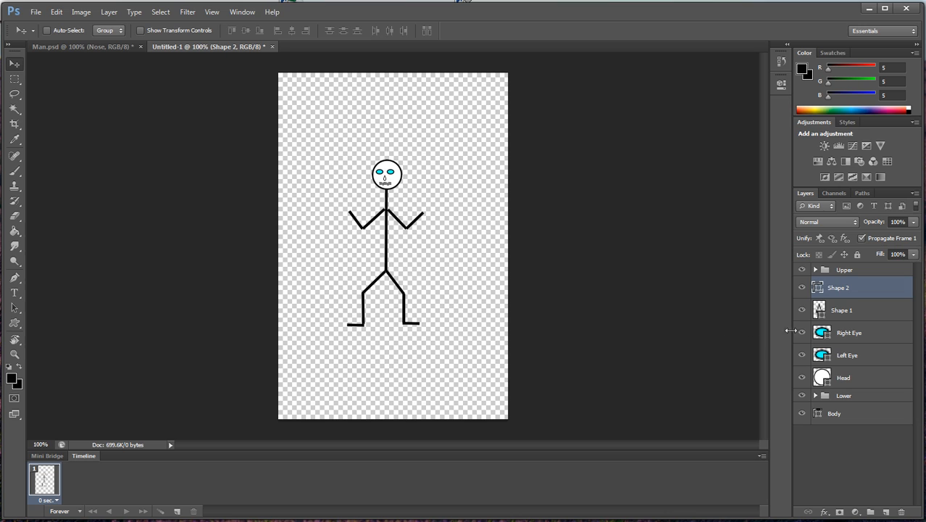
mouse_move(841, 290)
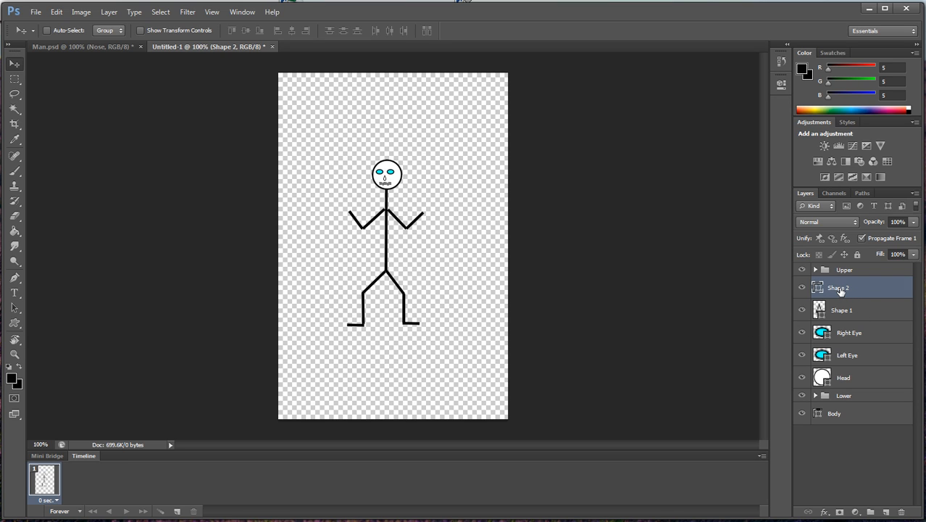
mouse_move(843, 289)
type("Mouth")
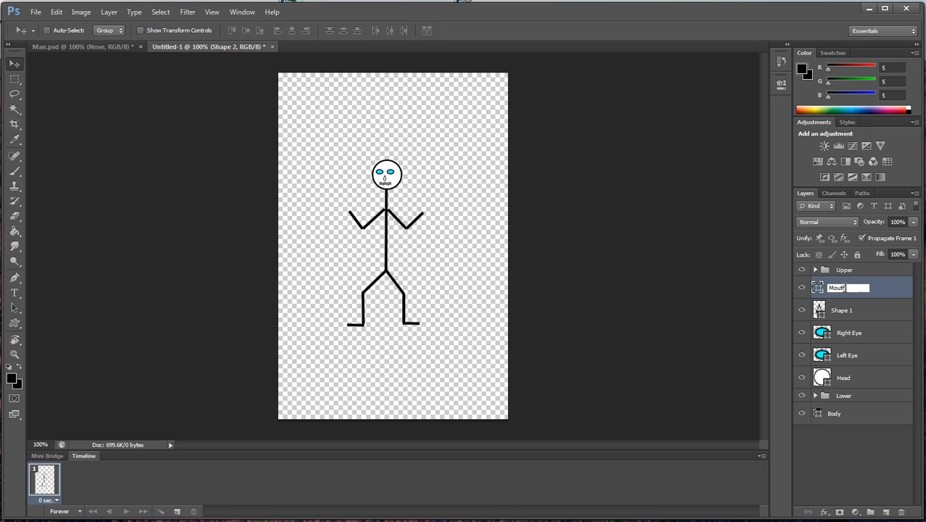
left_click(841, 311)
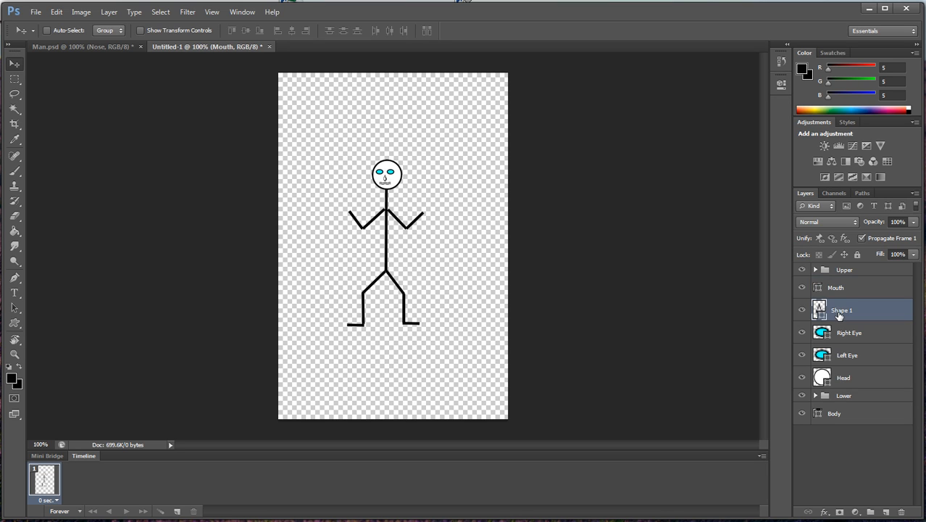
double_click(840, 310)
type("Nose")
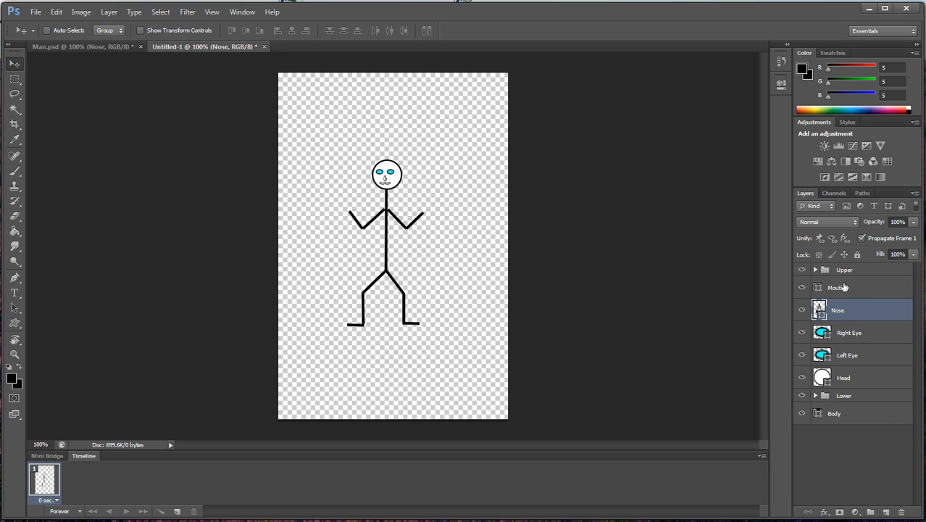
mouse_move(843, 293)
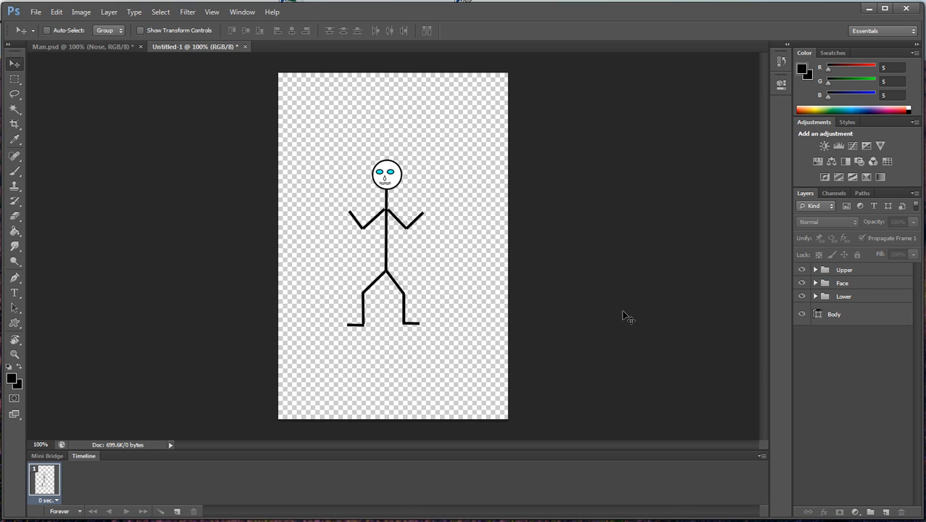
- Review the leg layers in the Lower group, then start Save As from the File menu
left_click(815, 296)
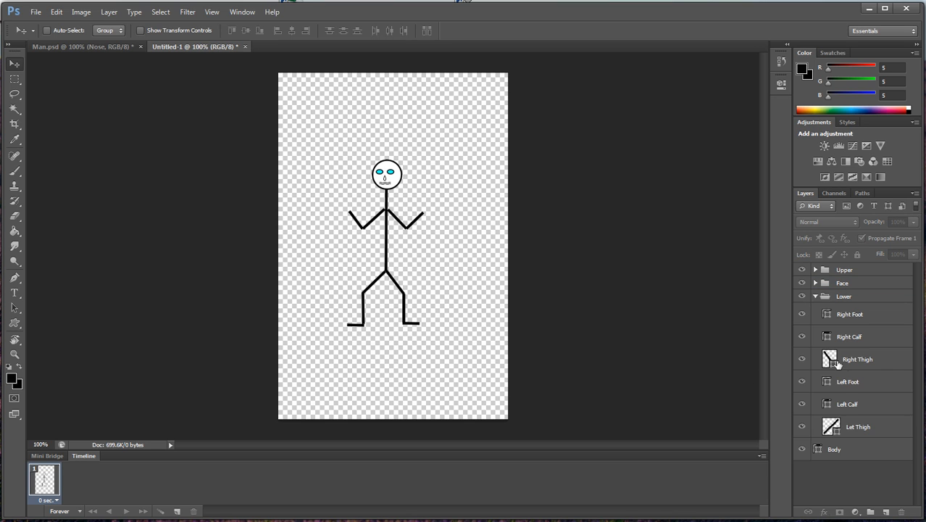
mouse_move(848, 313)
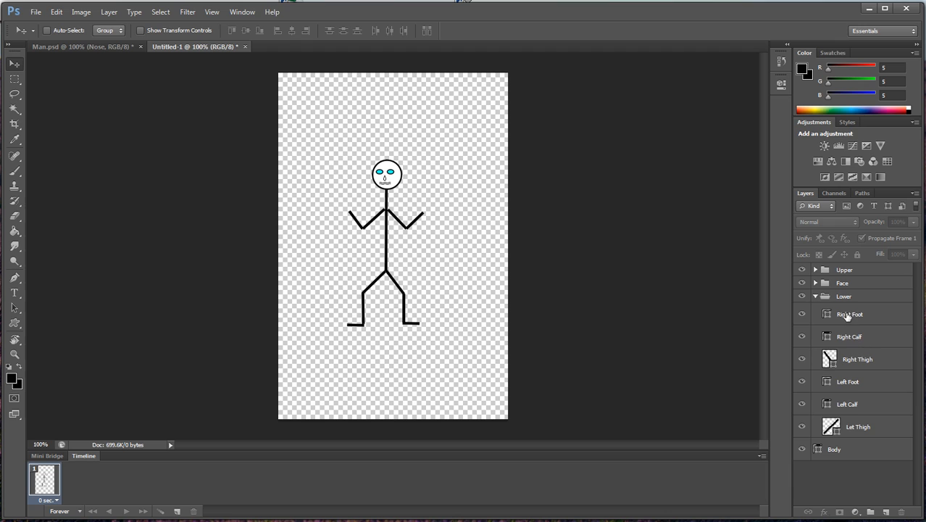
left_click(849, 336)
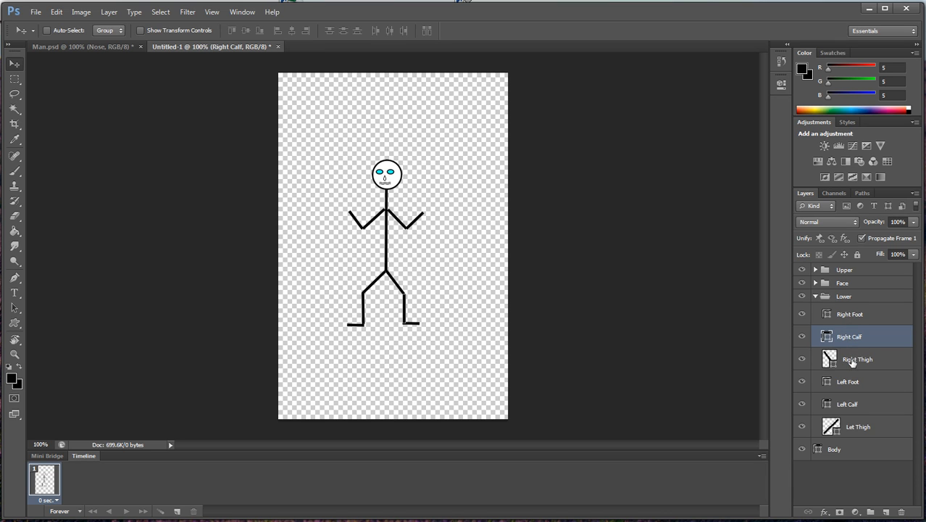
left_click(858, 360)
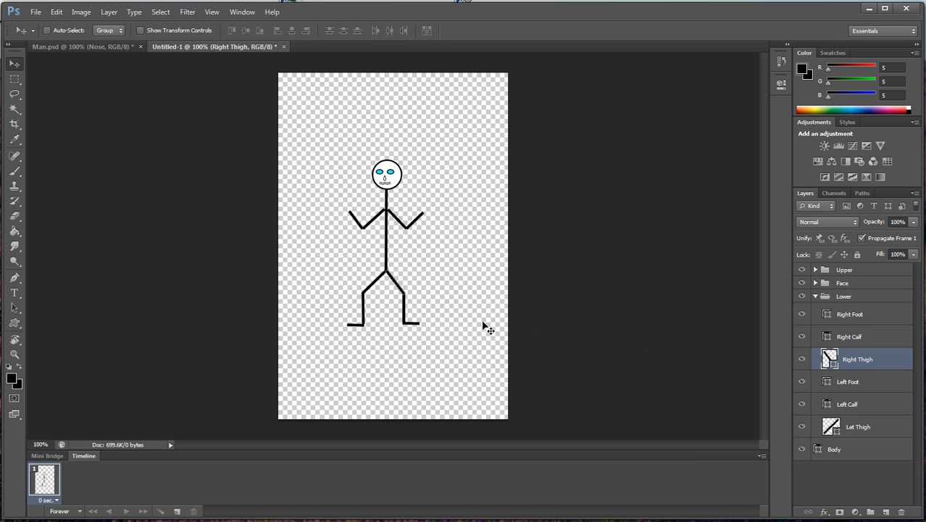
mouse_move(557, 361)
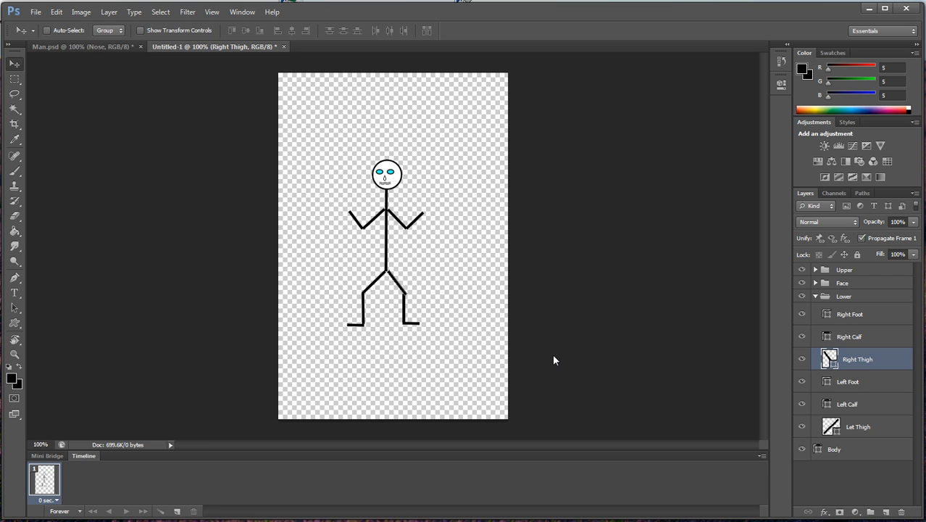
left_click(849, 336)
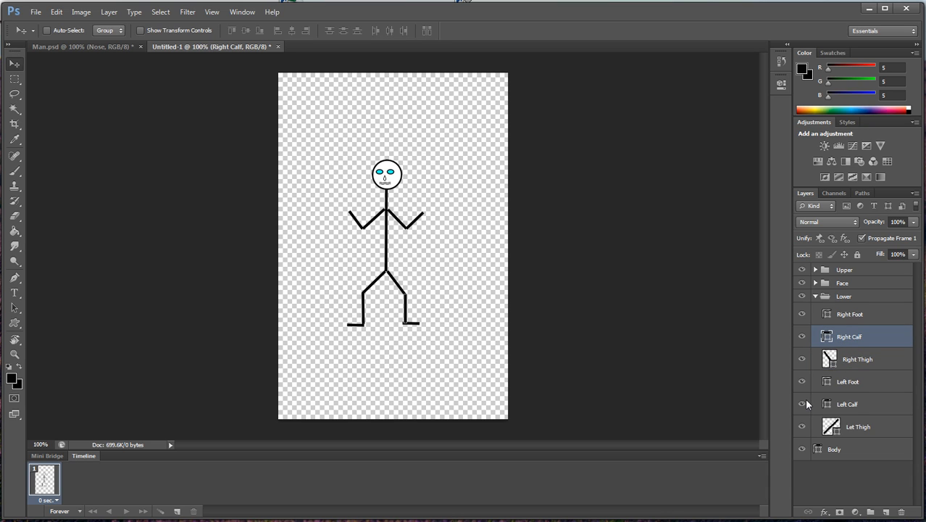
left_click(849, 313)
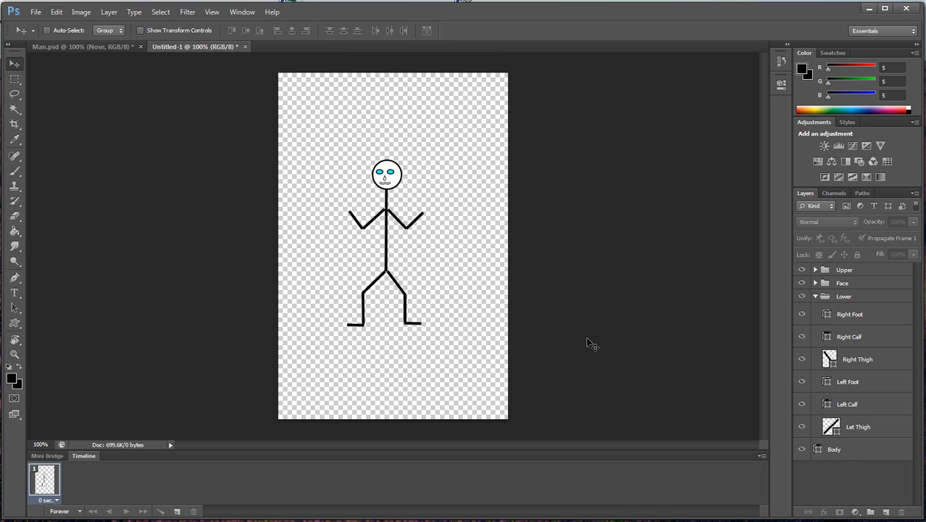
mouse_move(166, 177)
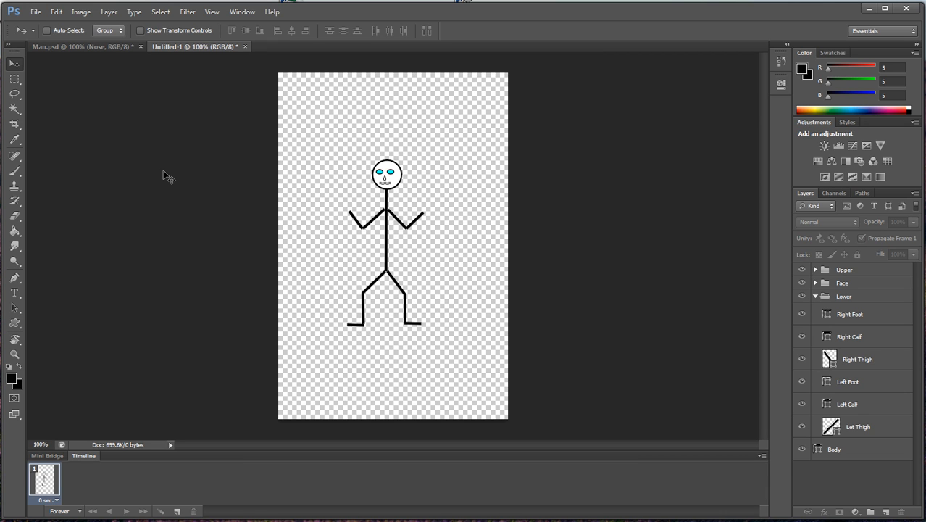
left_click(35, 11)
type("man-1.psd")
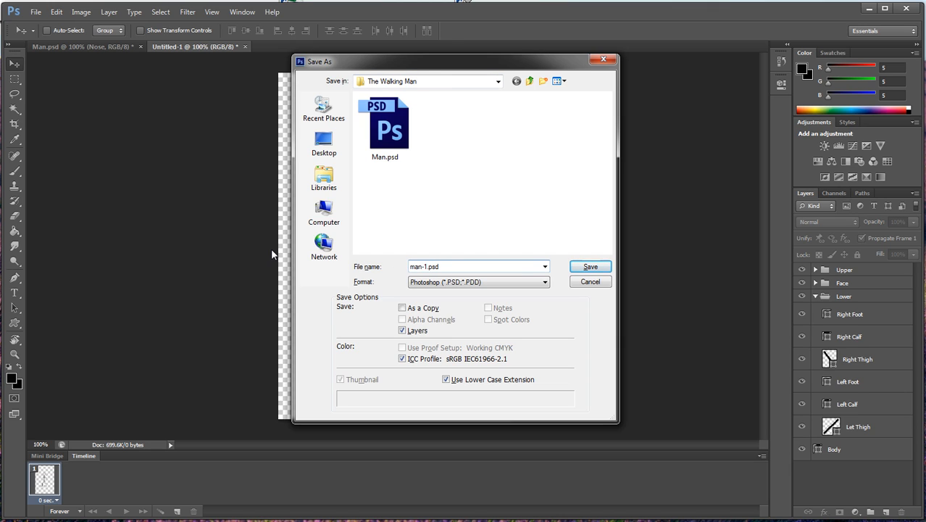
- Save the stick figure as Man-1.psd in The Walking Man folder
left_click(478, 266)
type("M")
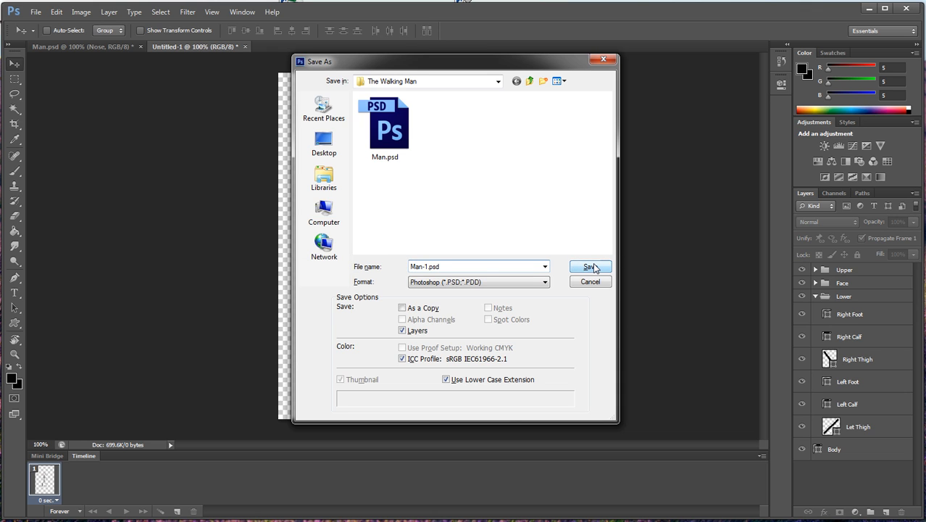
left_click(589, 266)
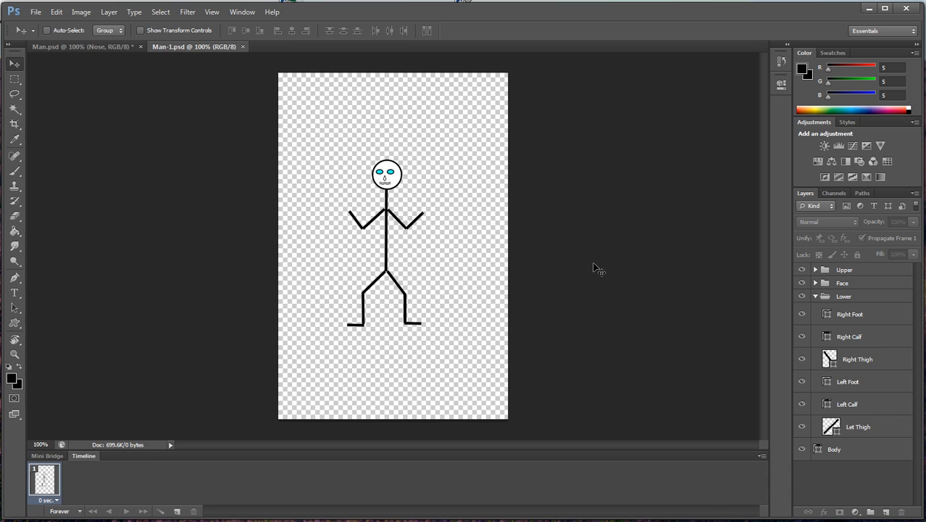
mouse_move(683, 158)
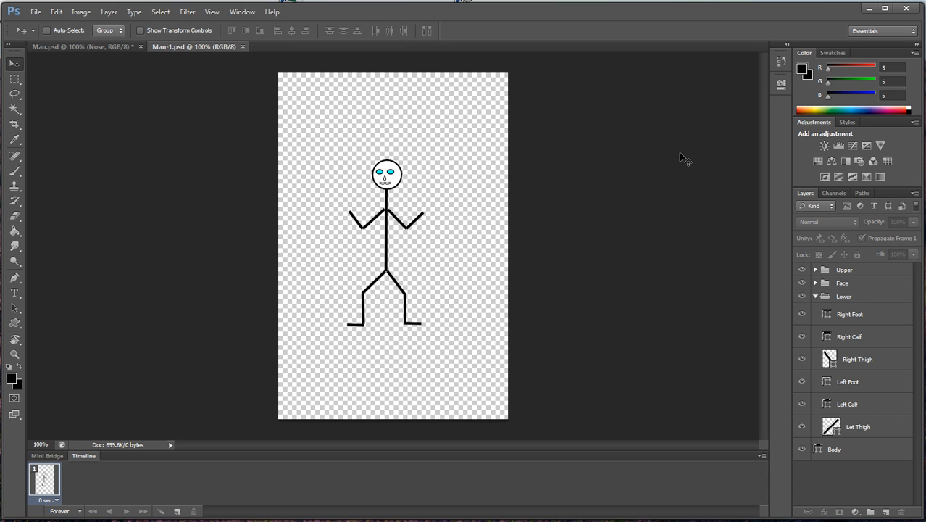